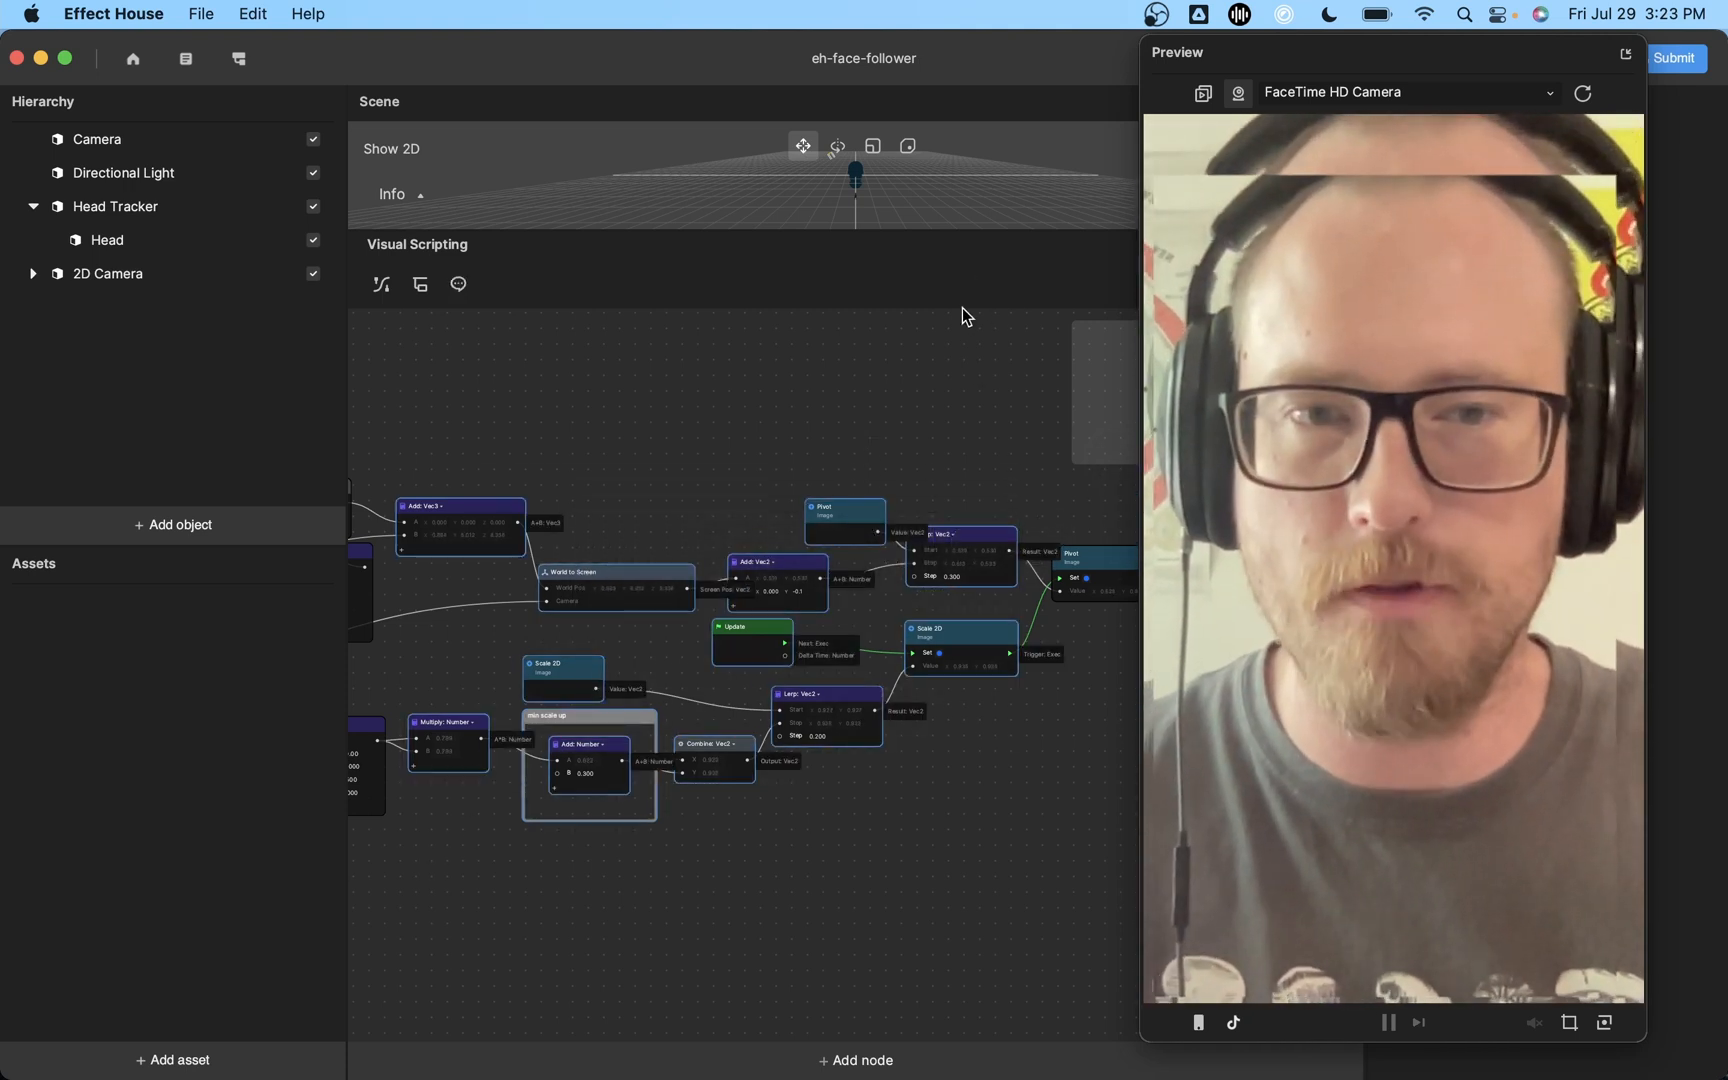
mouse_move(889, 332)
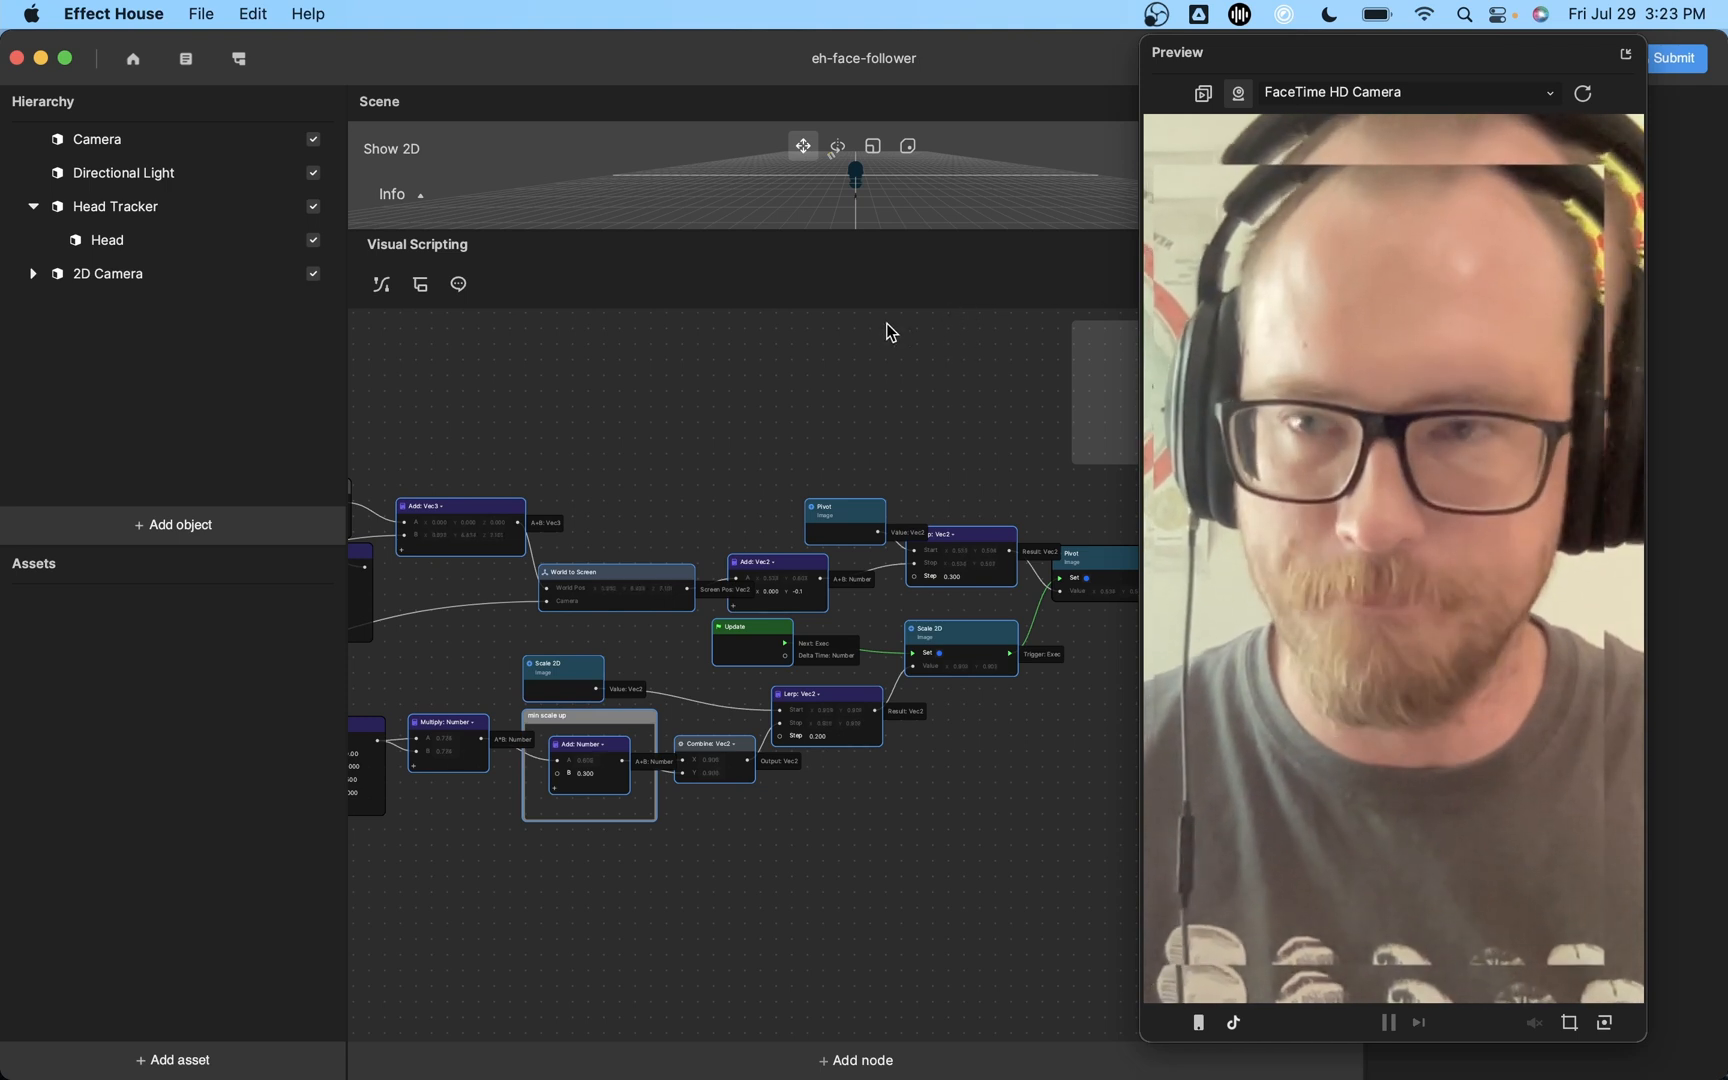
Inspect Head Tracker, Head, Canvas and Image, ending on Image's camera-texture, centred-pivot properties.
left_click(115, 206)
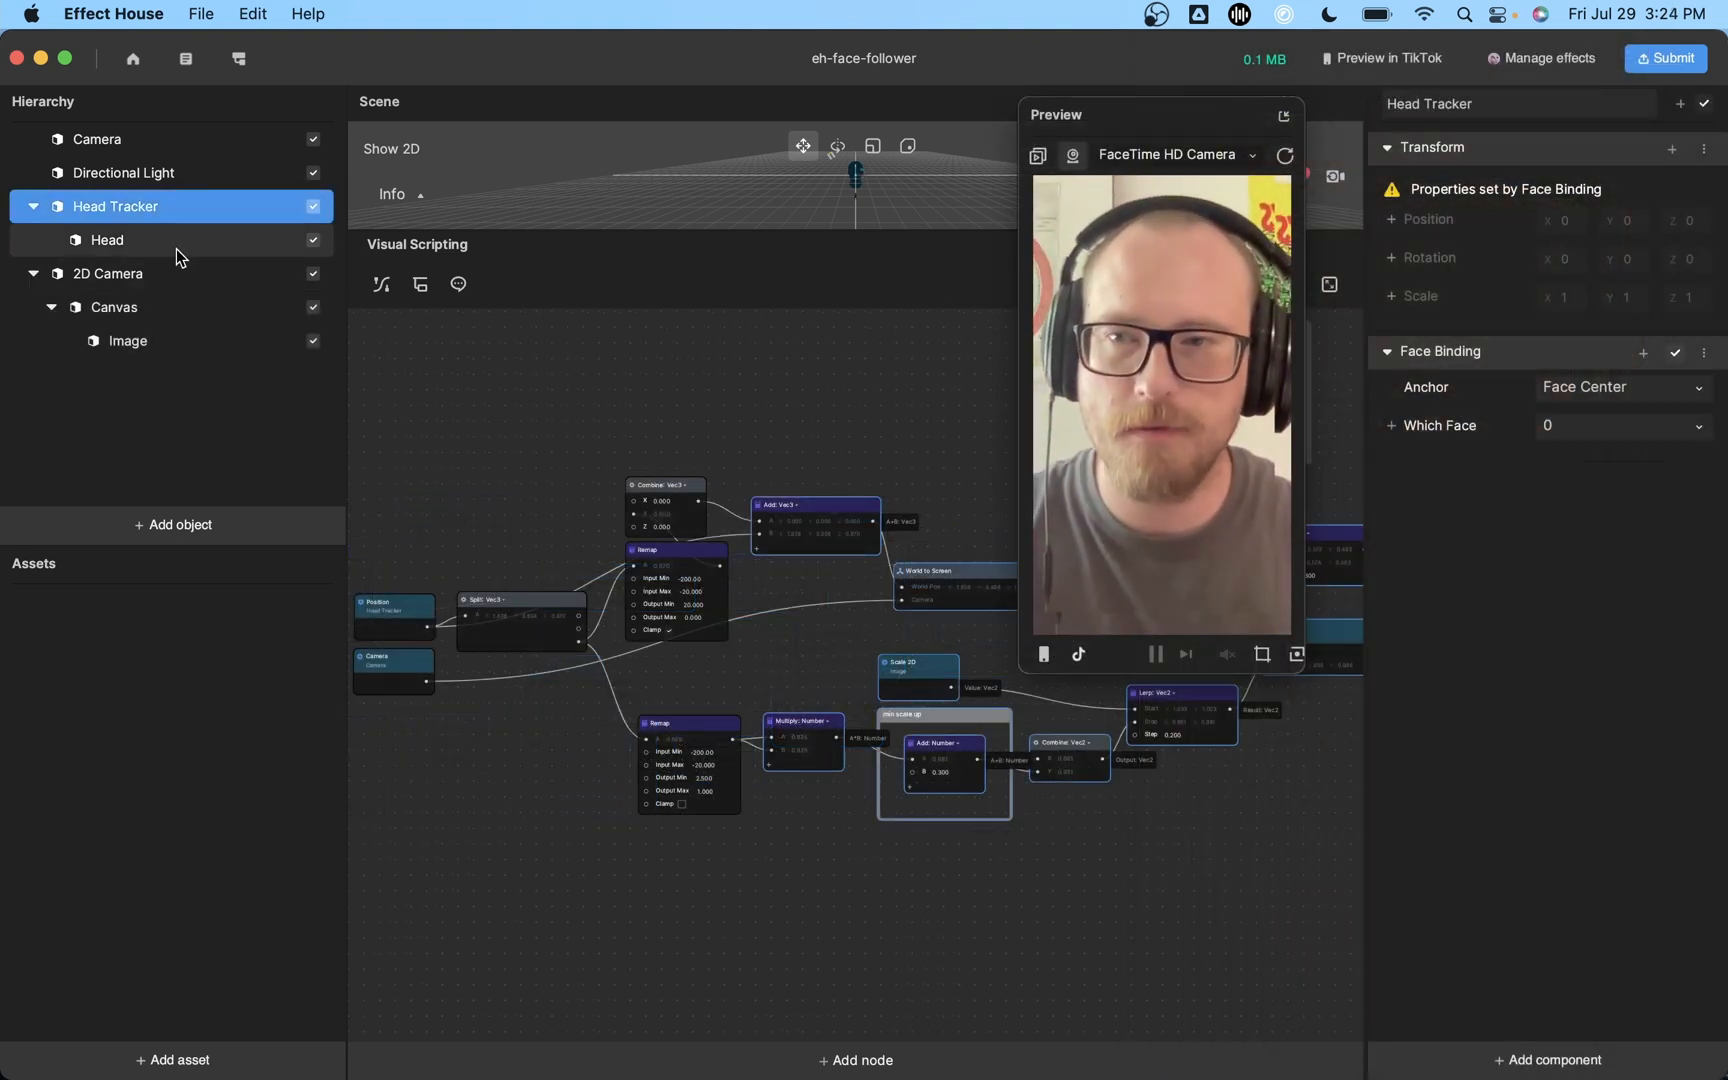
left_click(107, 239)
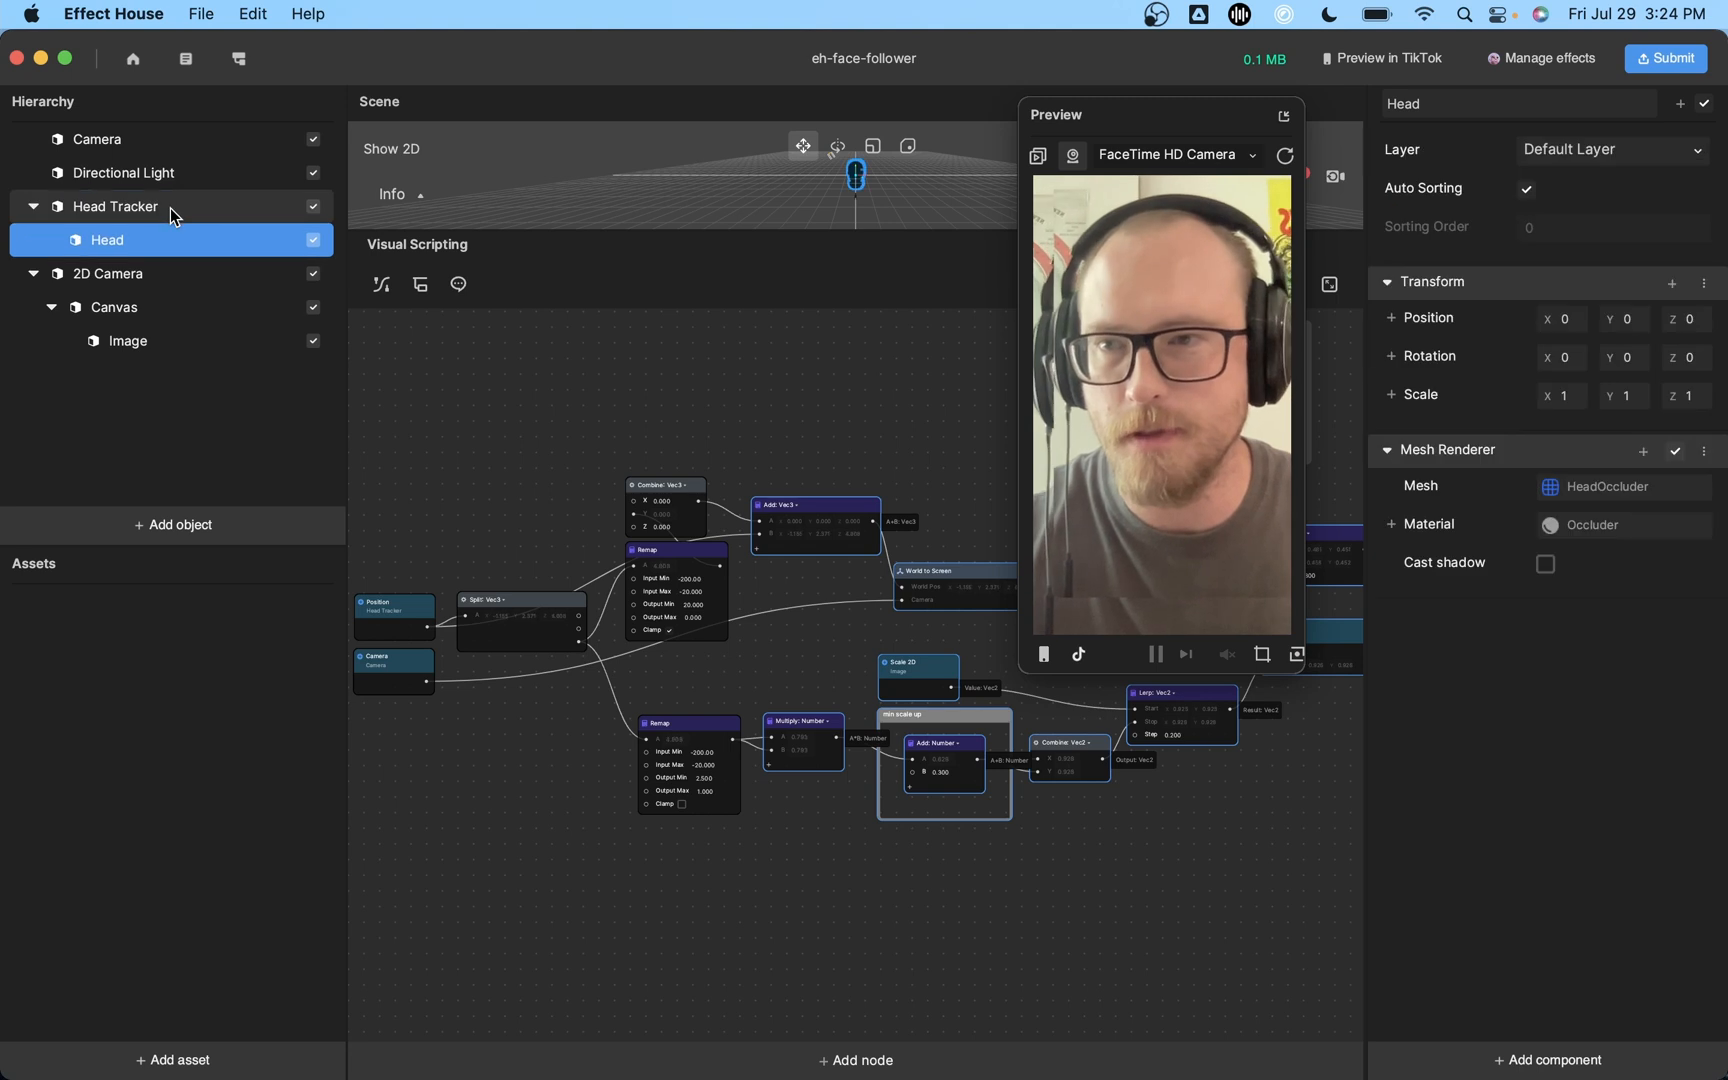
left_click(114, 206)
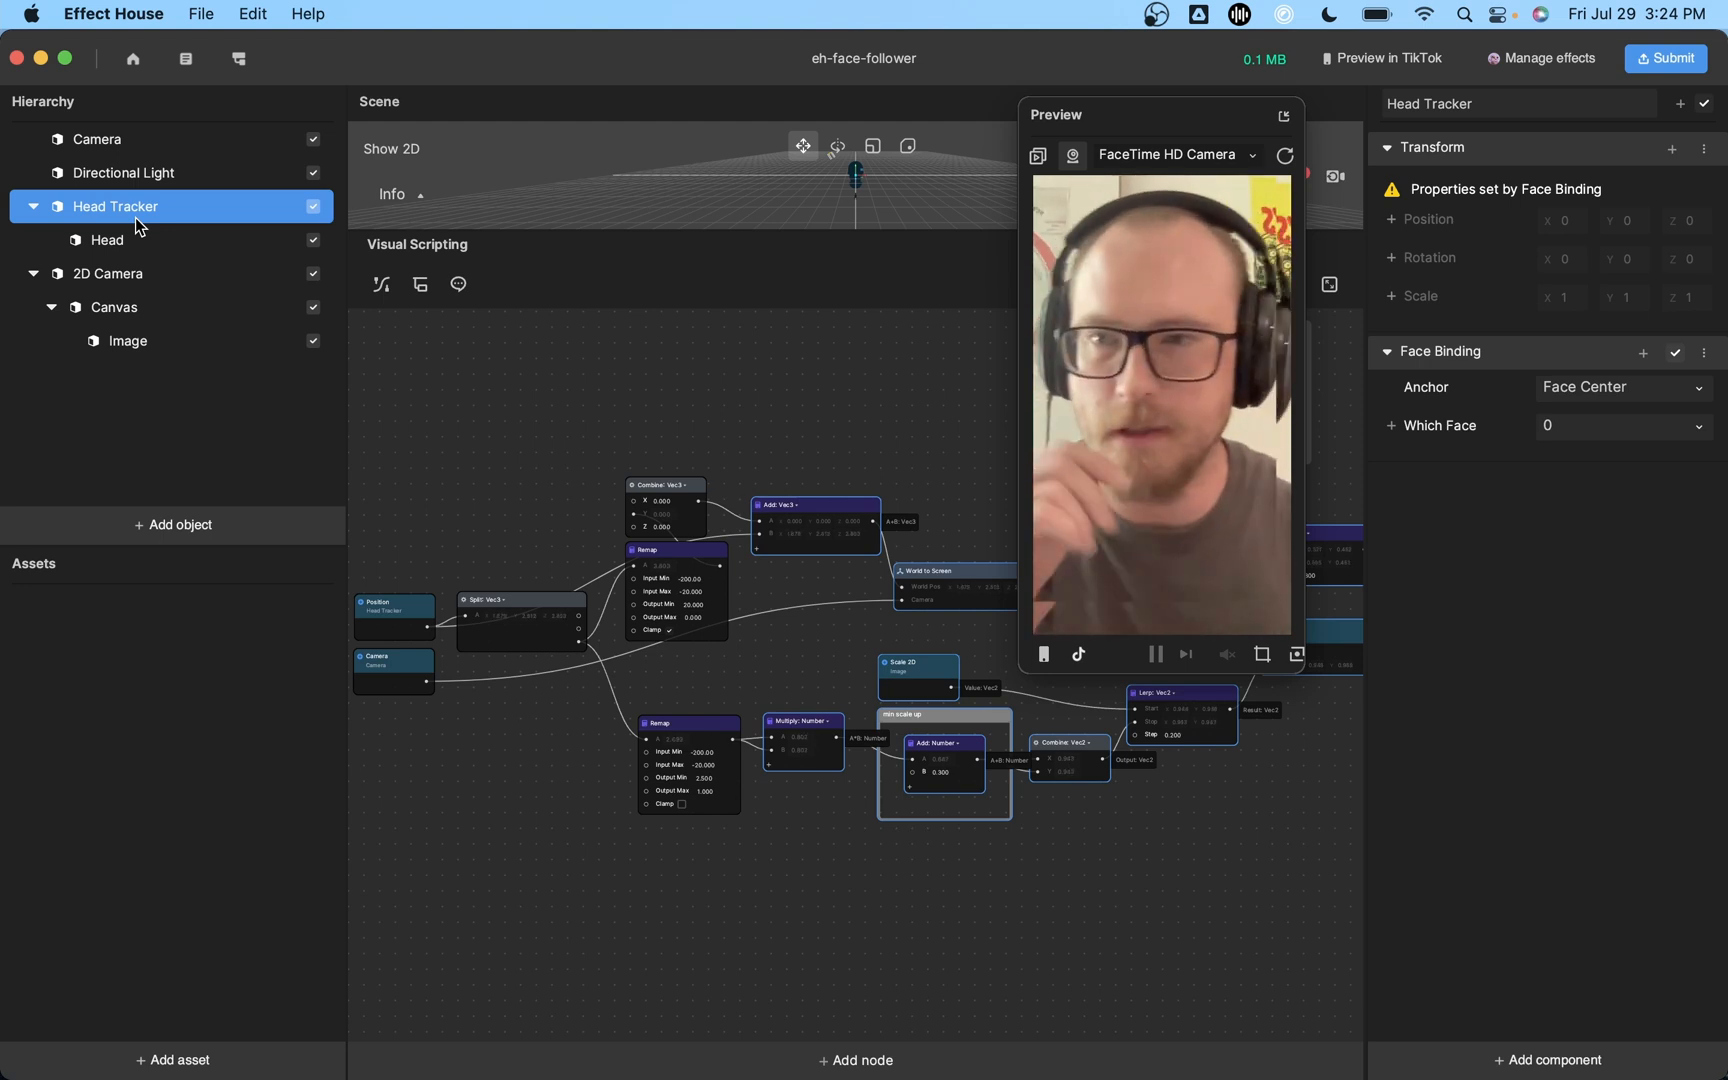
left_click(127, 341)
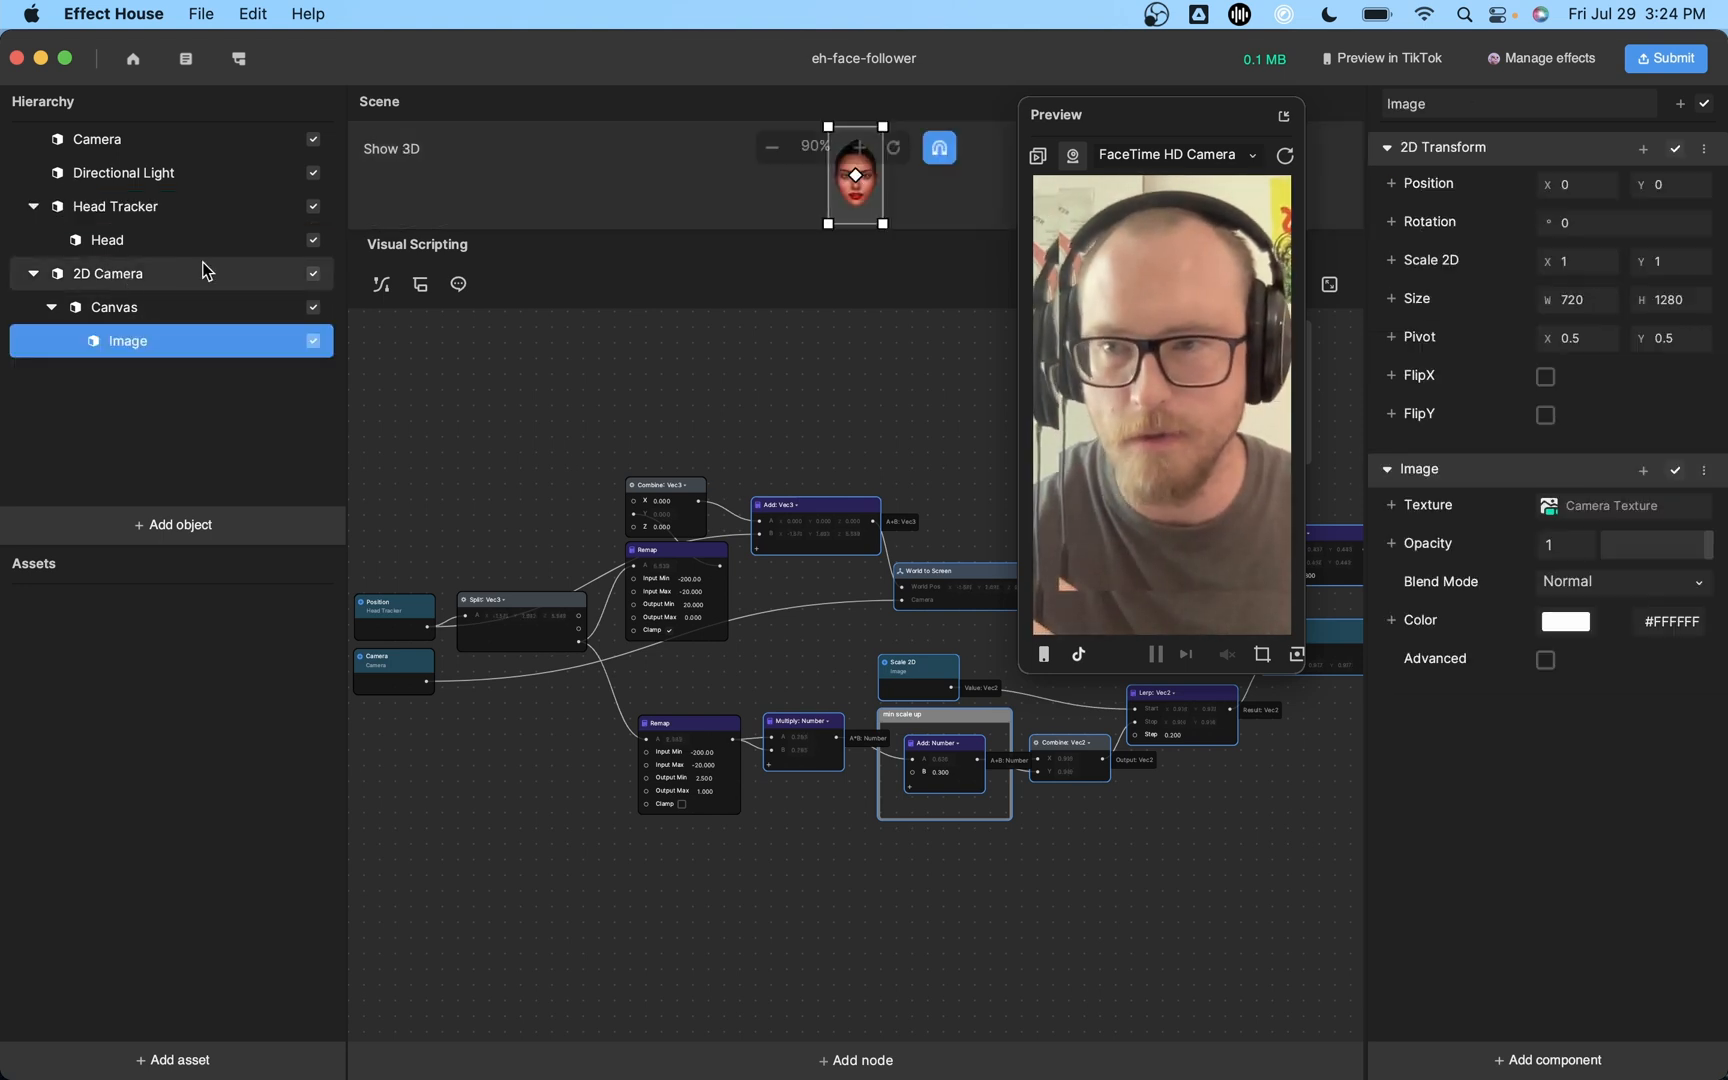
left_click(114, 306)
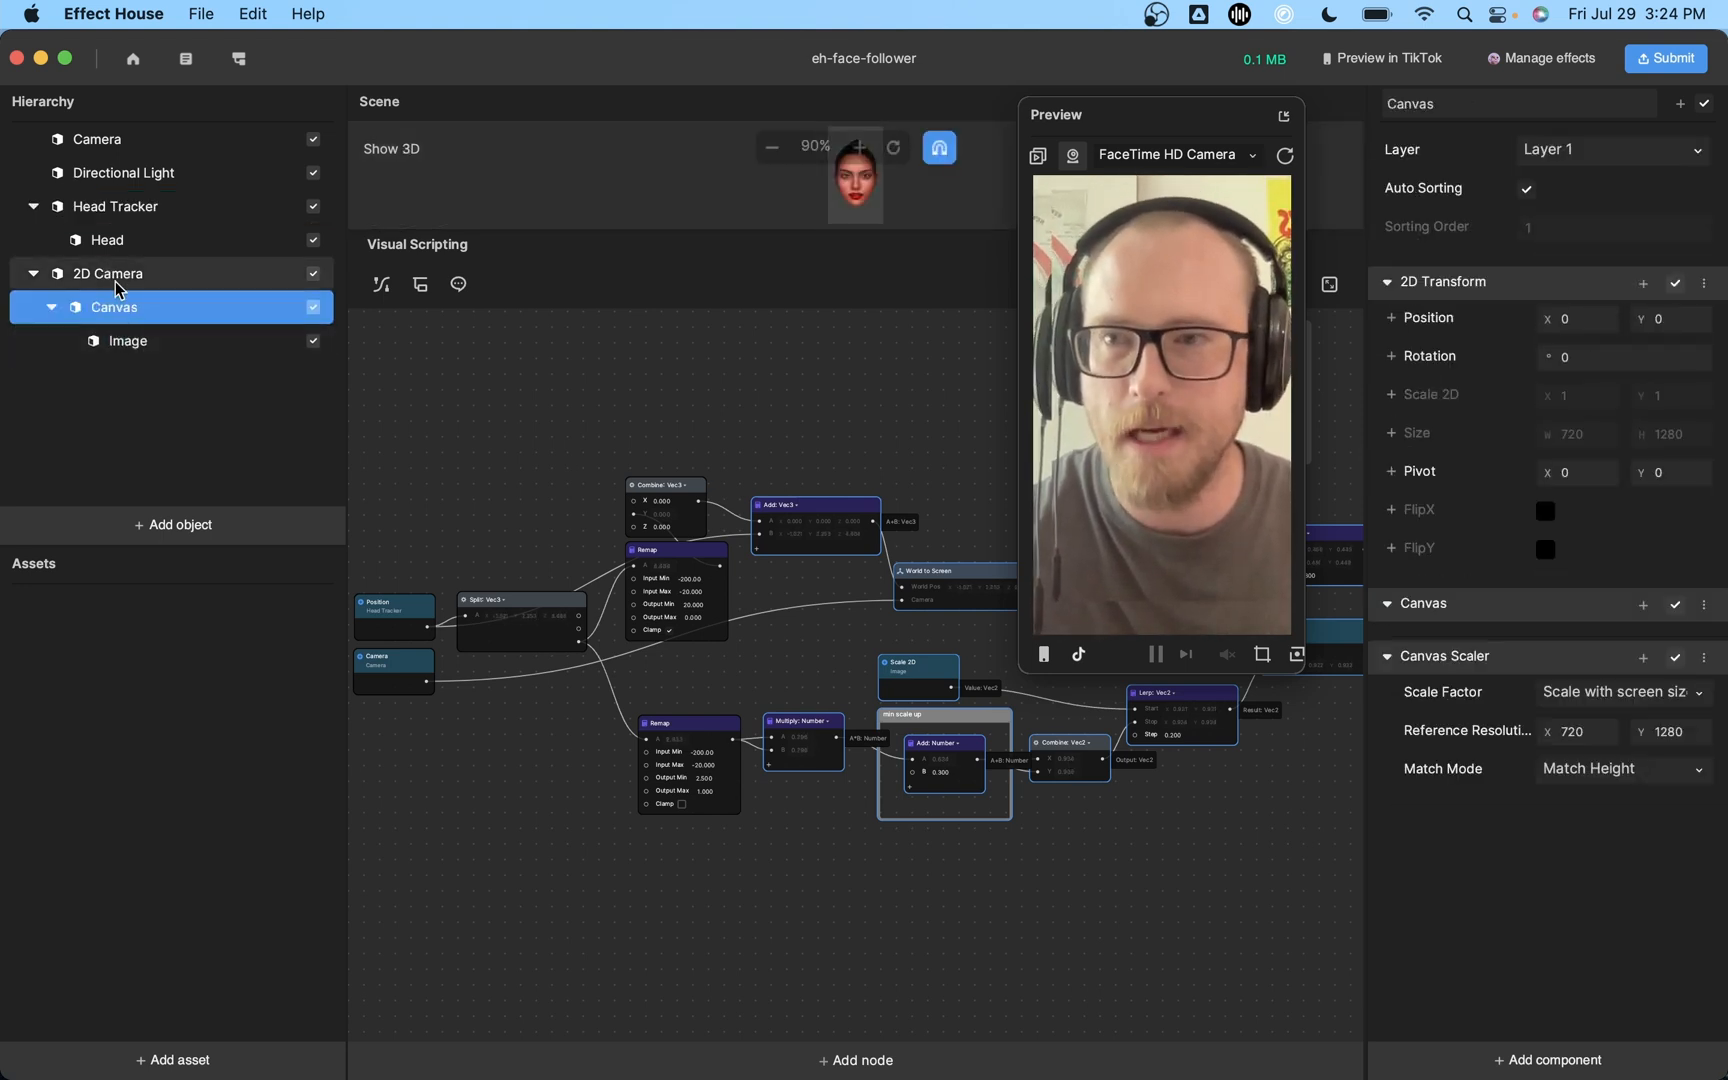
left_click(128, 341)
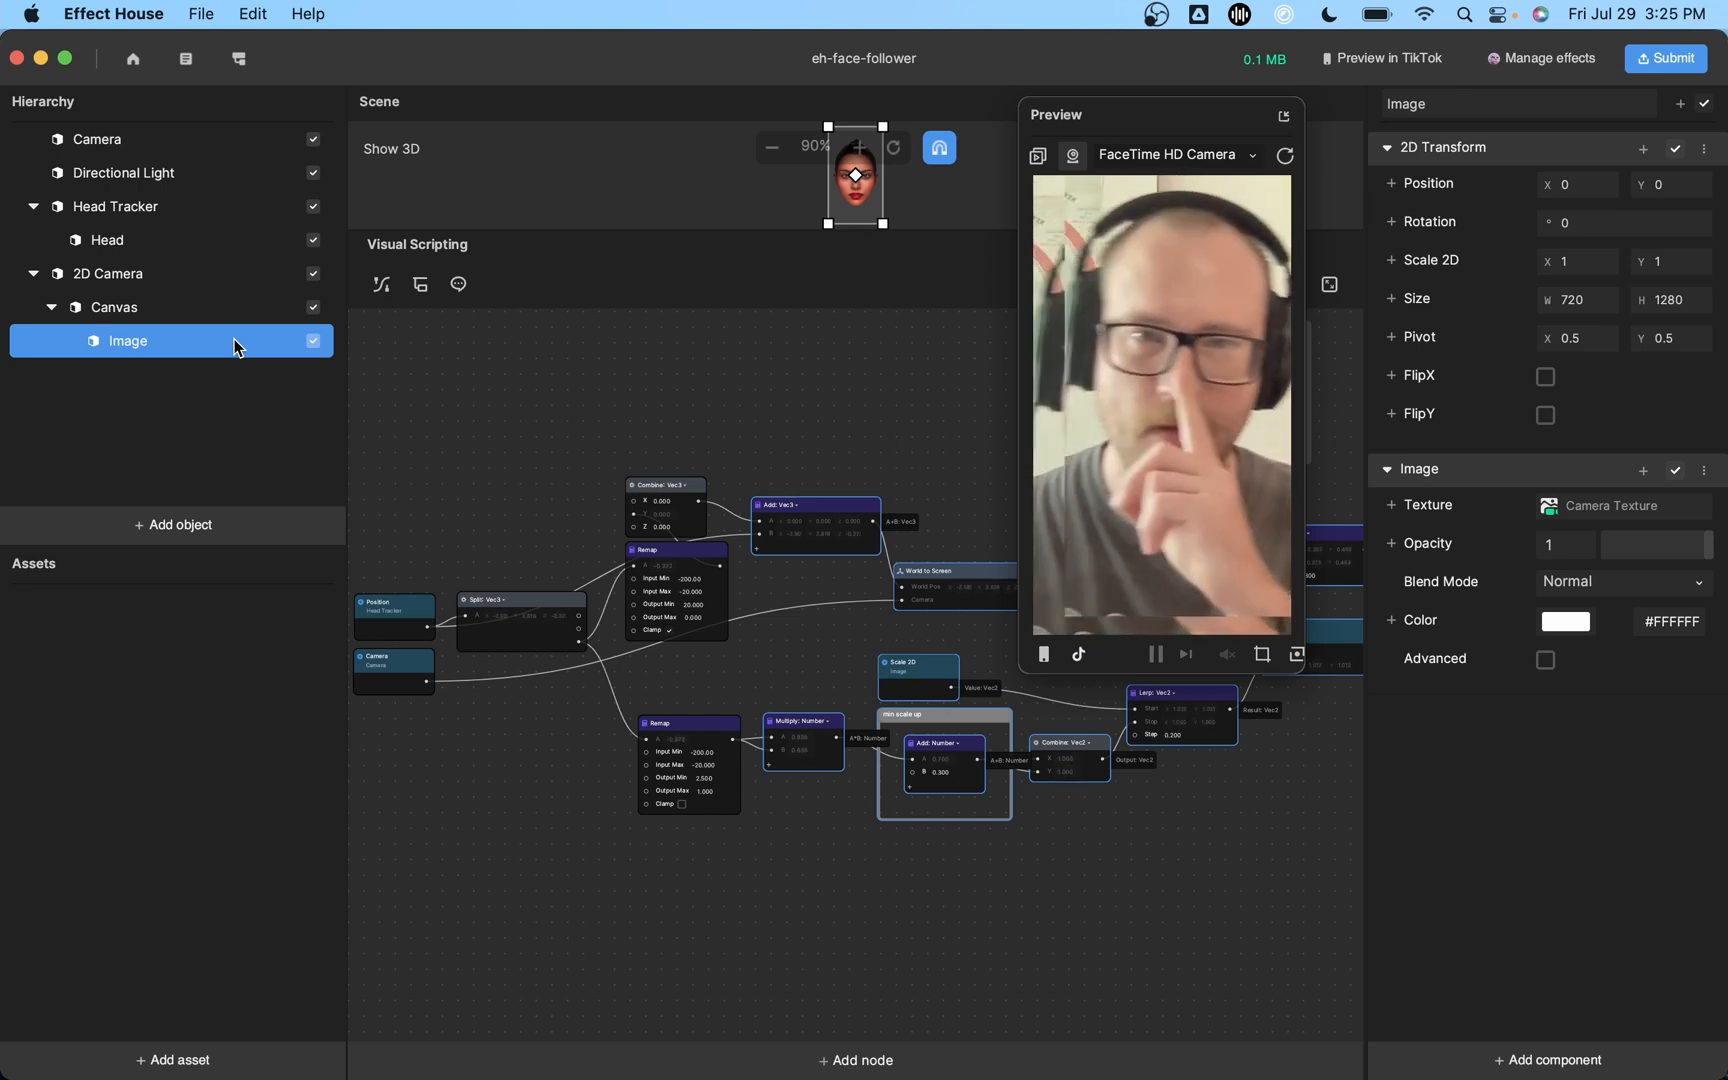
mouse_move(455, 533)
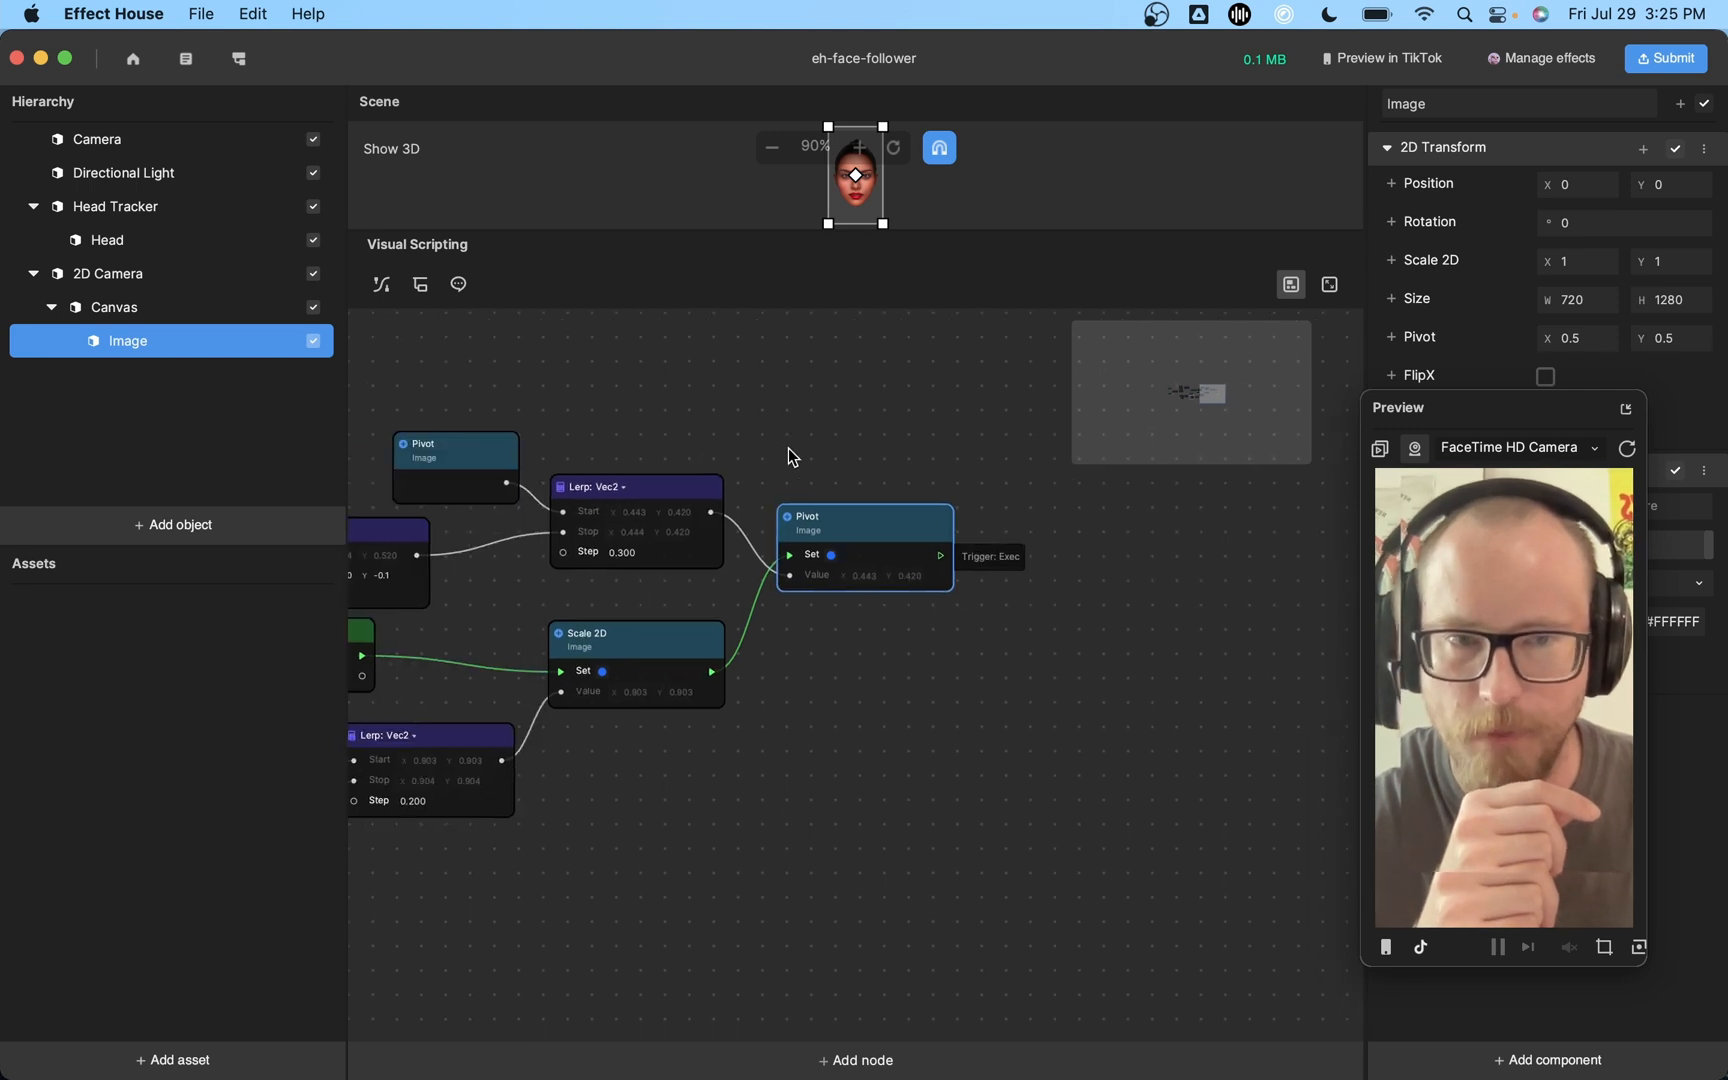
mouse_move(768, 453)
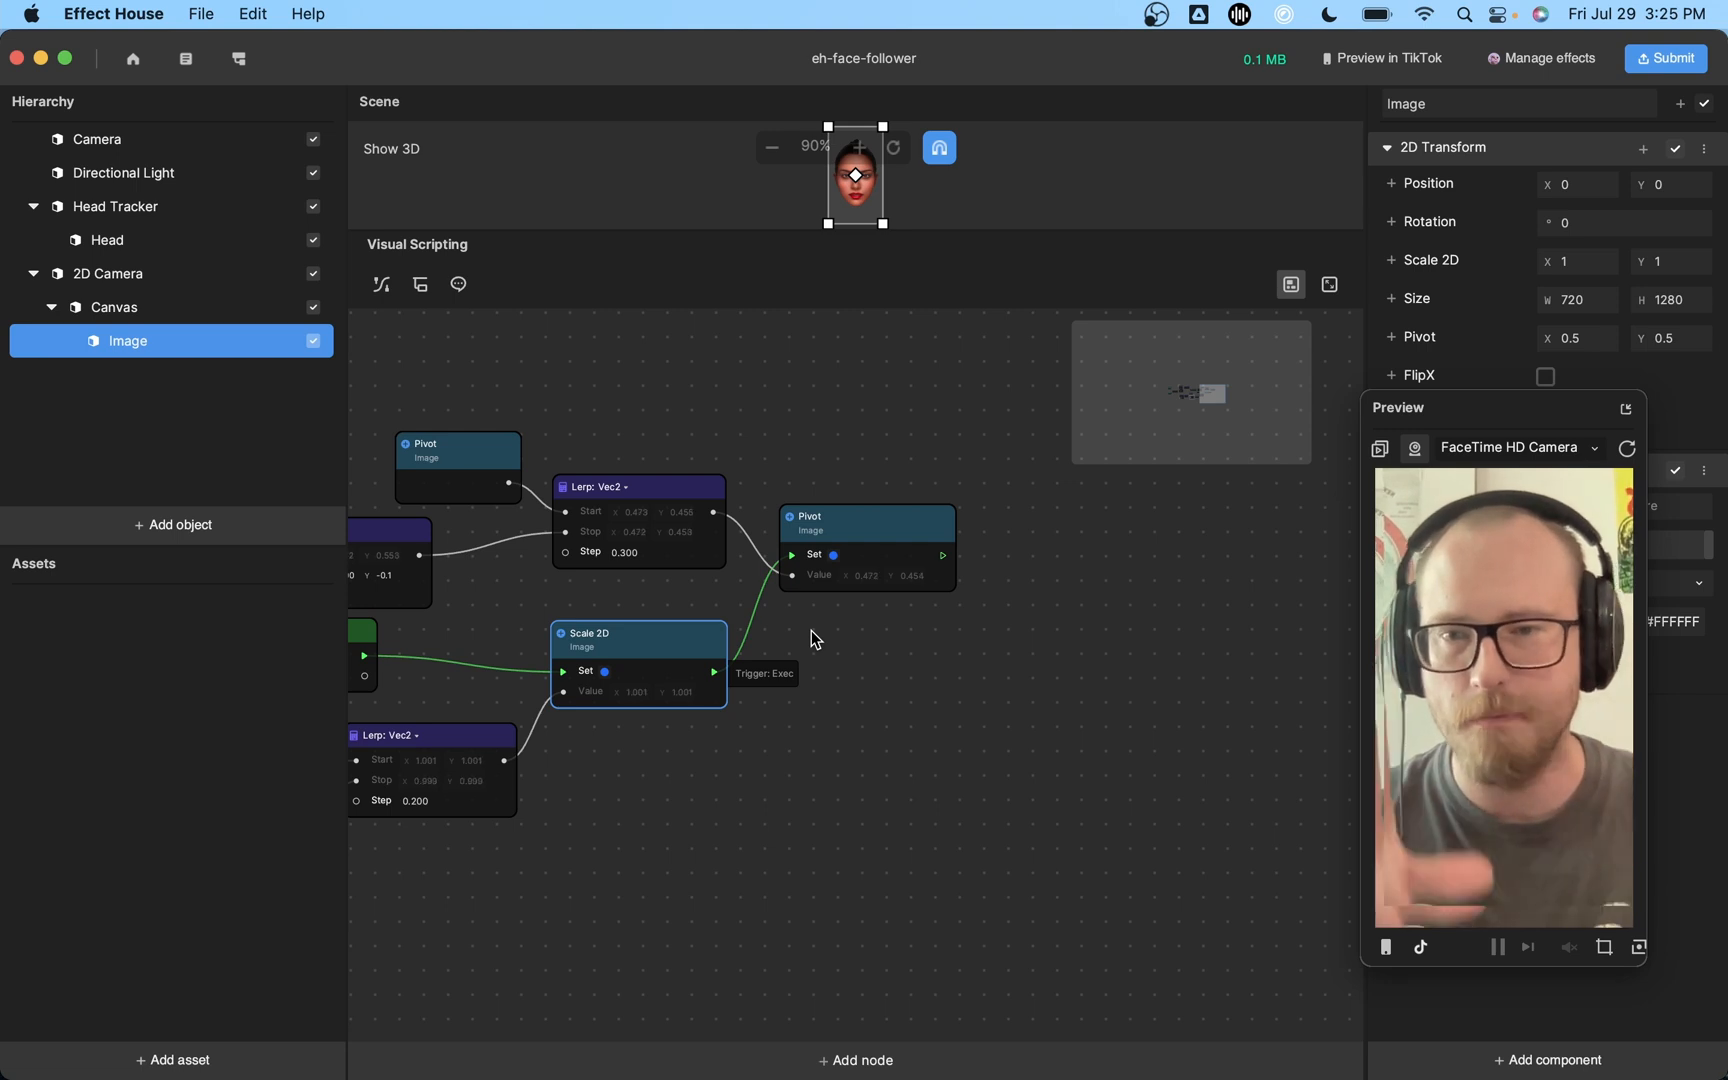
mouse_move(733, 458)
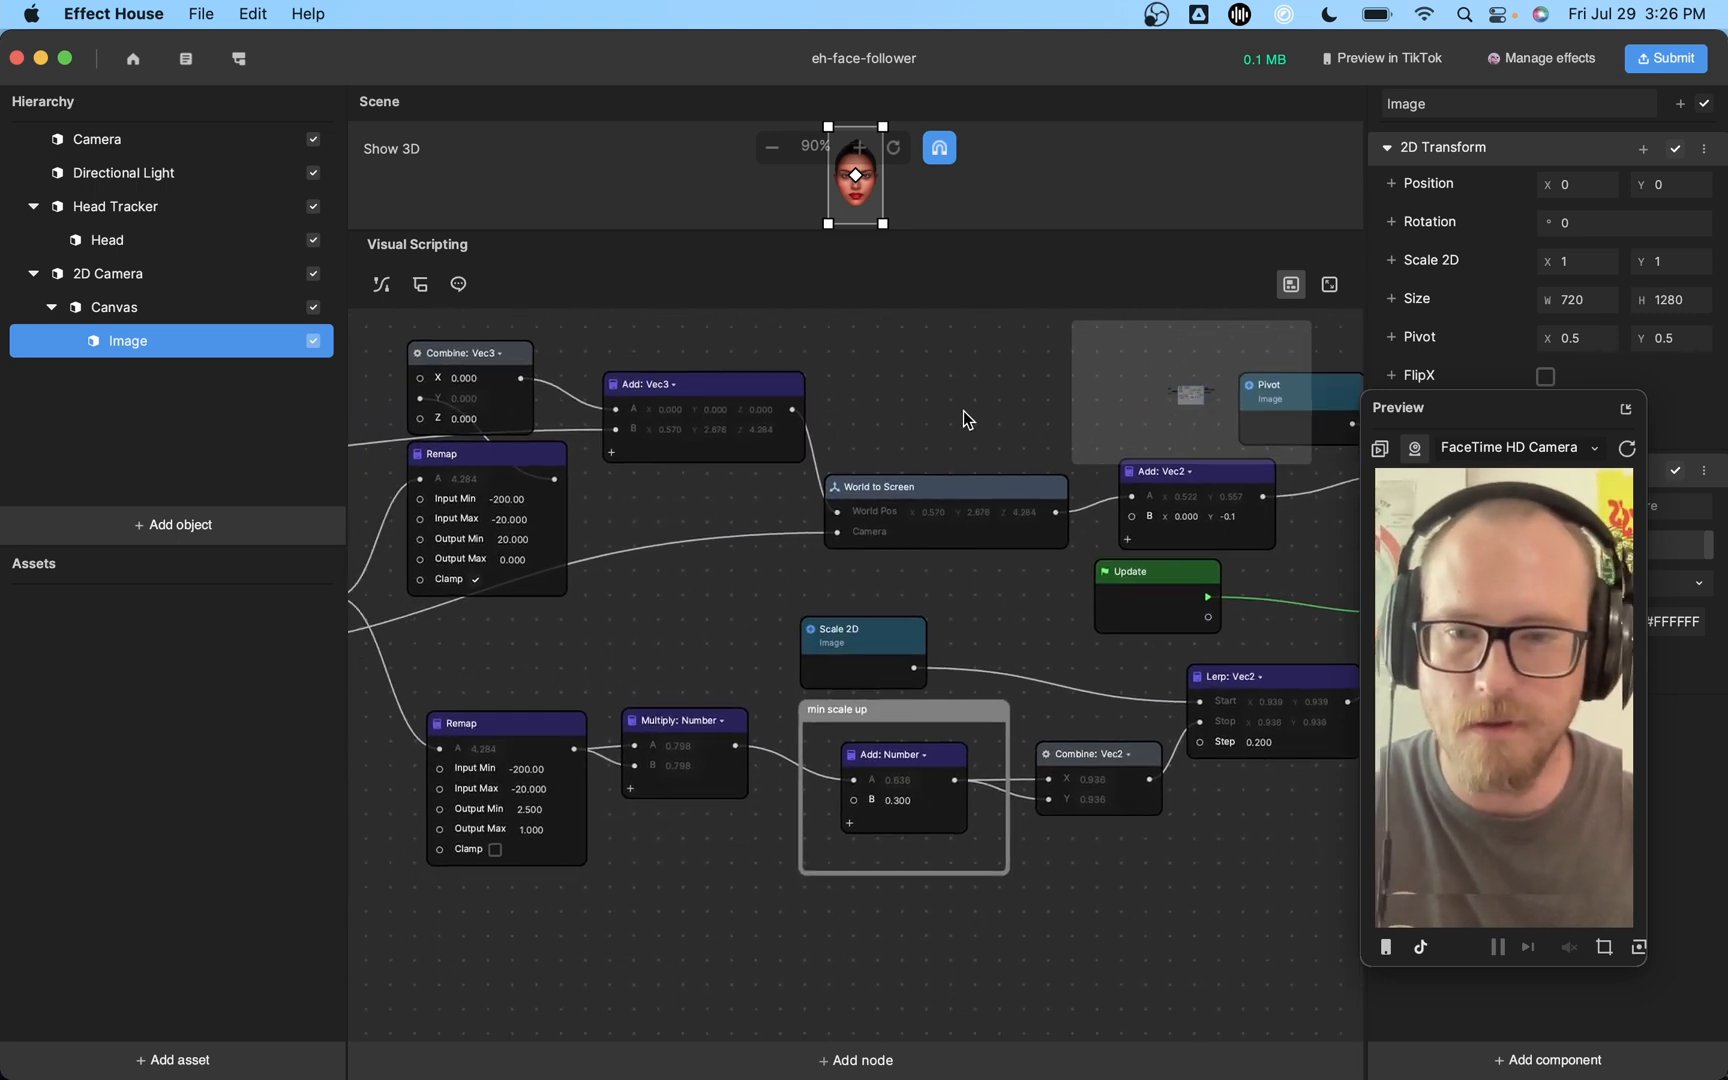
Deselect the graph, inspect Canvas, then reselect Image near the Position and Split: Vec3 nodes.
left_click(876, 494)
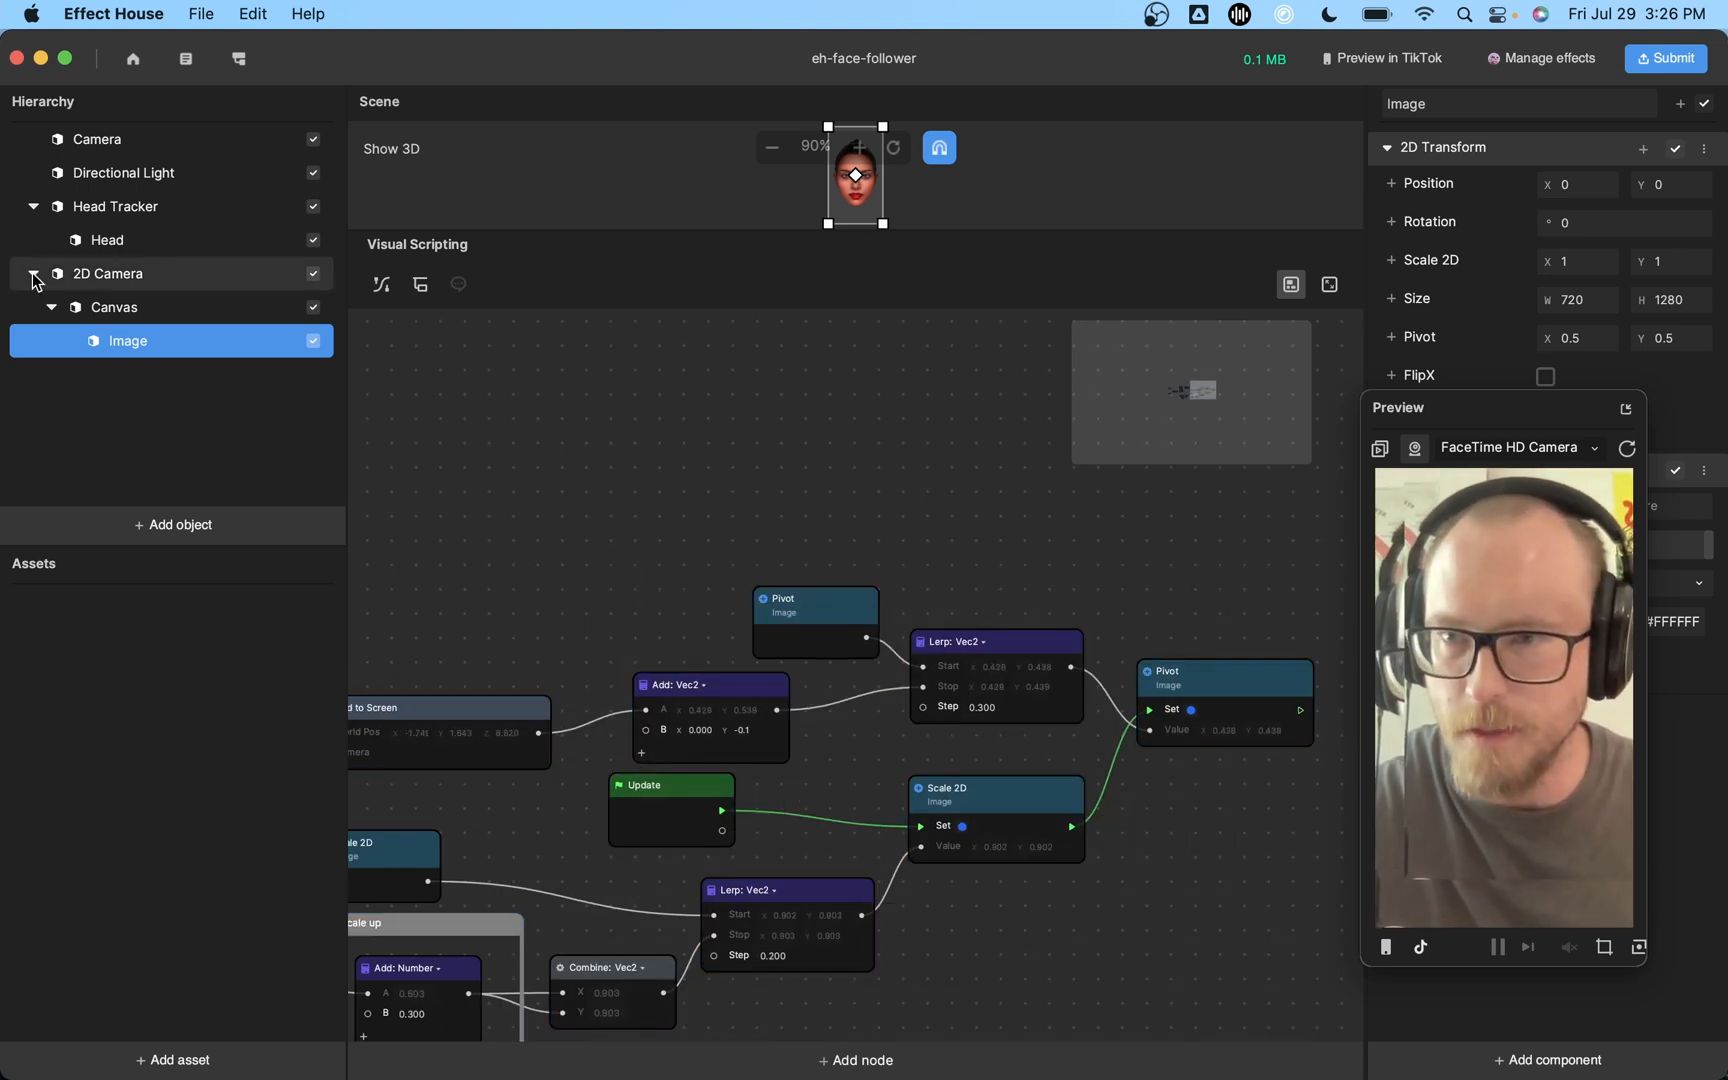
left_click(112, 309)
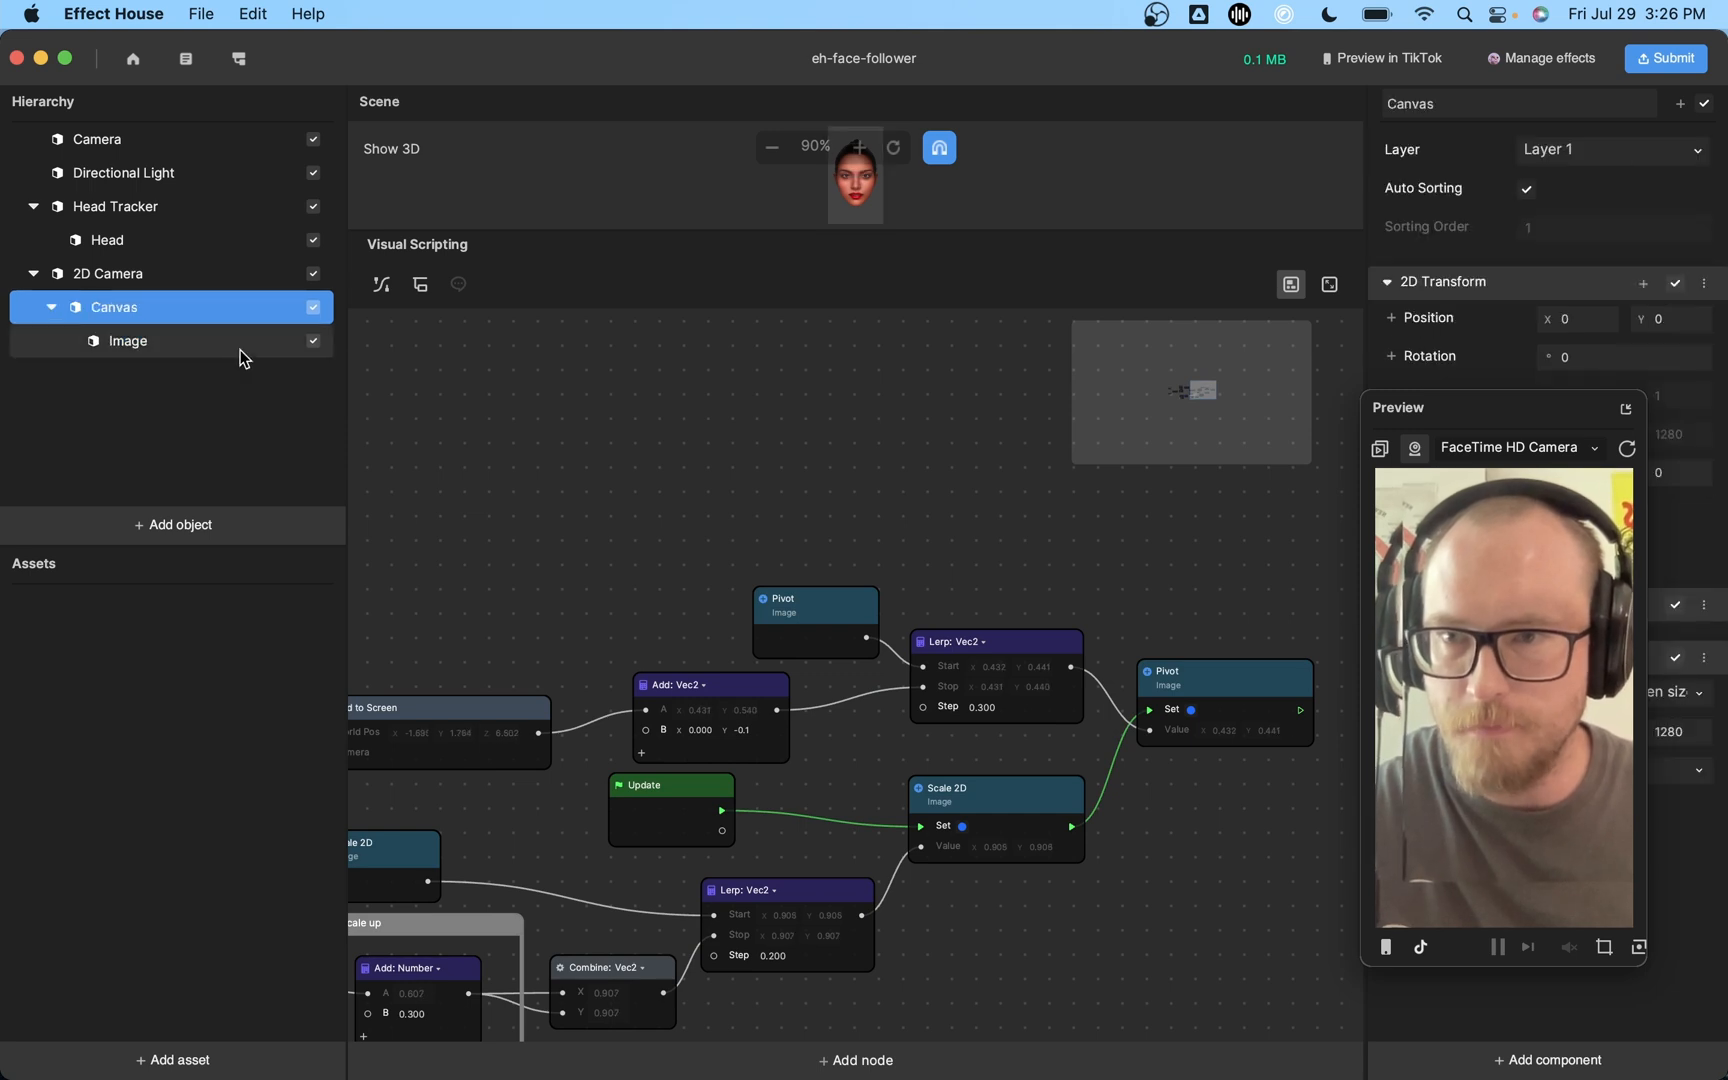
left_click(128, 341)
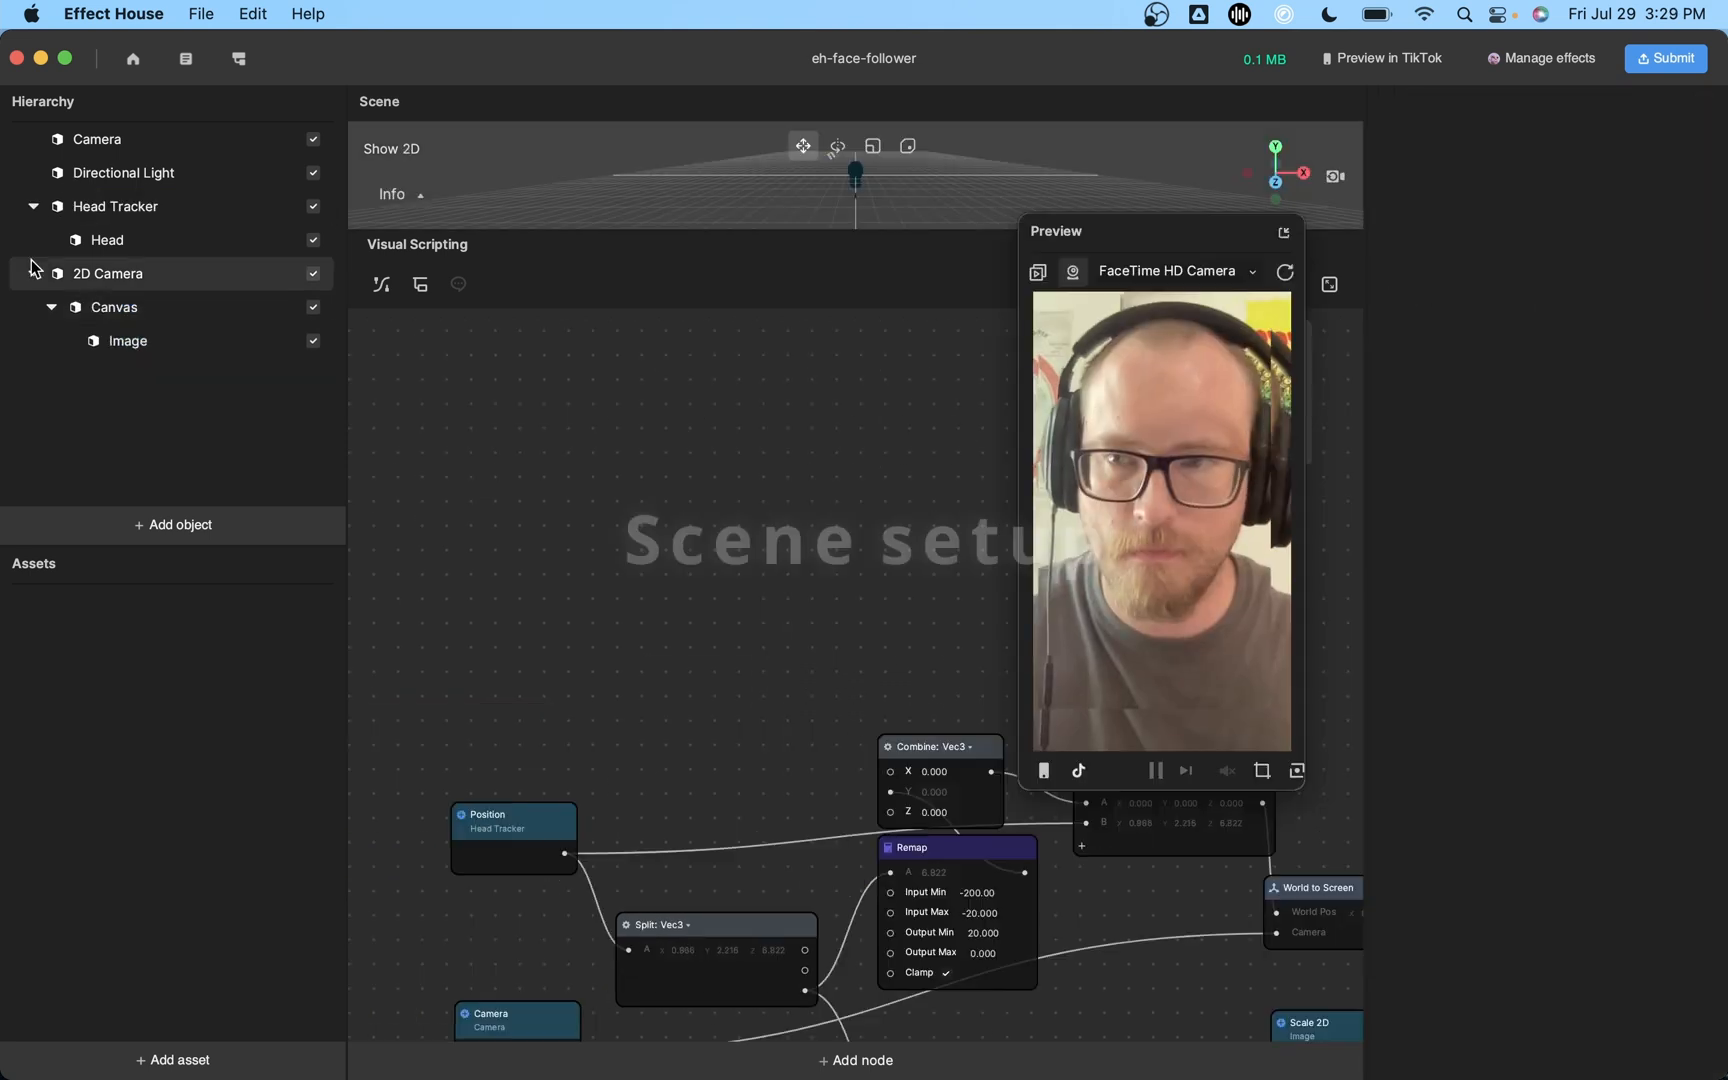
Add a new 2D image, Image (1), to the canvas using Camera Texture.
left_click(115, 206)
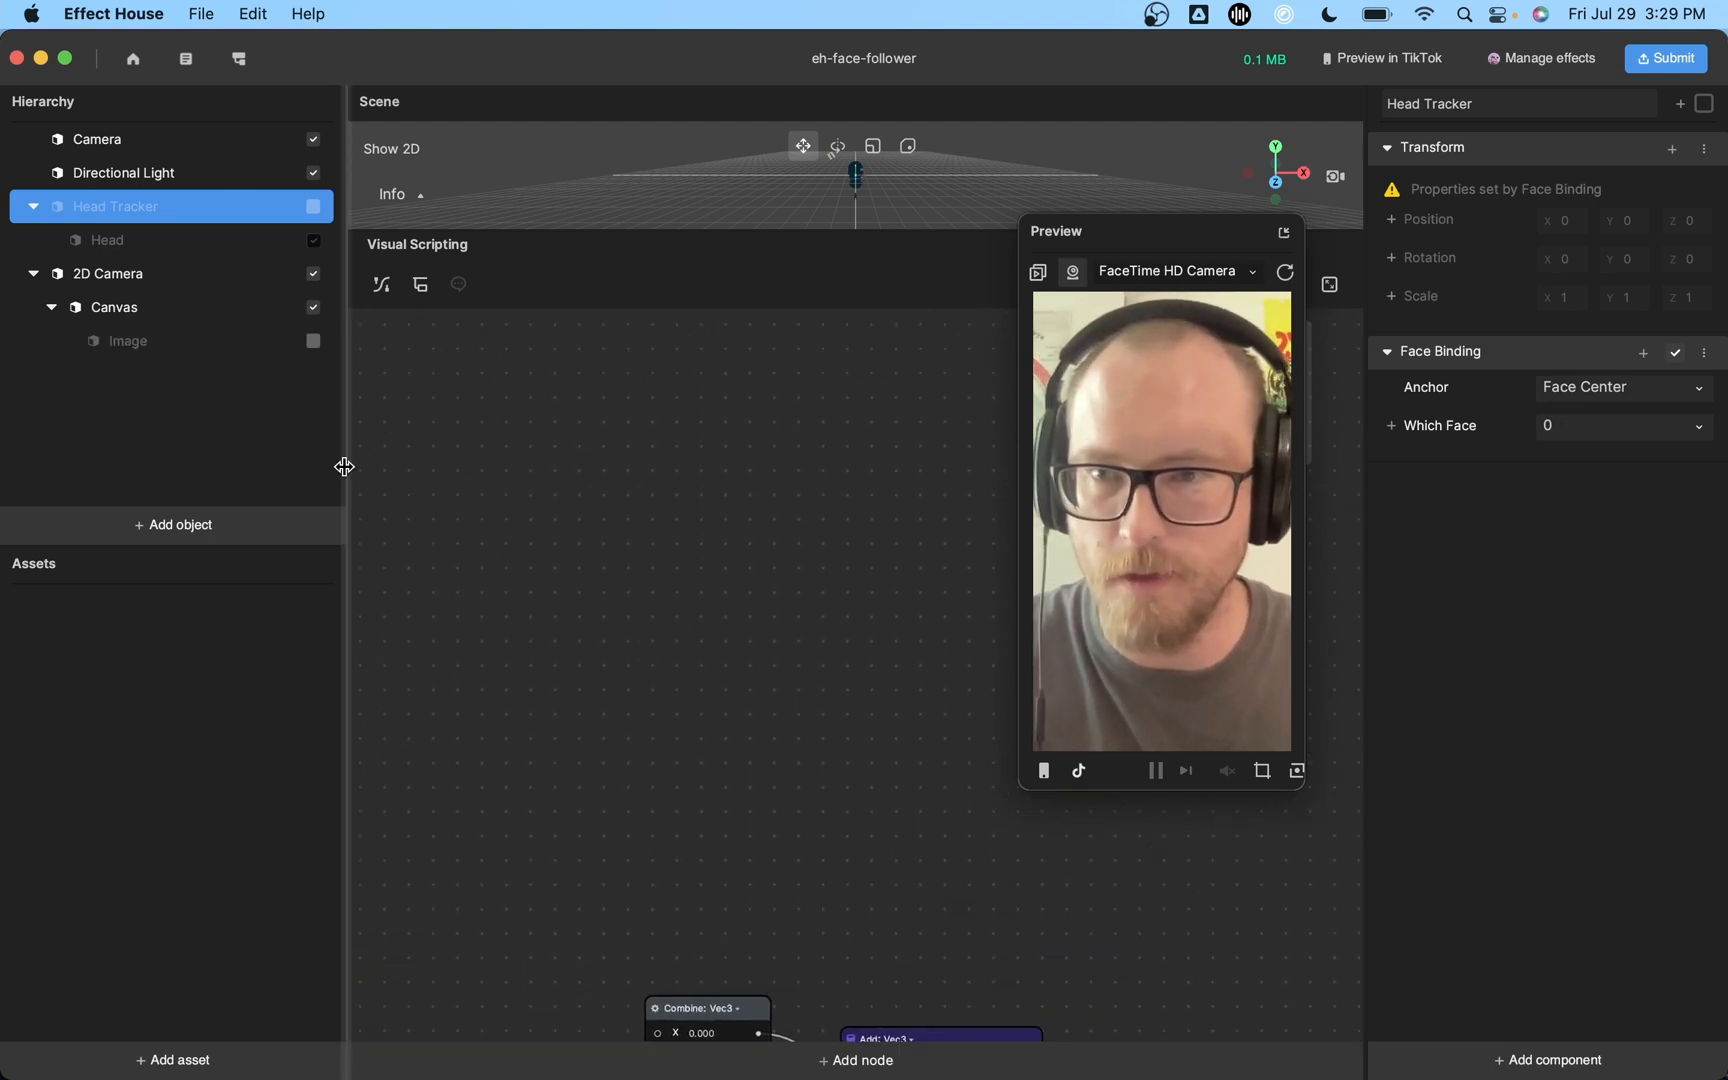
left_click(173, 525)
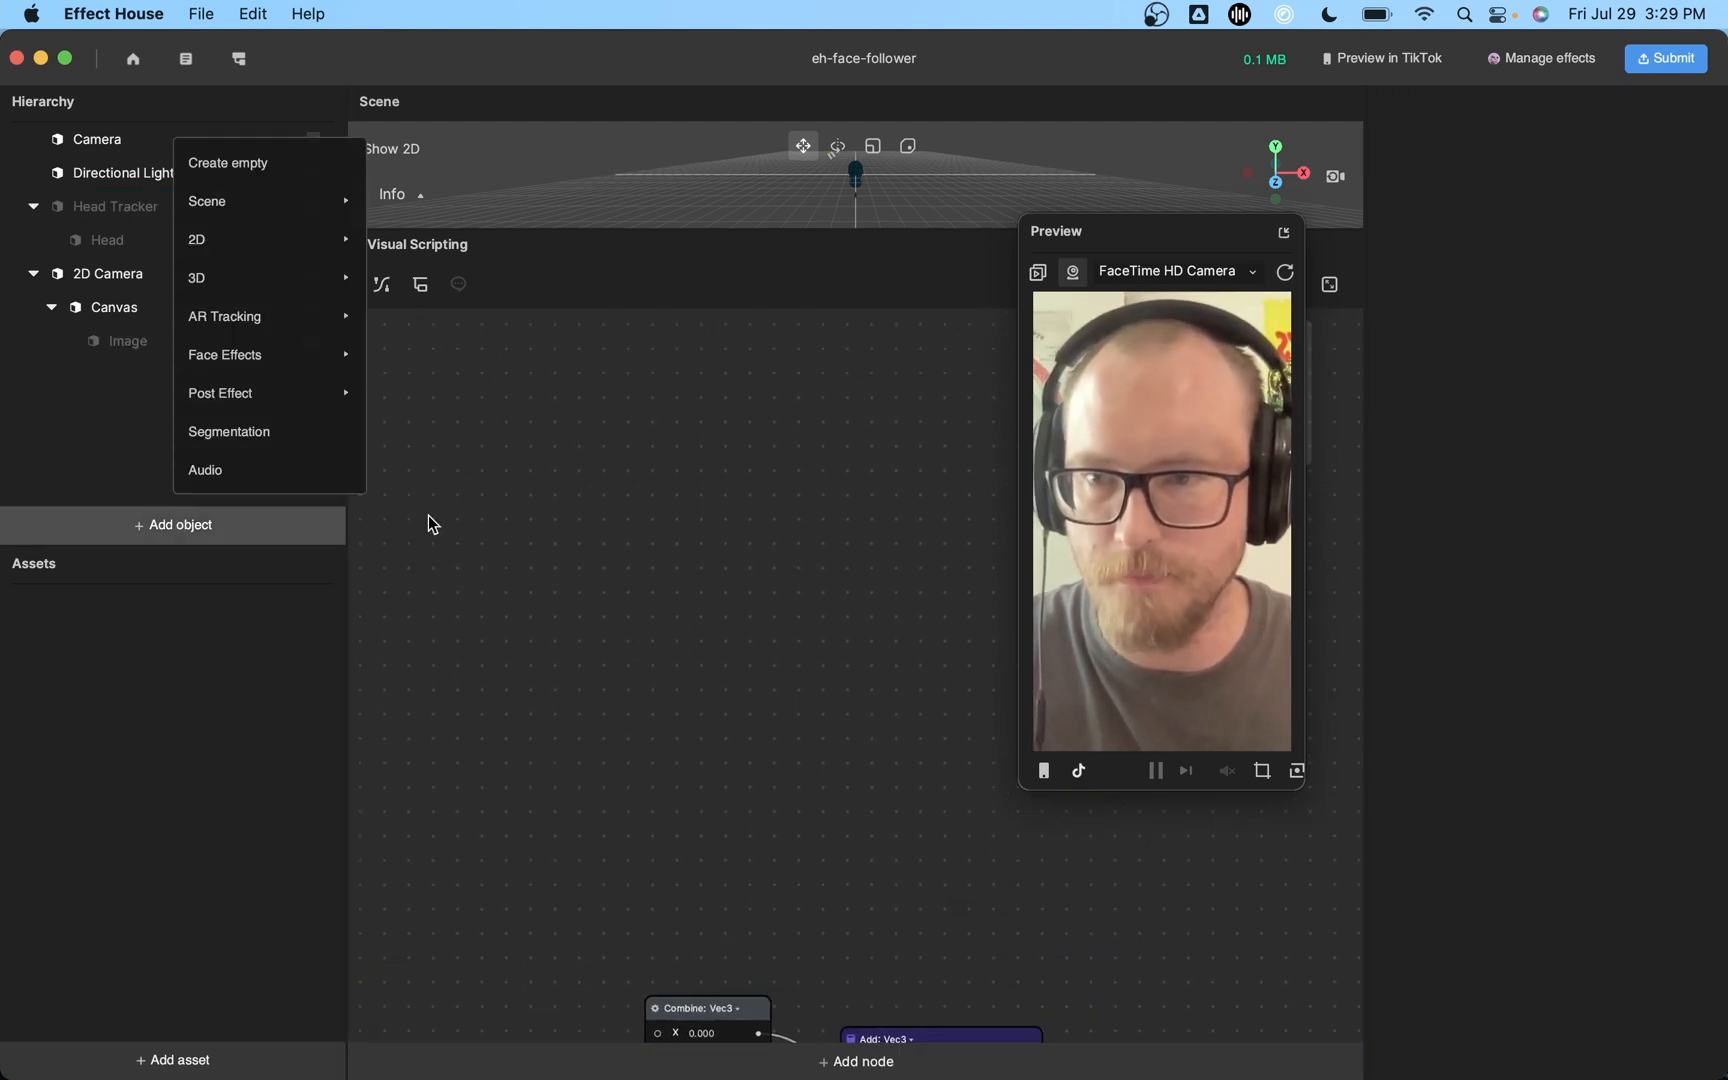
mouse_move(268, 239)
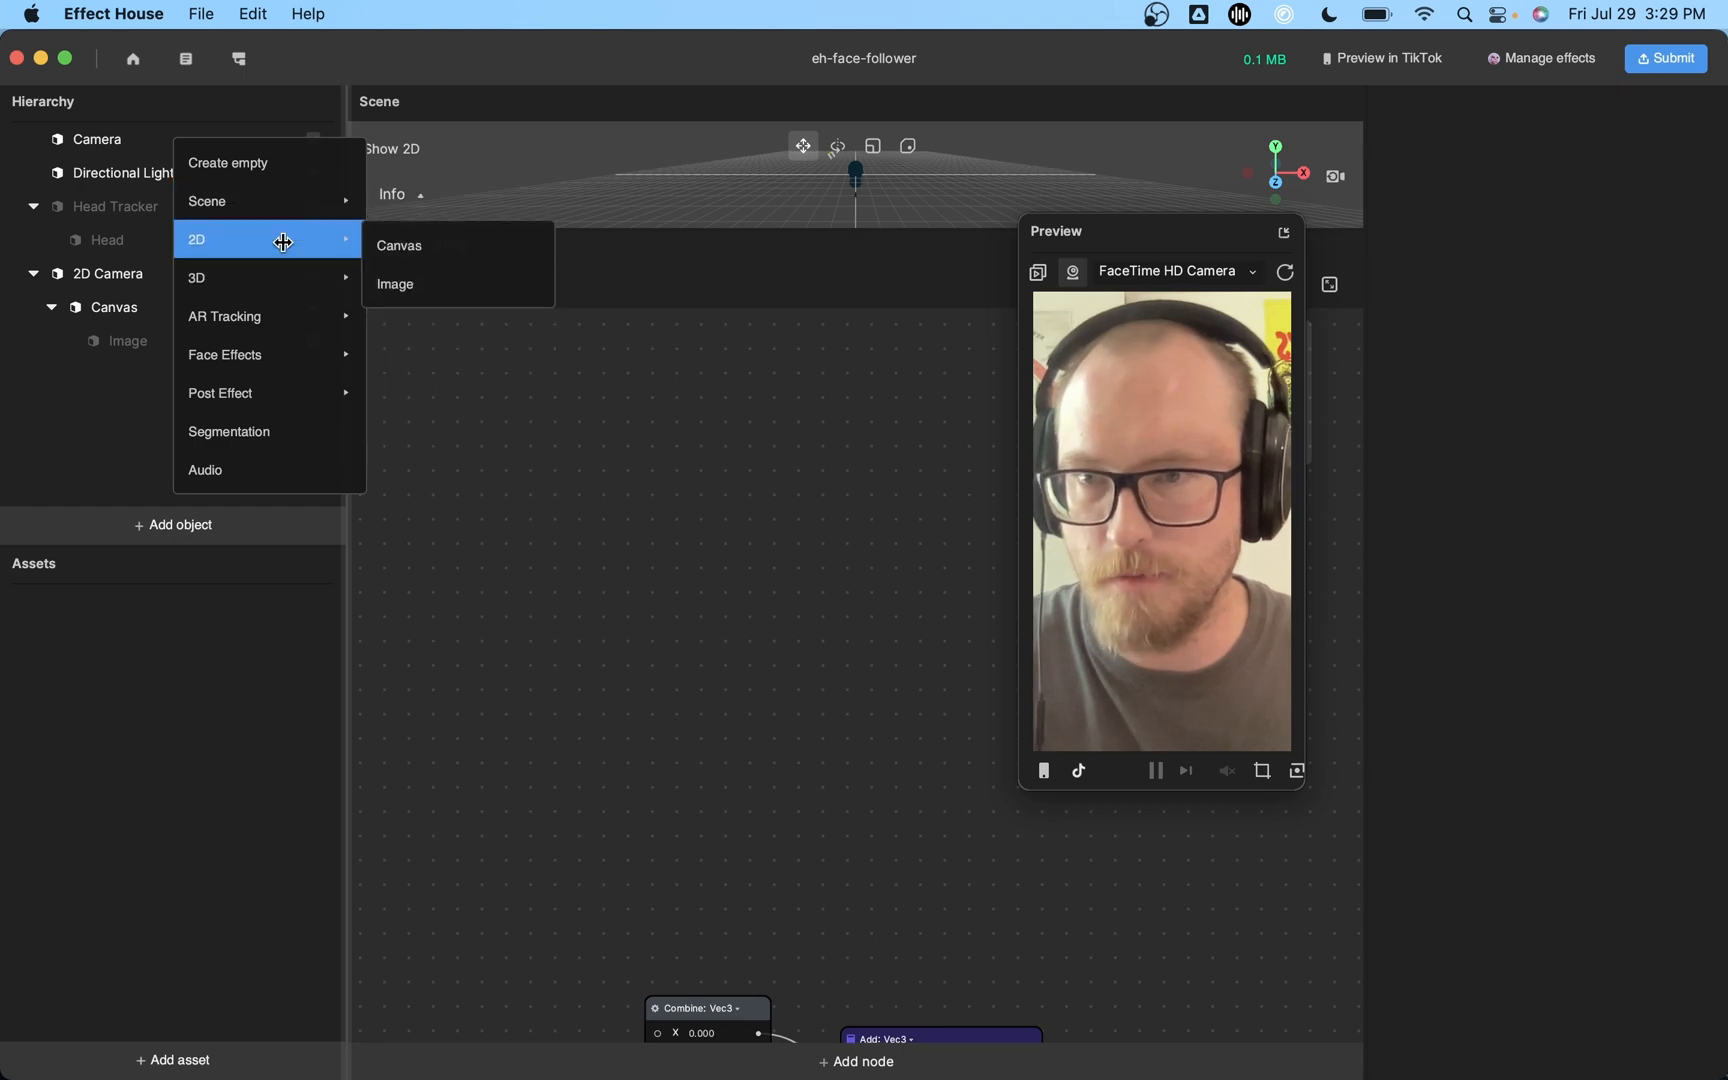
left_click(395, 284)
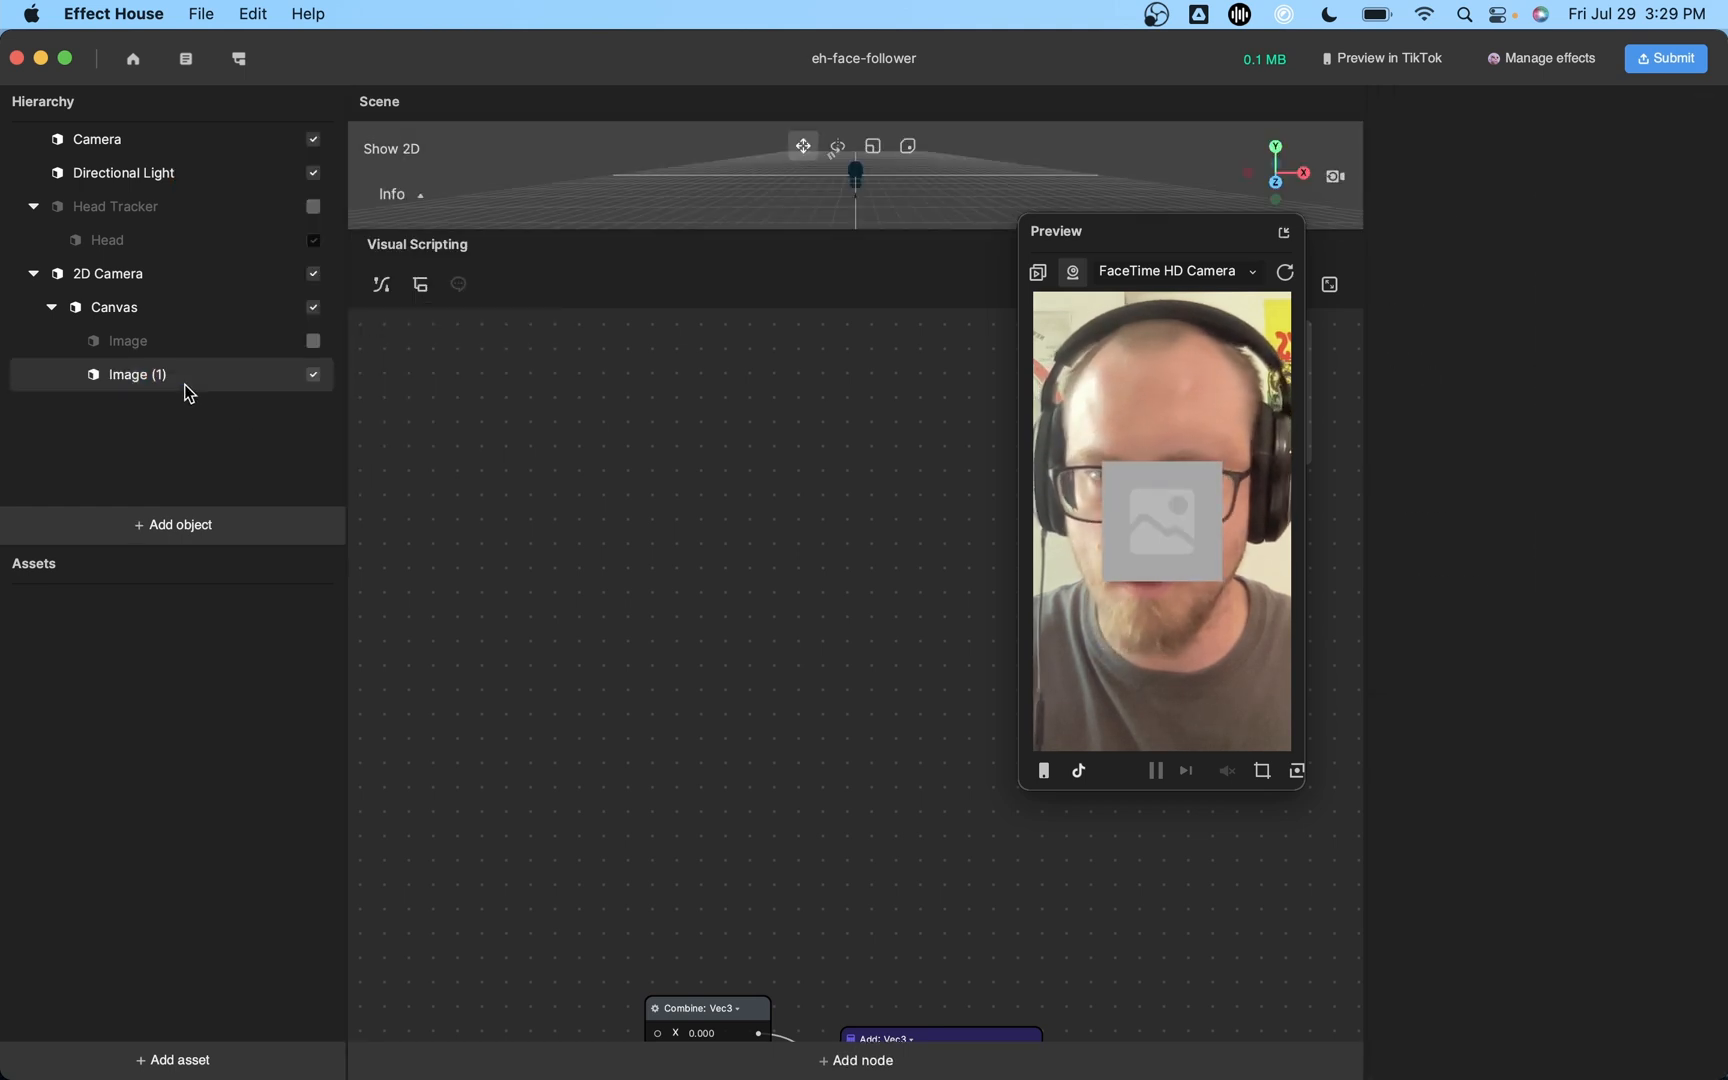
left_click(137, 375)
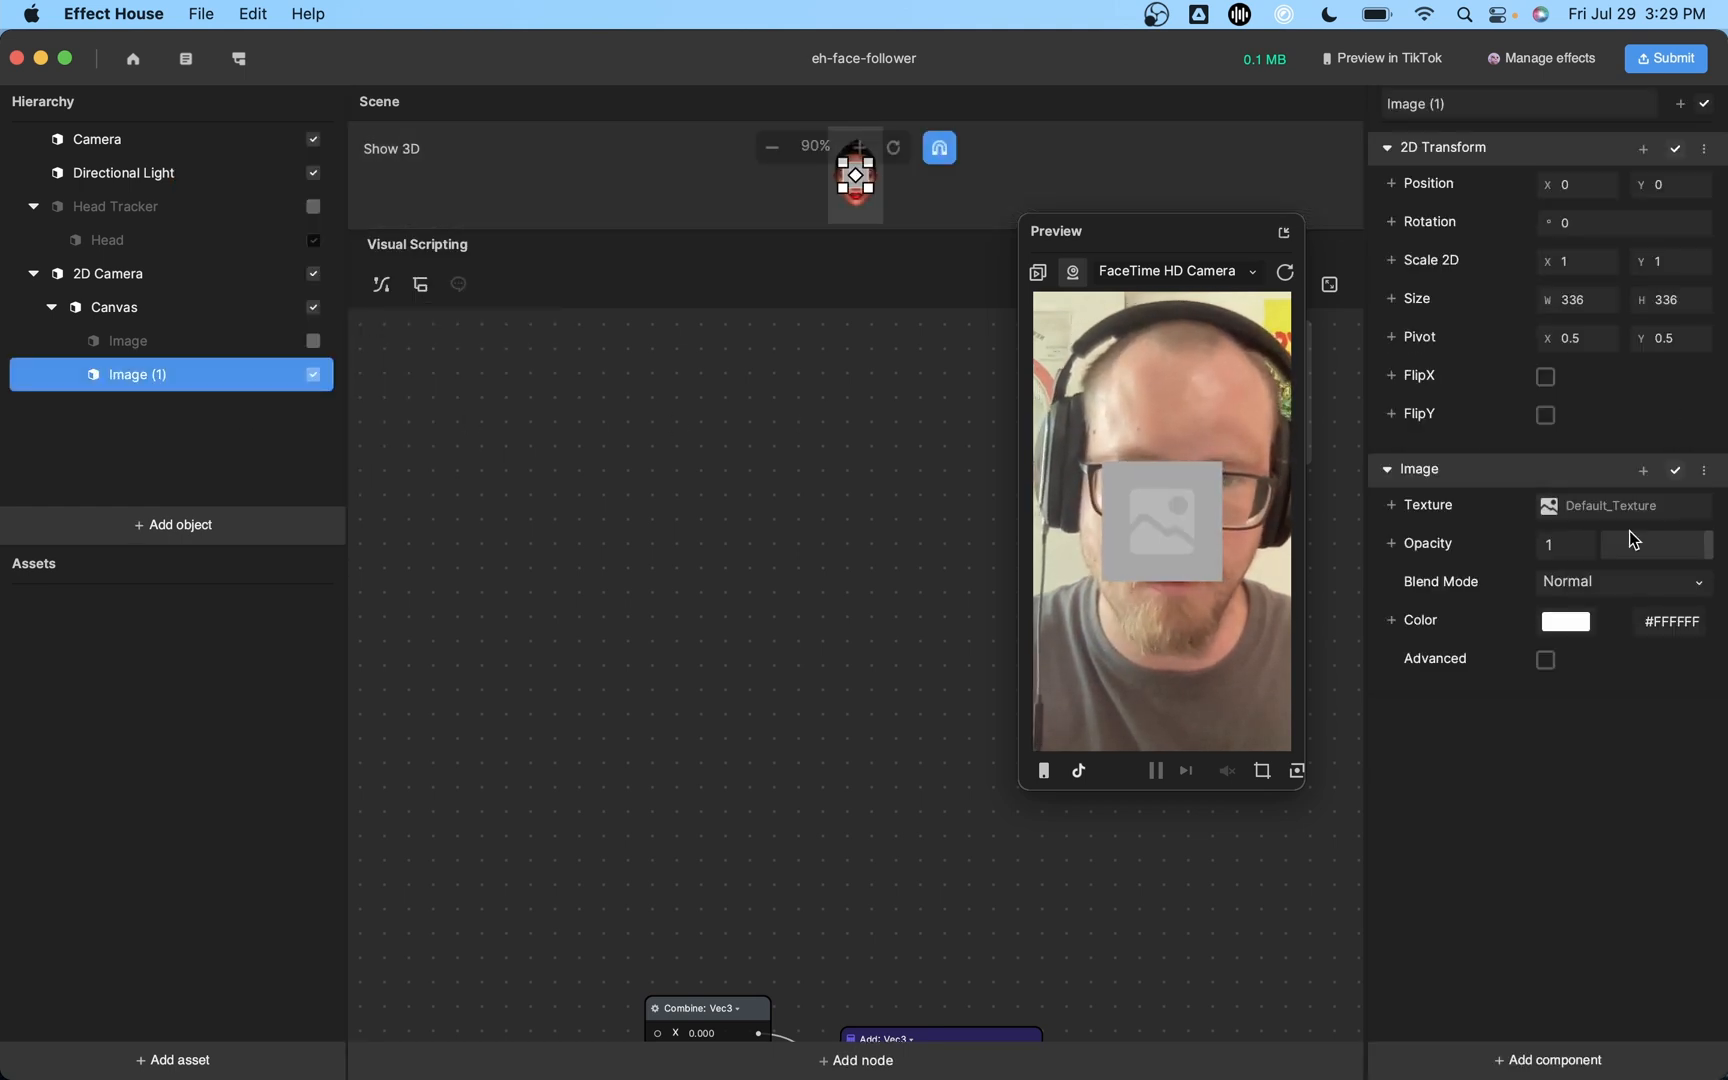
left_click(1614, 505)
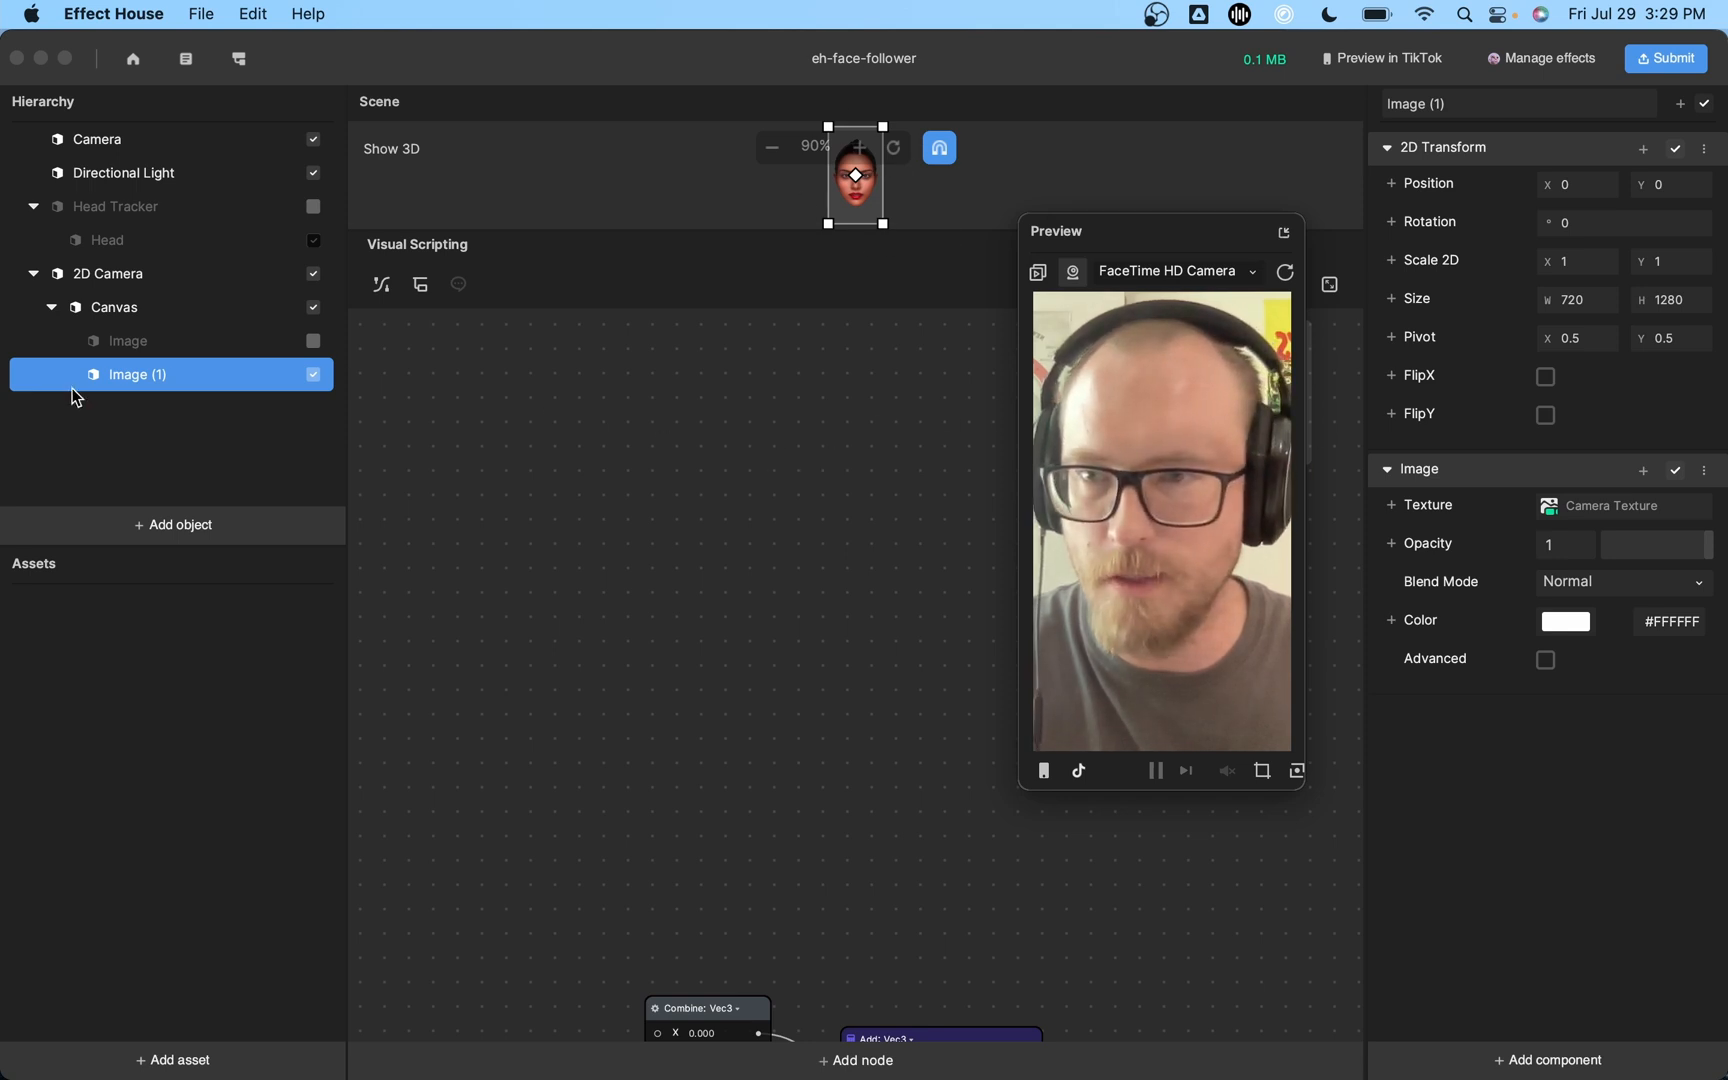
mouse_move(168, 474)
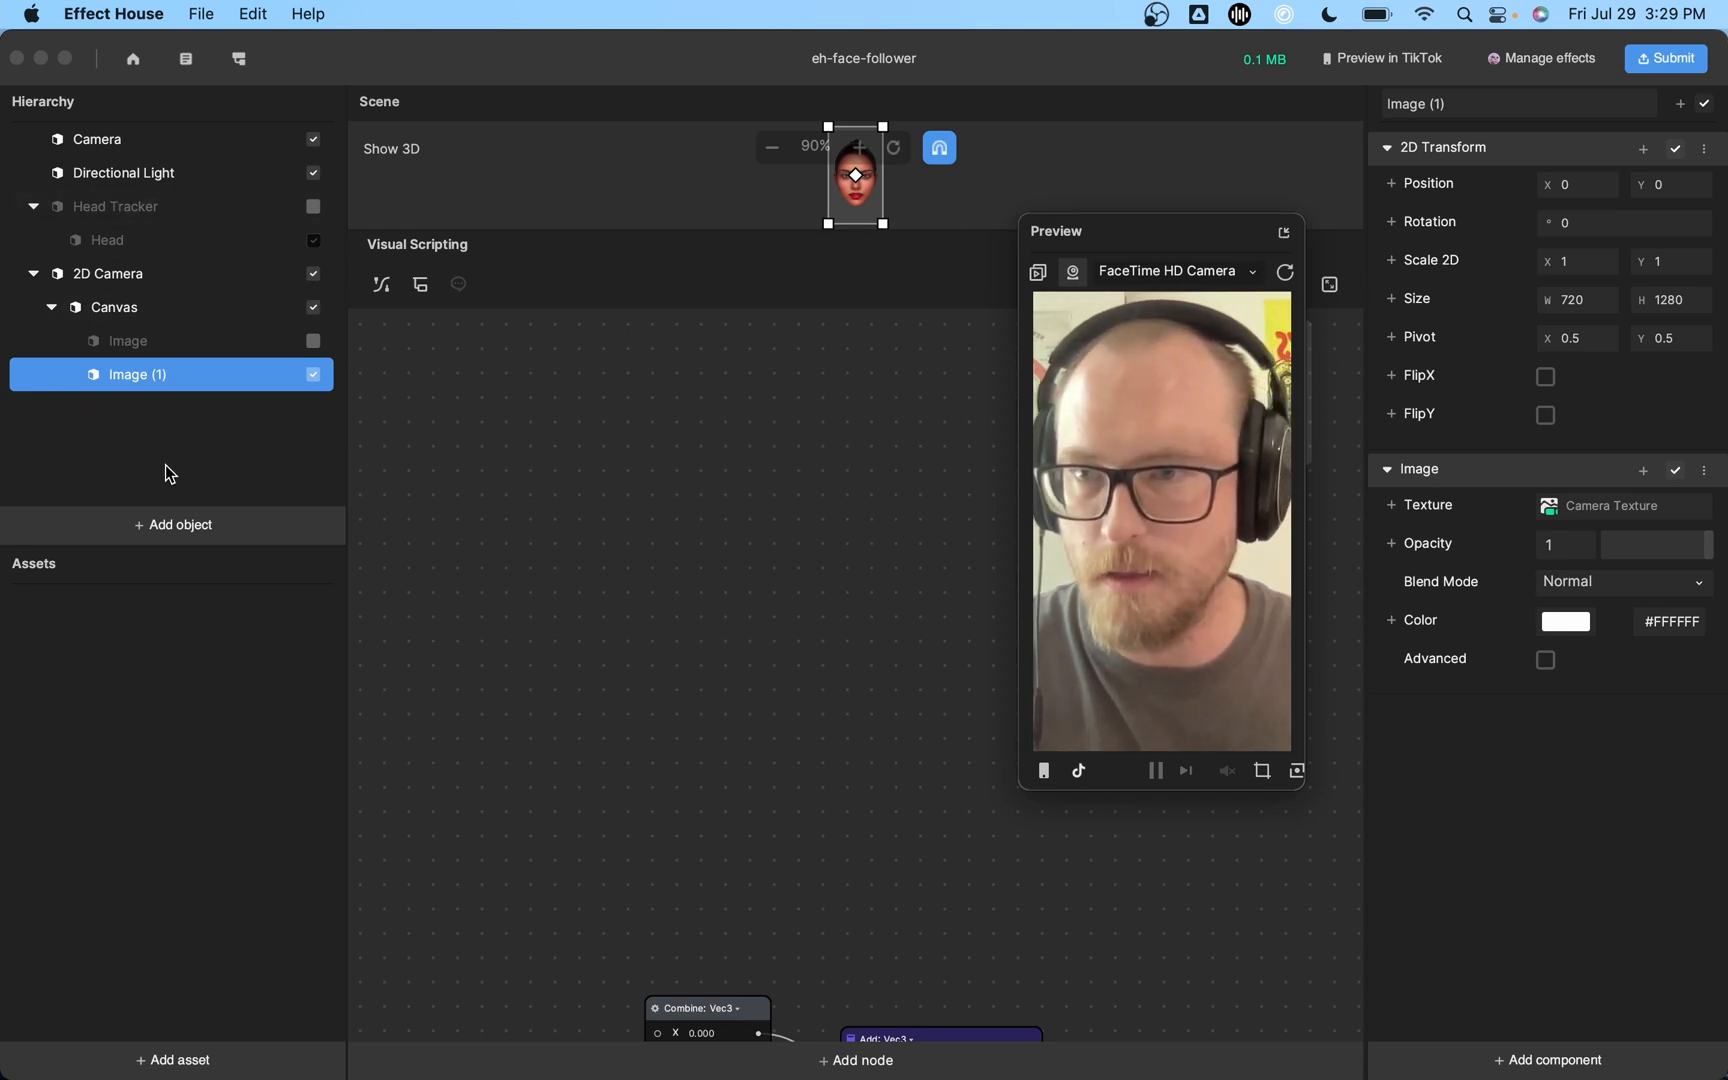
Add a new Head Tracker, creating Head Tracker (1) with its head occluder.
left_click(174, 525)
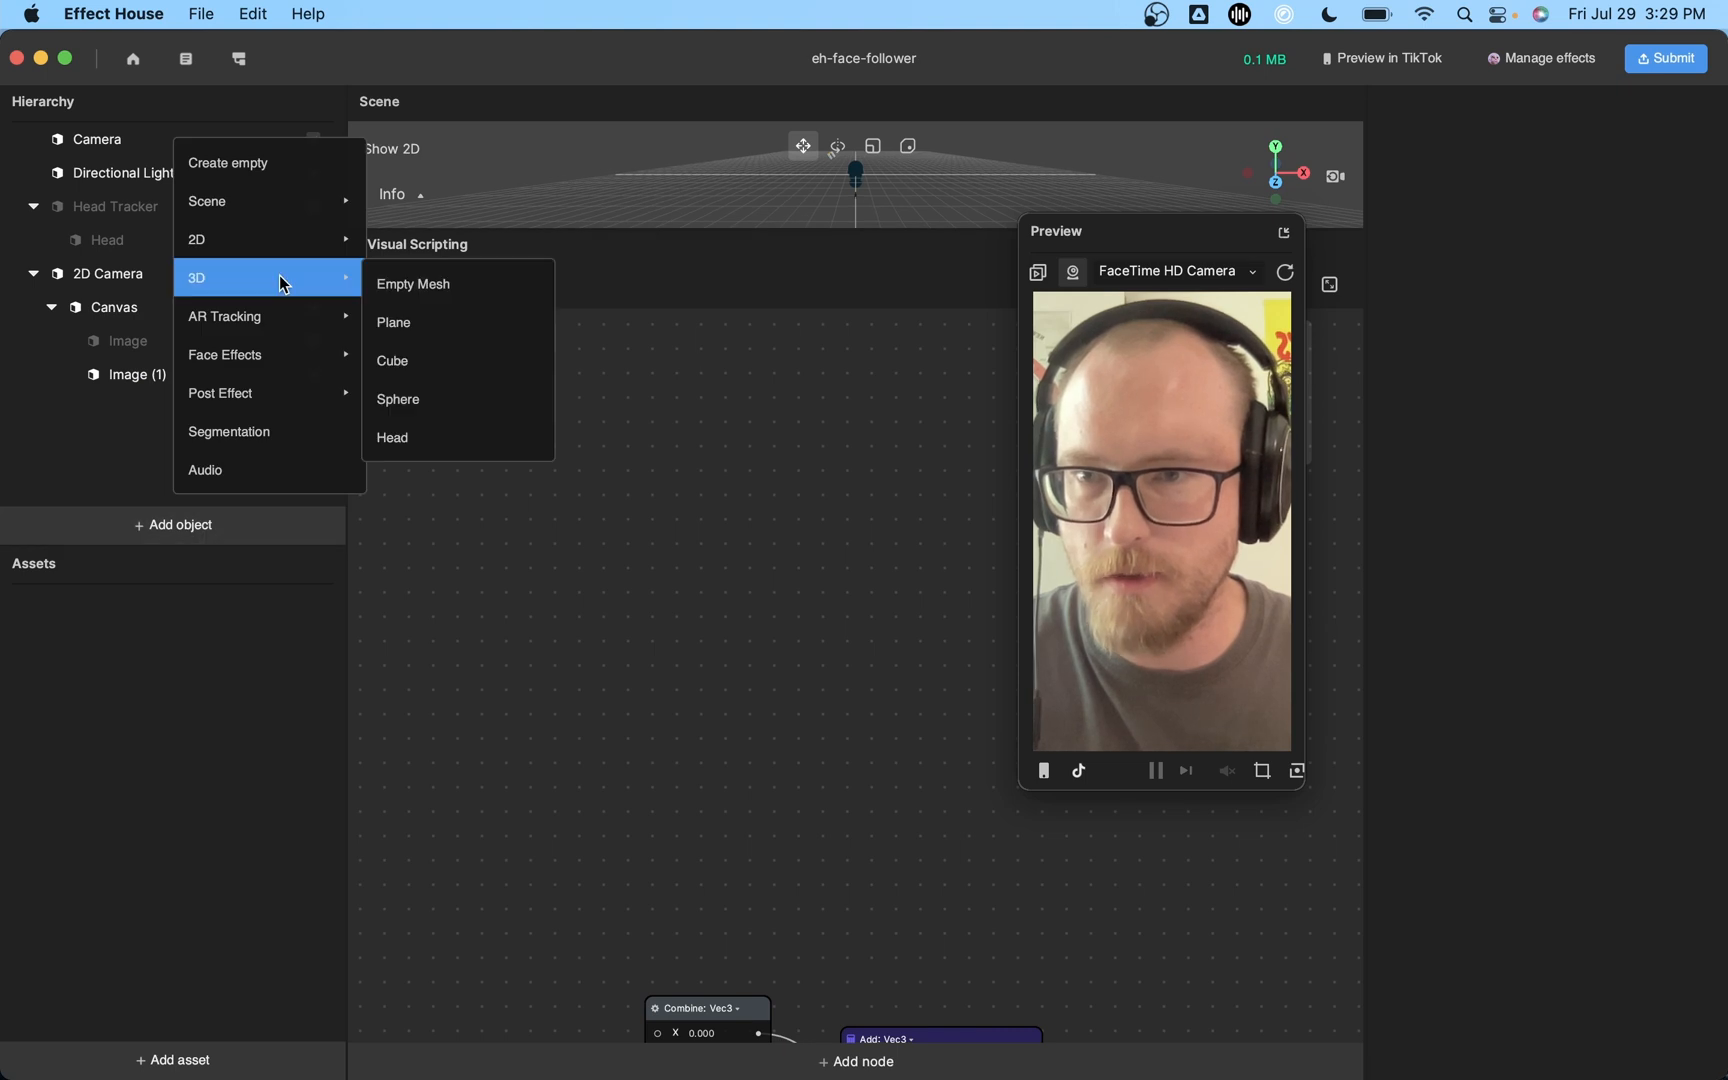
mouse_move(266, 316)
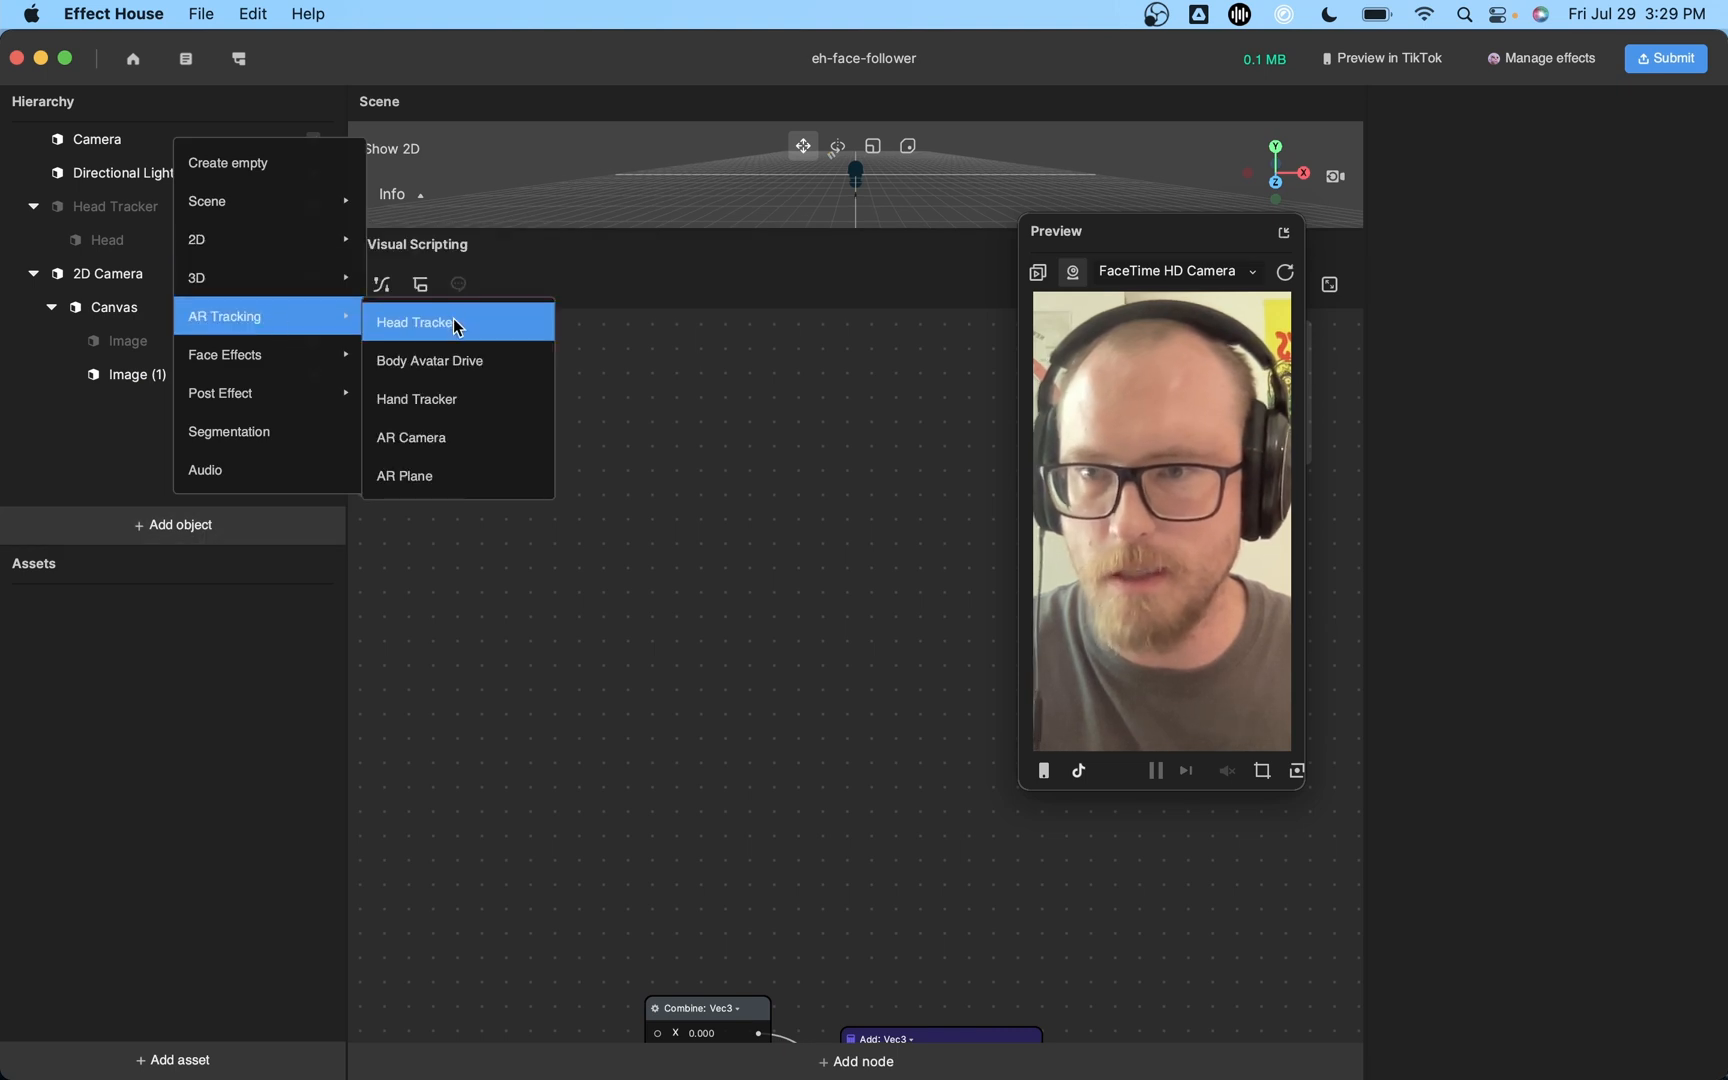
left_click(415, 322)
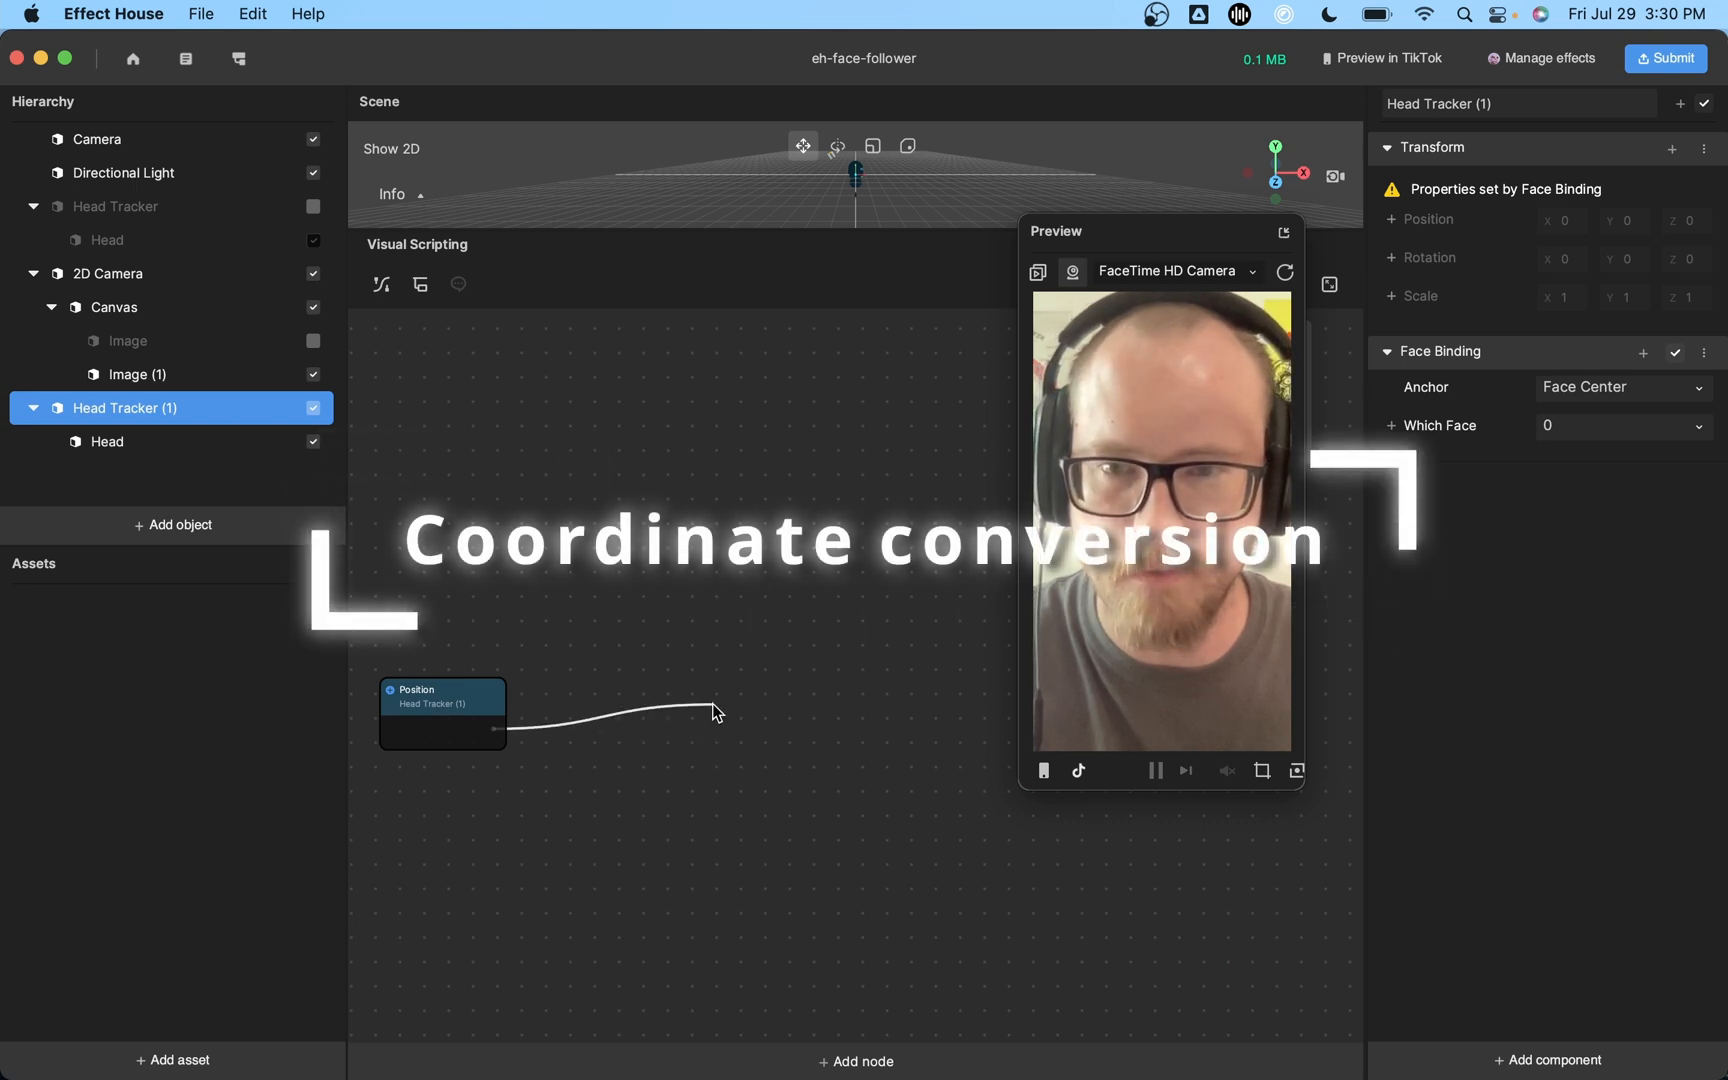
Attach a World to Screen node to Head Tracker (1)'s Position and select Camera.
left_click(716, 711)
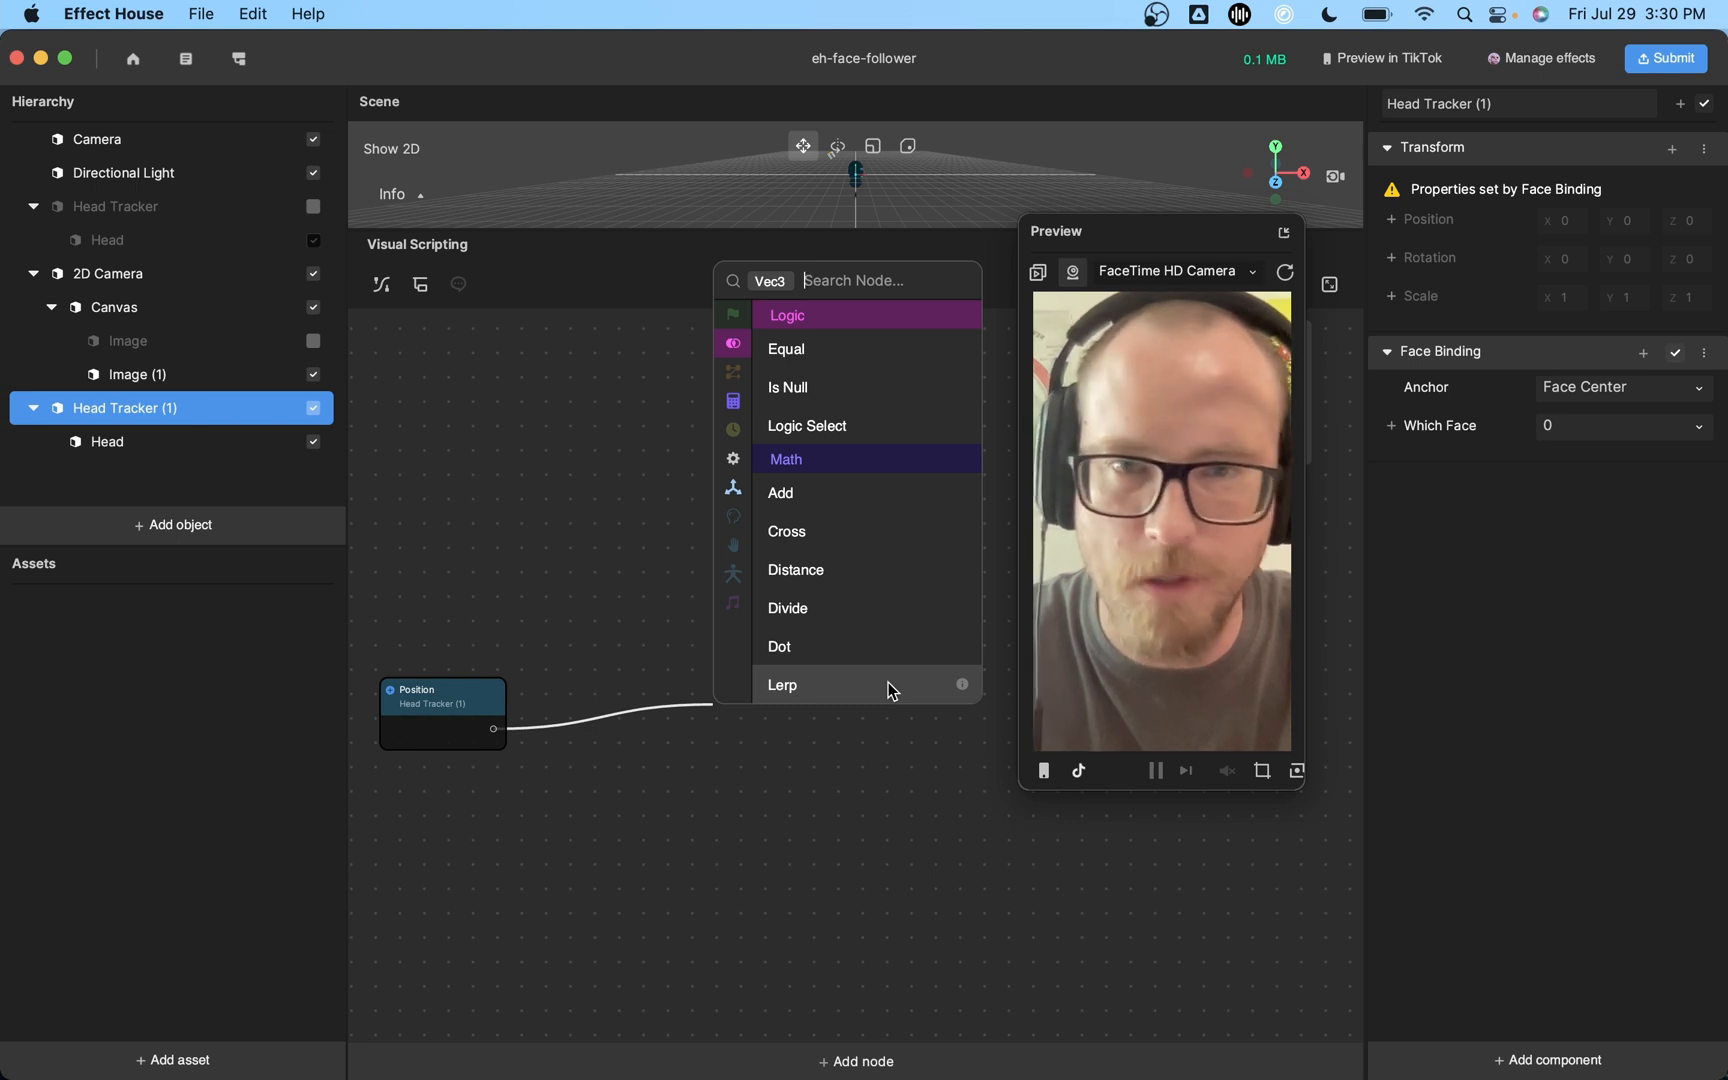
type("wo")
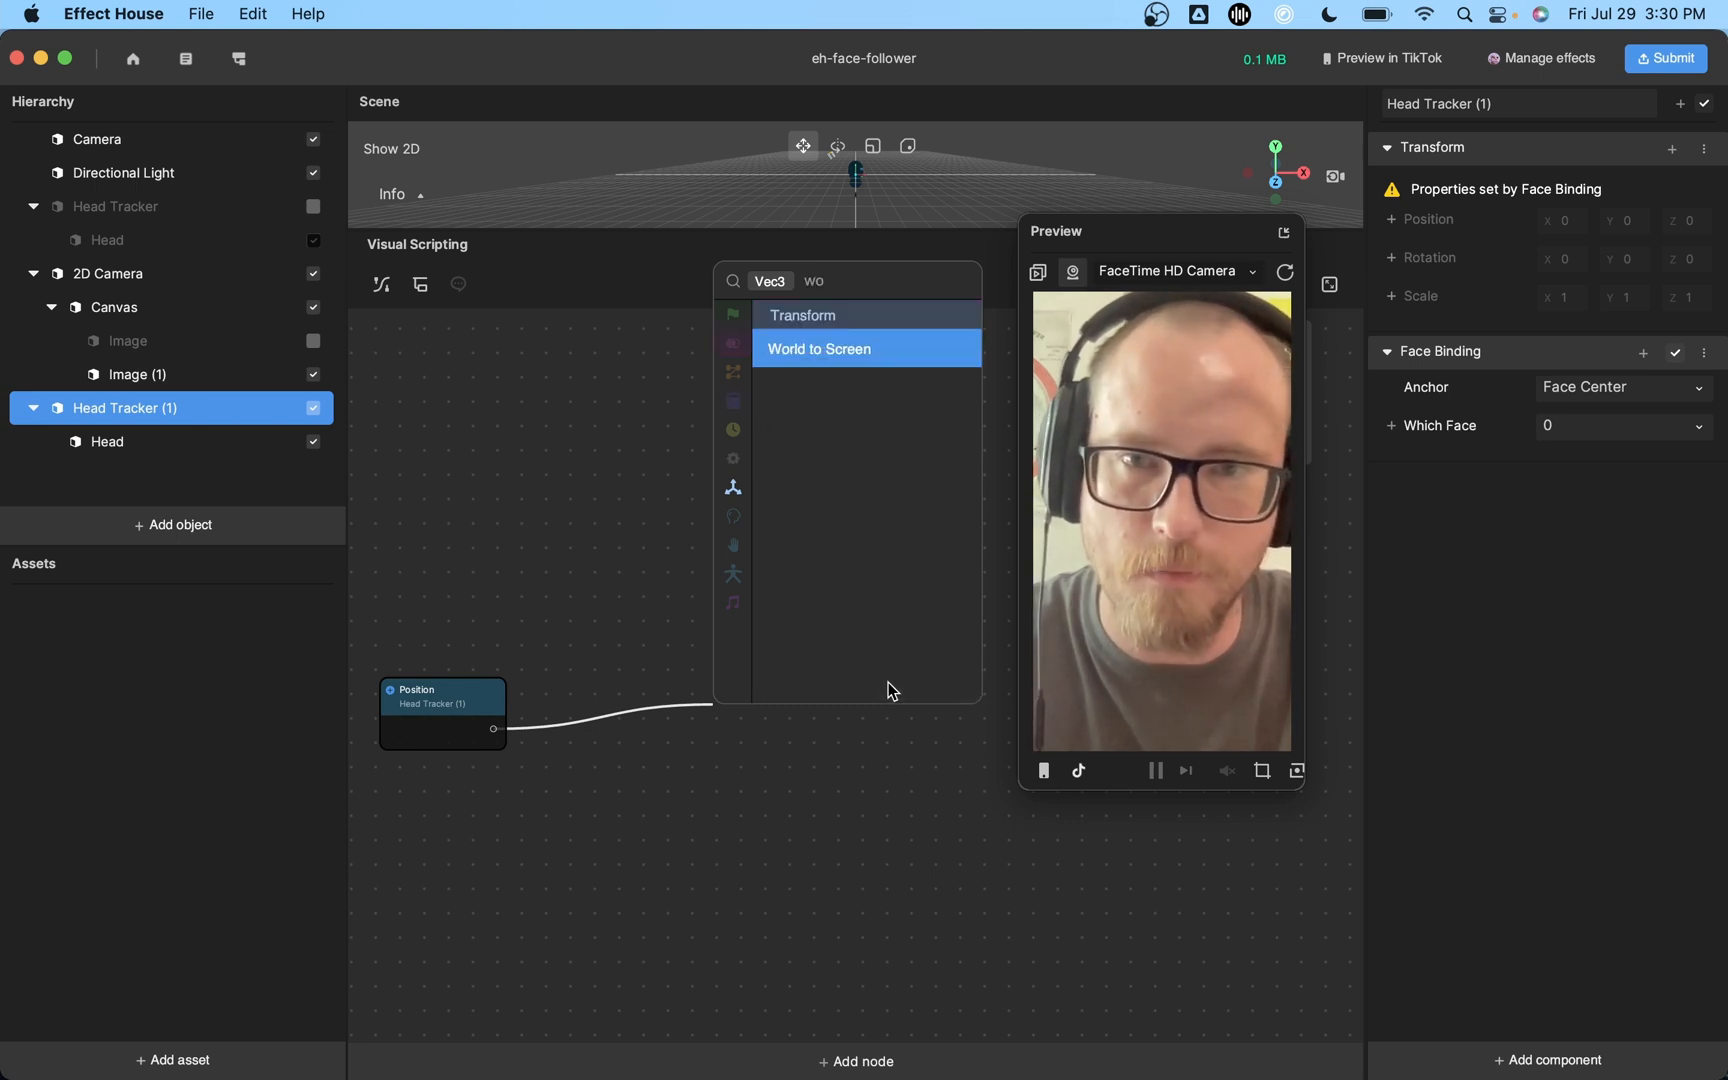
left_click(819, 348)
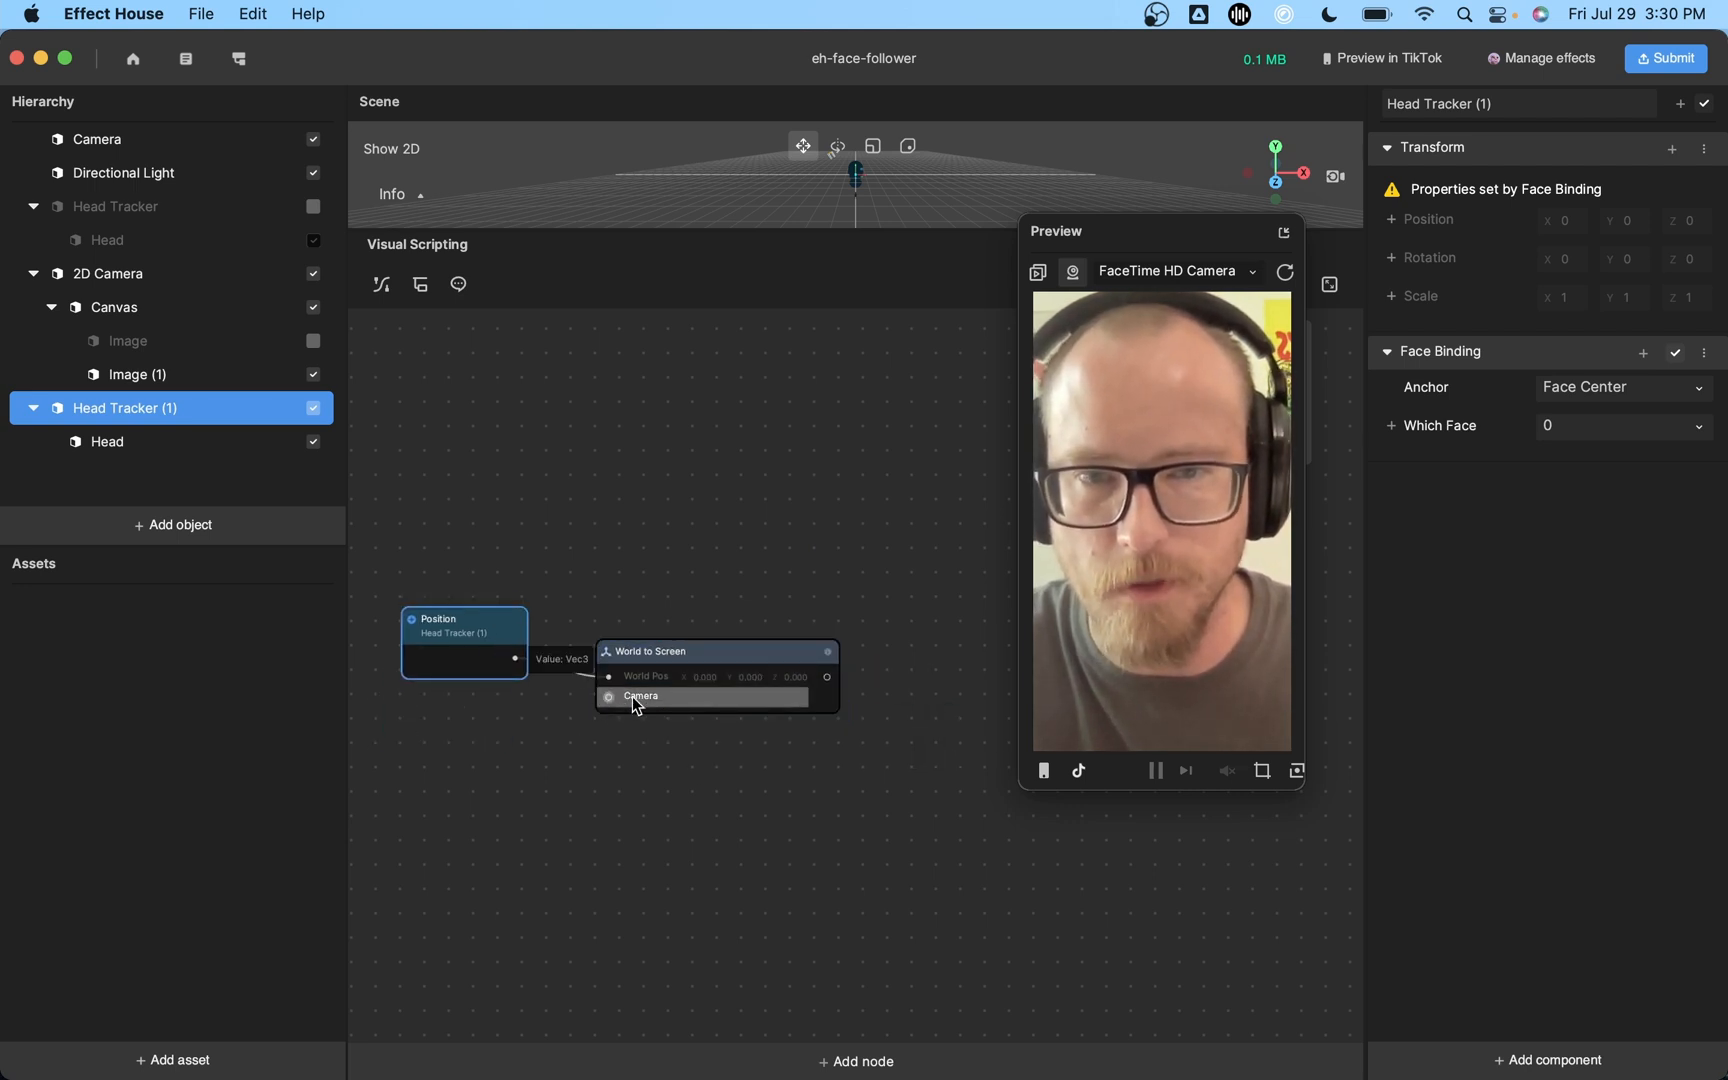
mouse_move(97, 139)
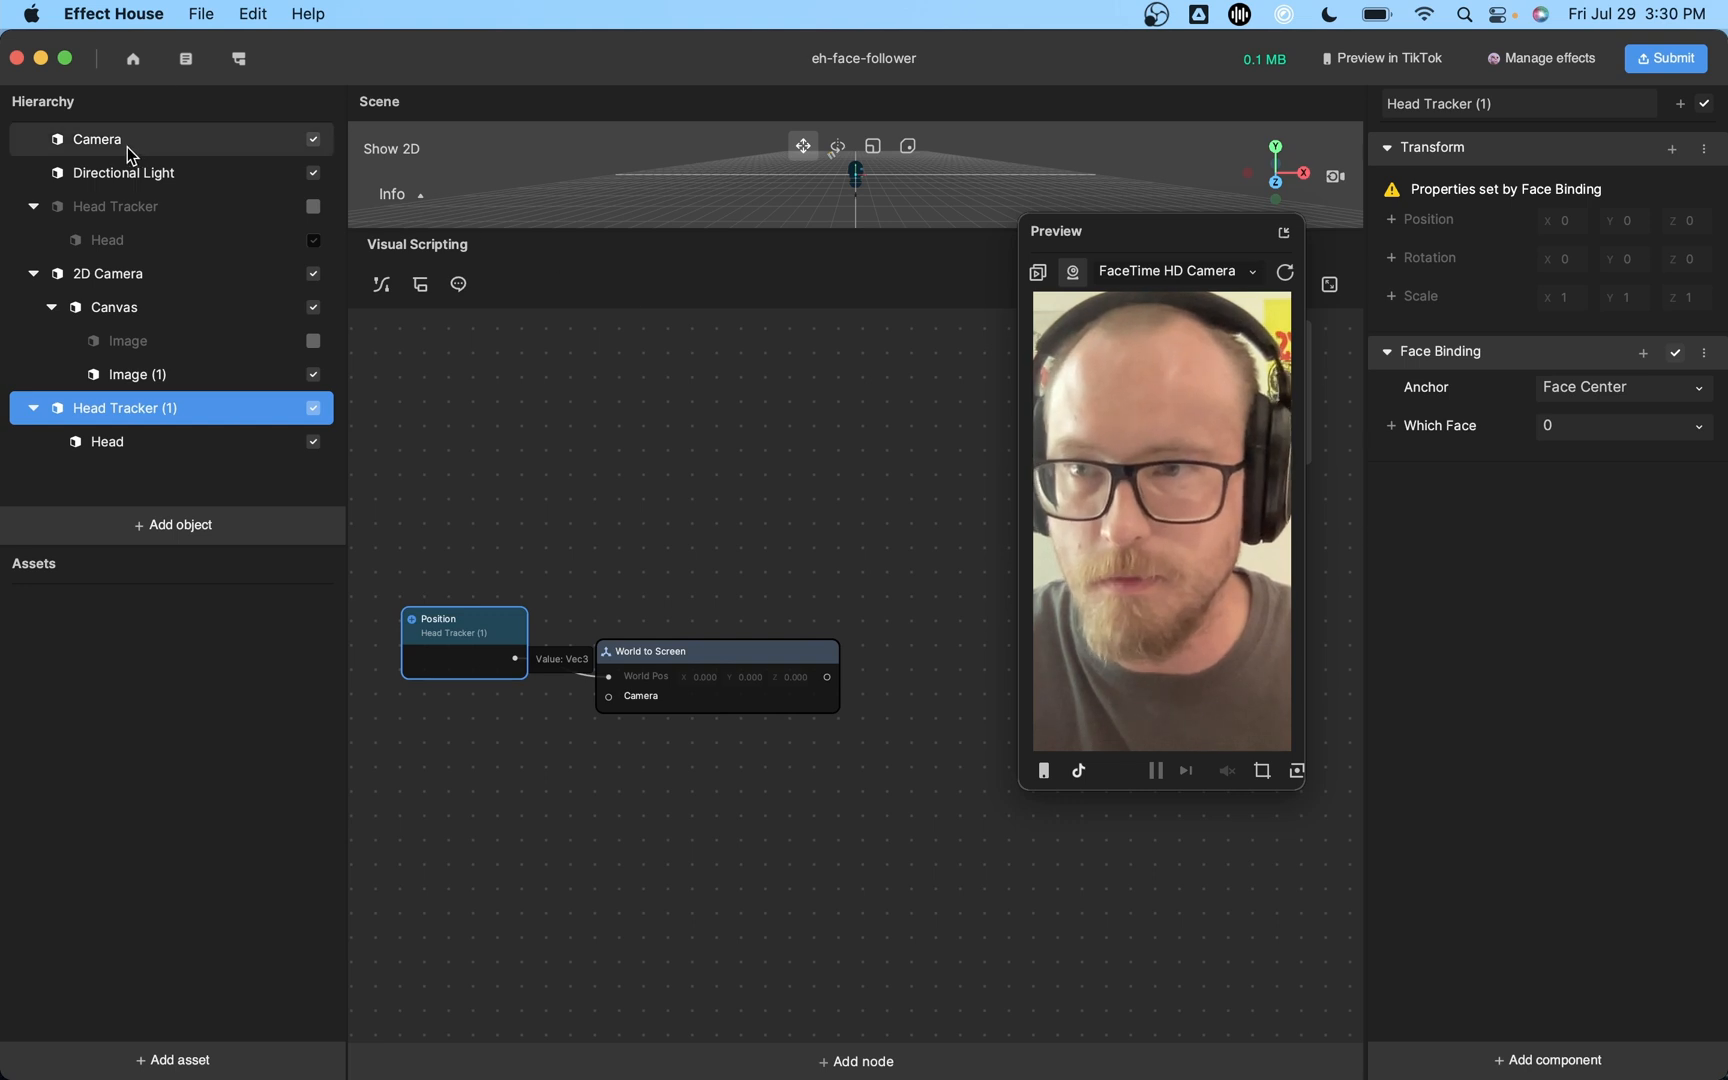
left_click(97, 139)
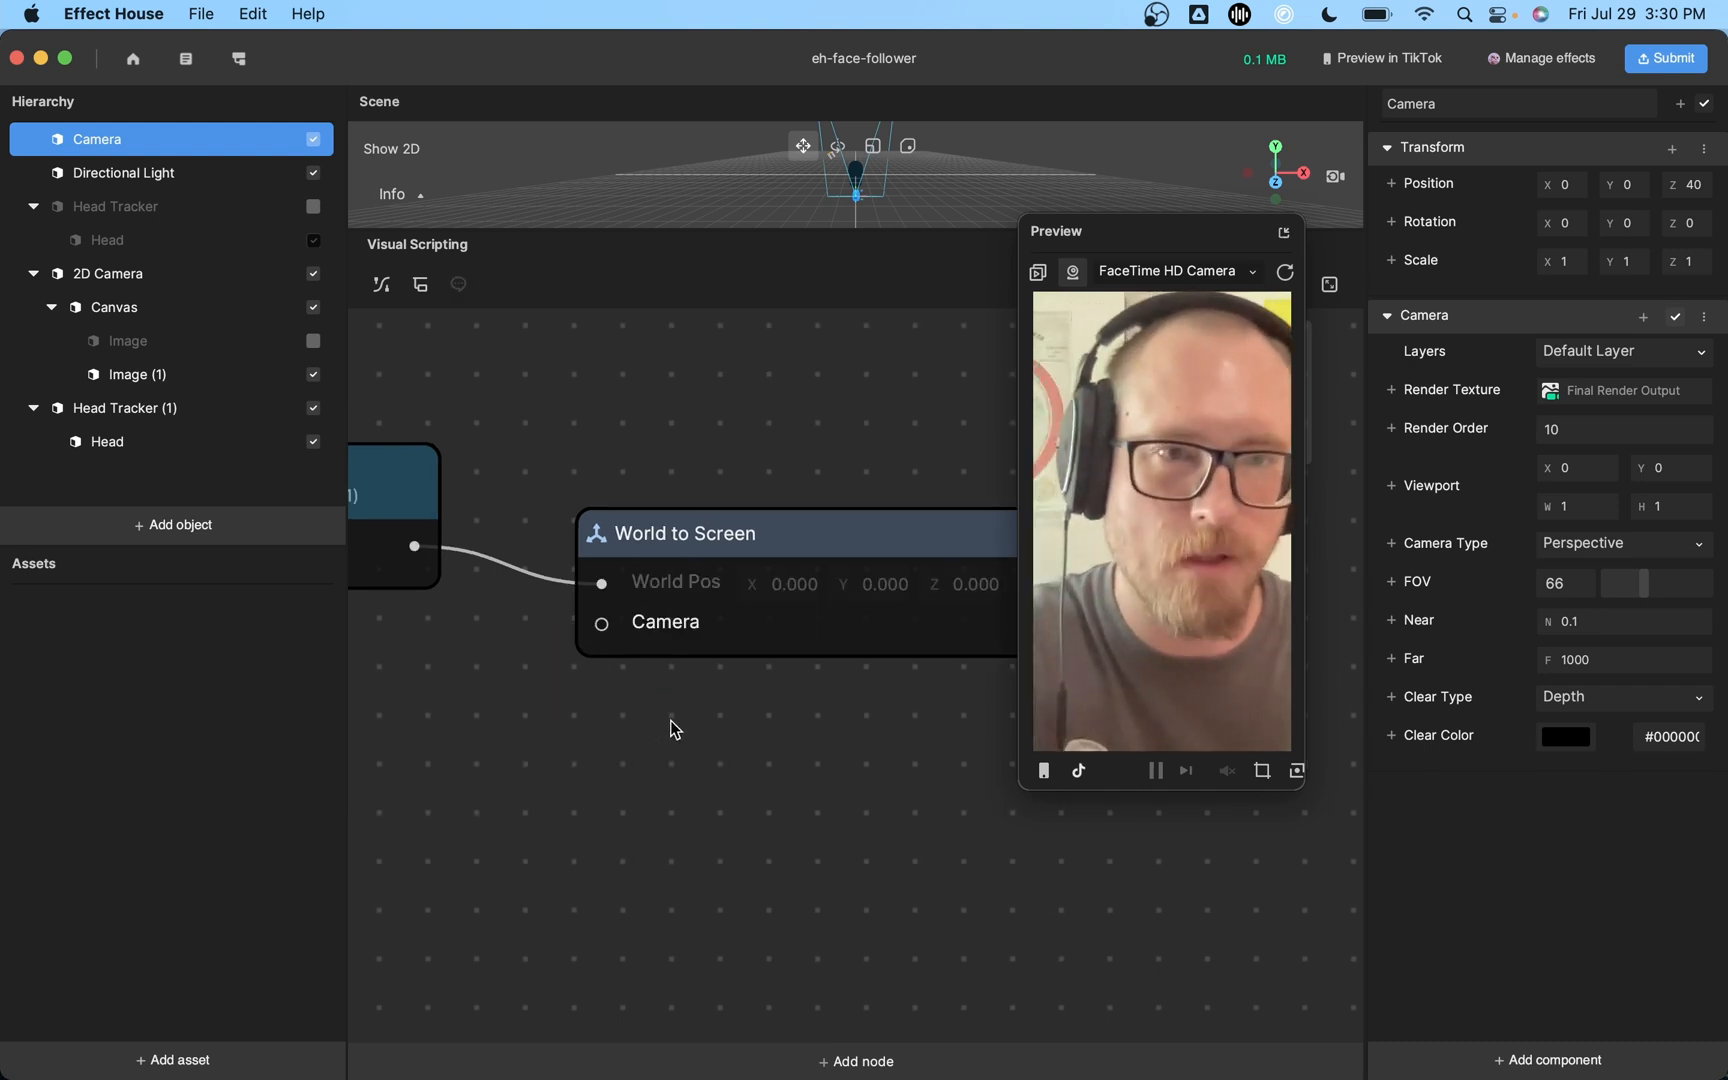
Wire Camera into World to Screen's Camera input so Screen Pos shows live values.
left_click(1622, 352)
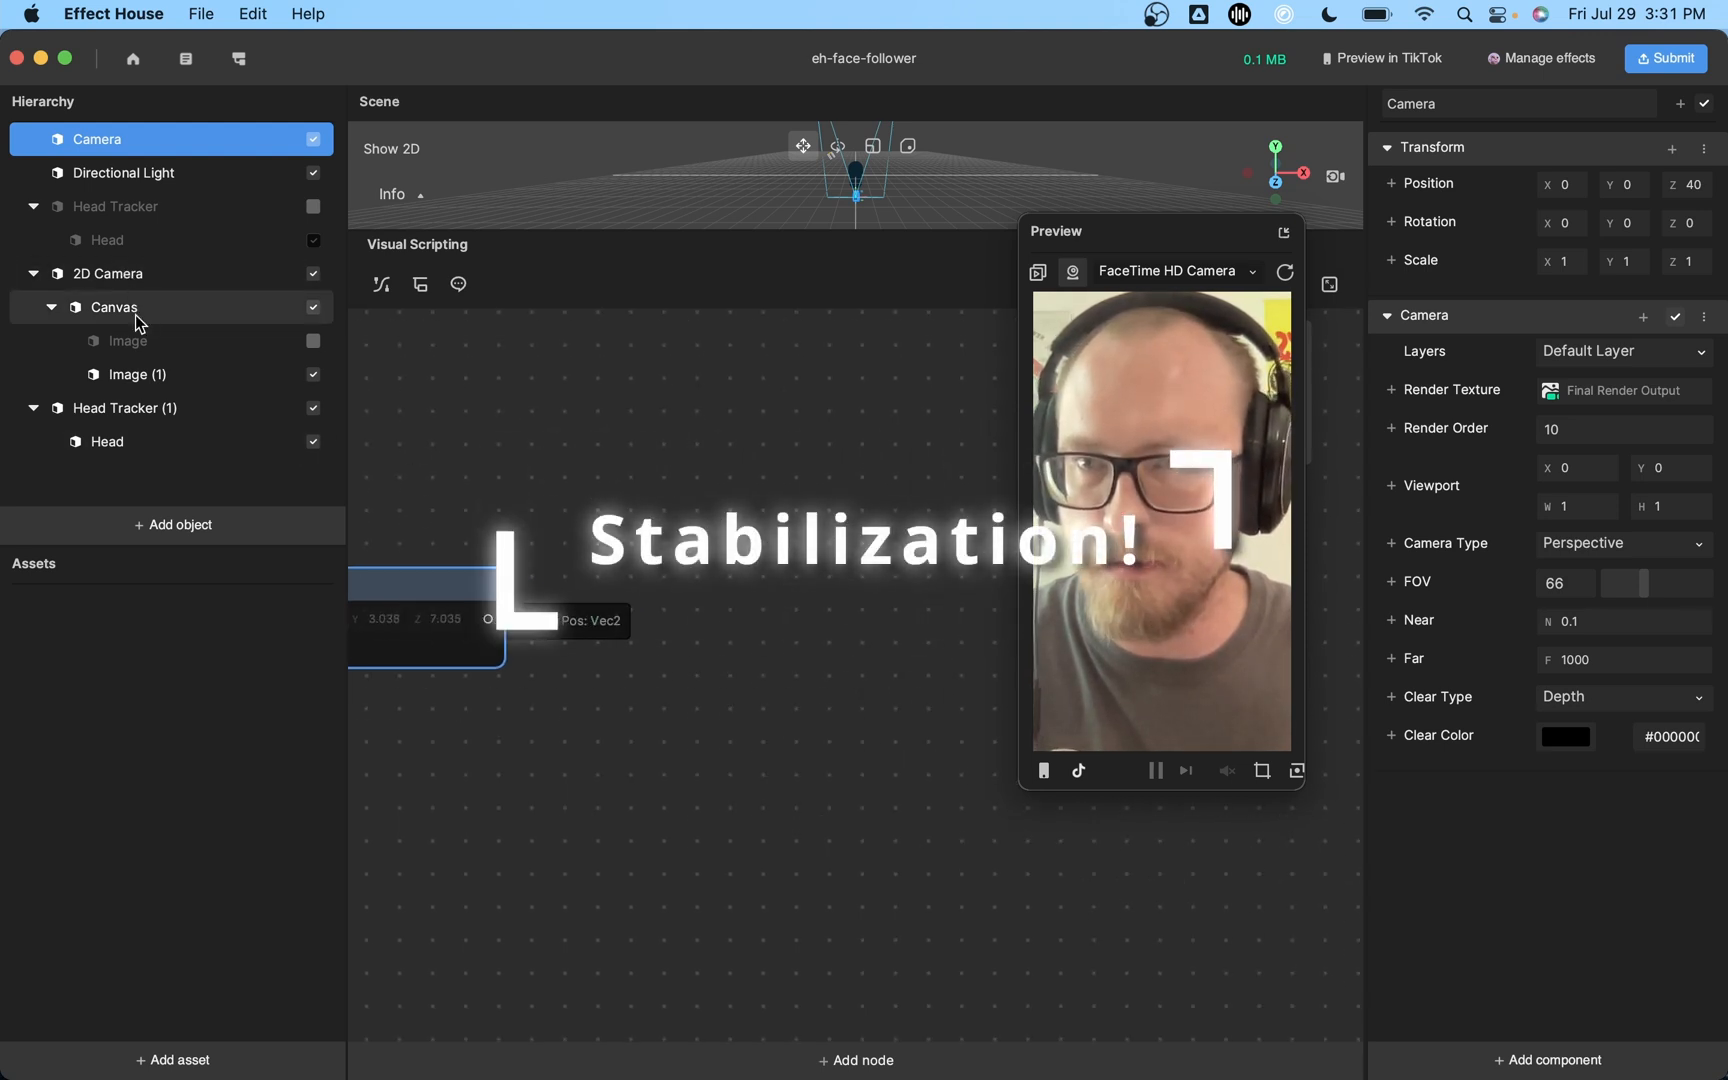
Add a Set Pivot node for Image (1) from the Pivot property's + button.
left_click(138, 375)
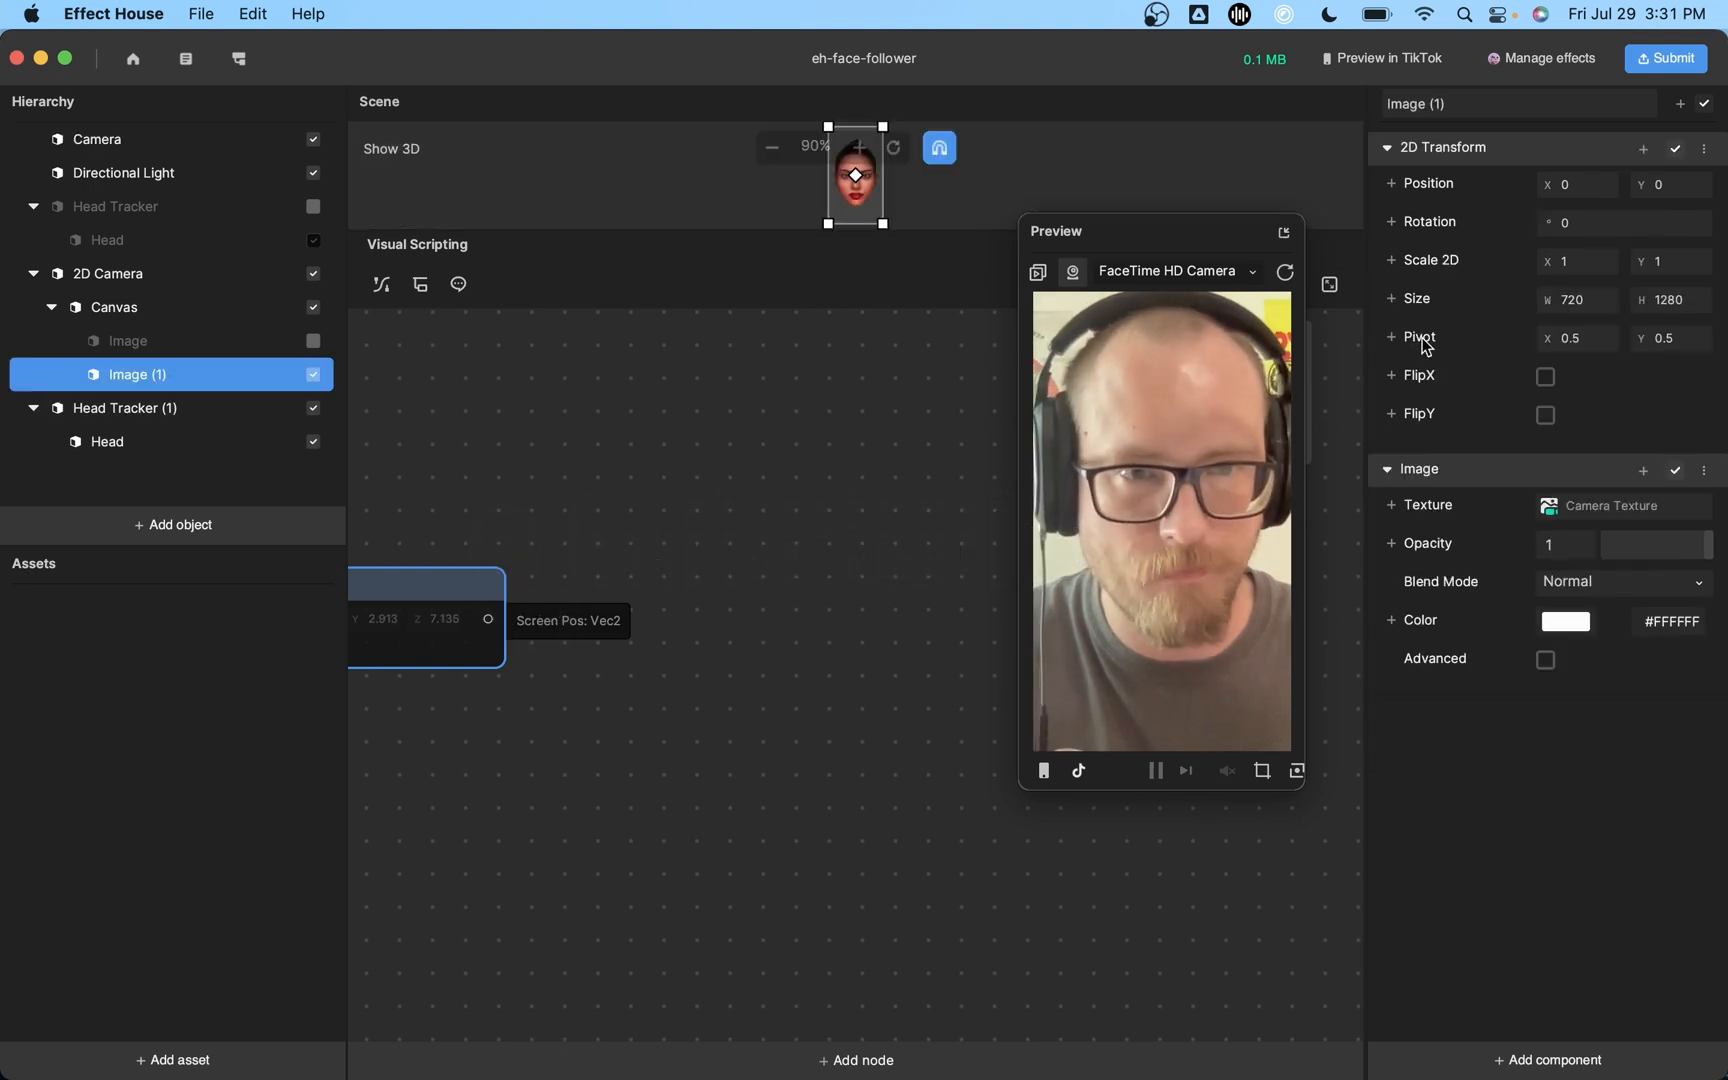
left_click(1392, 336)
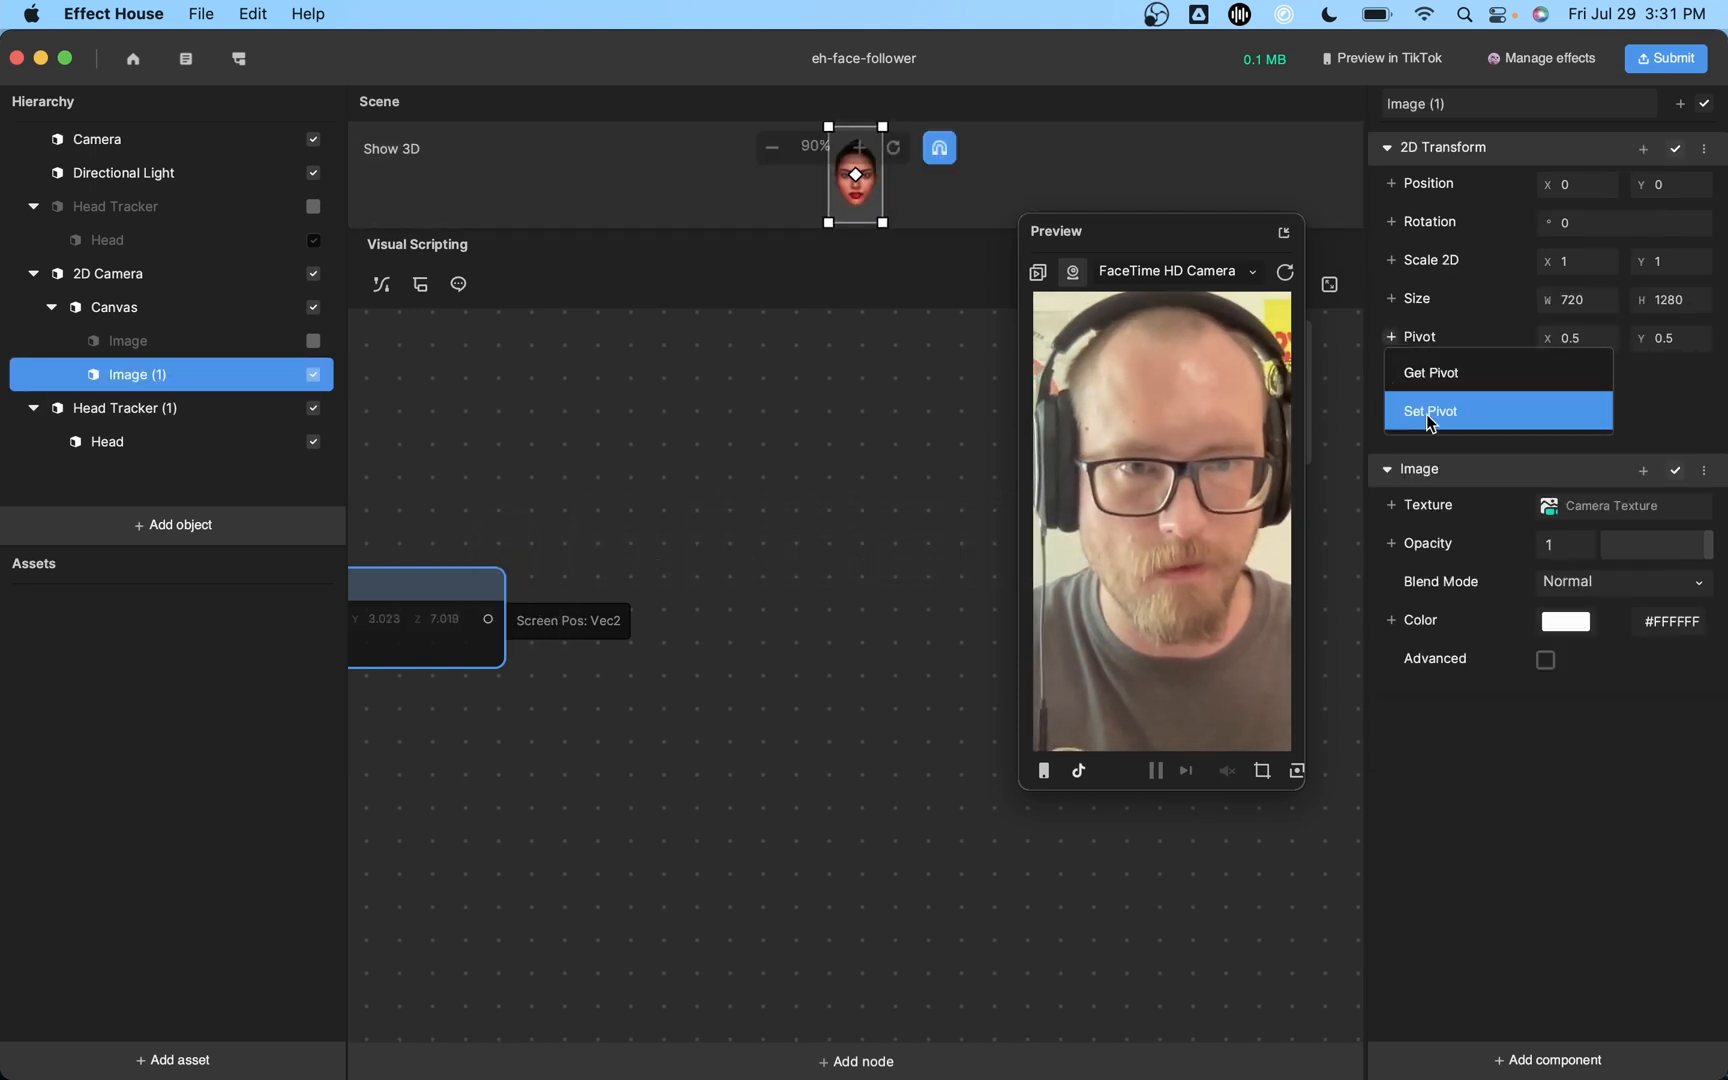
left_click(1432, 410)
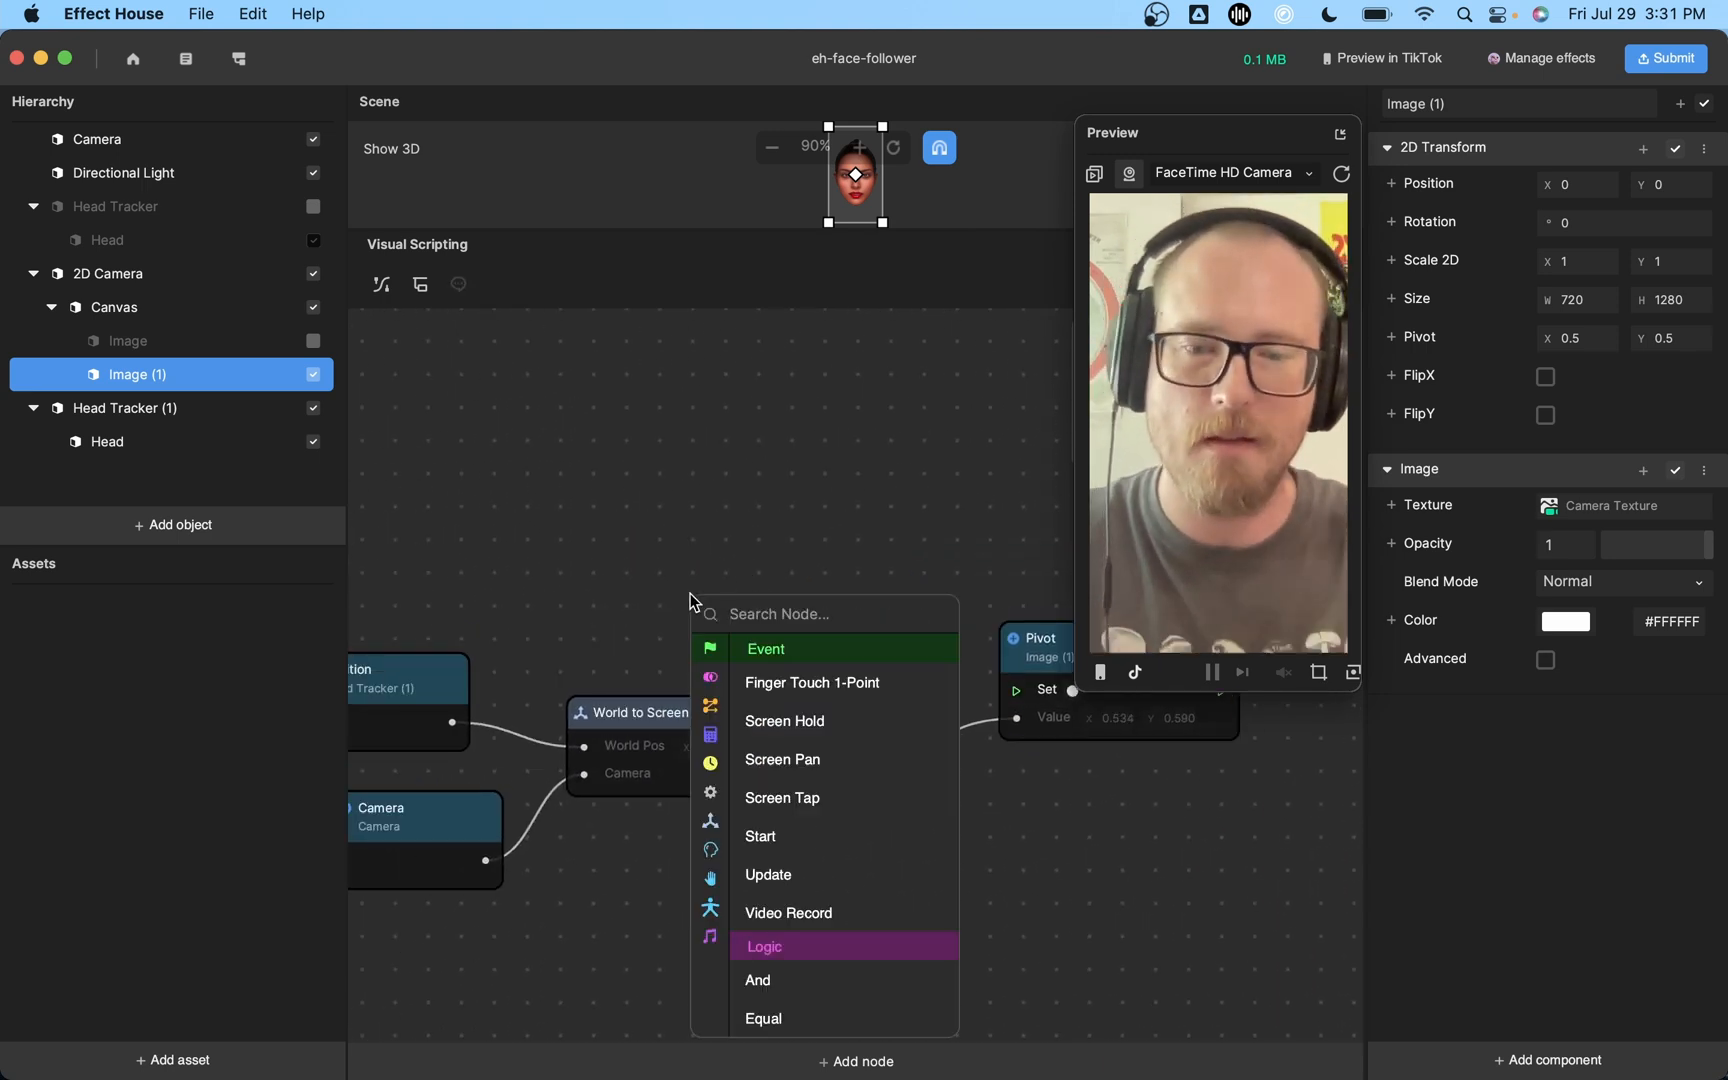
Add an Update event node, searched with 'up', to drive Set Pivot.
type("up")
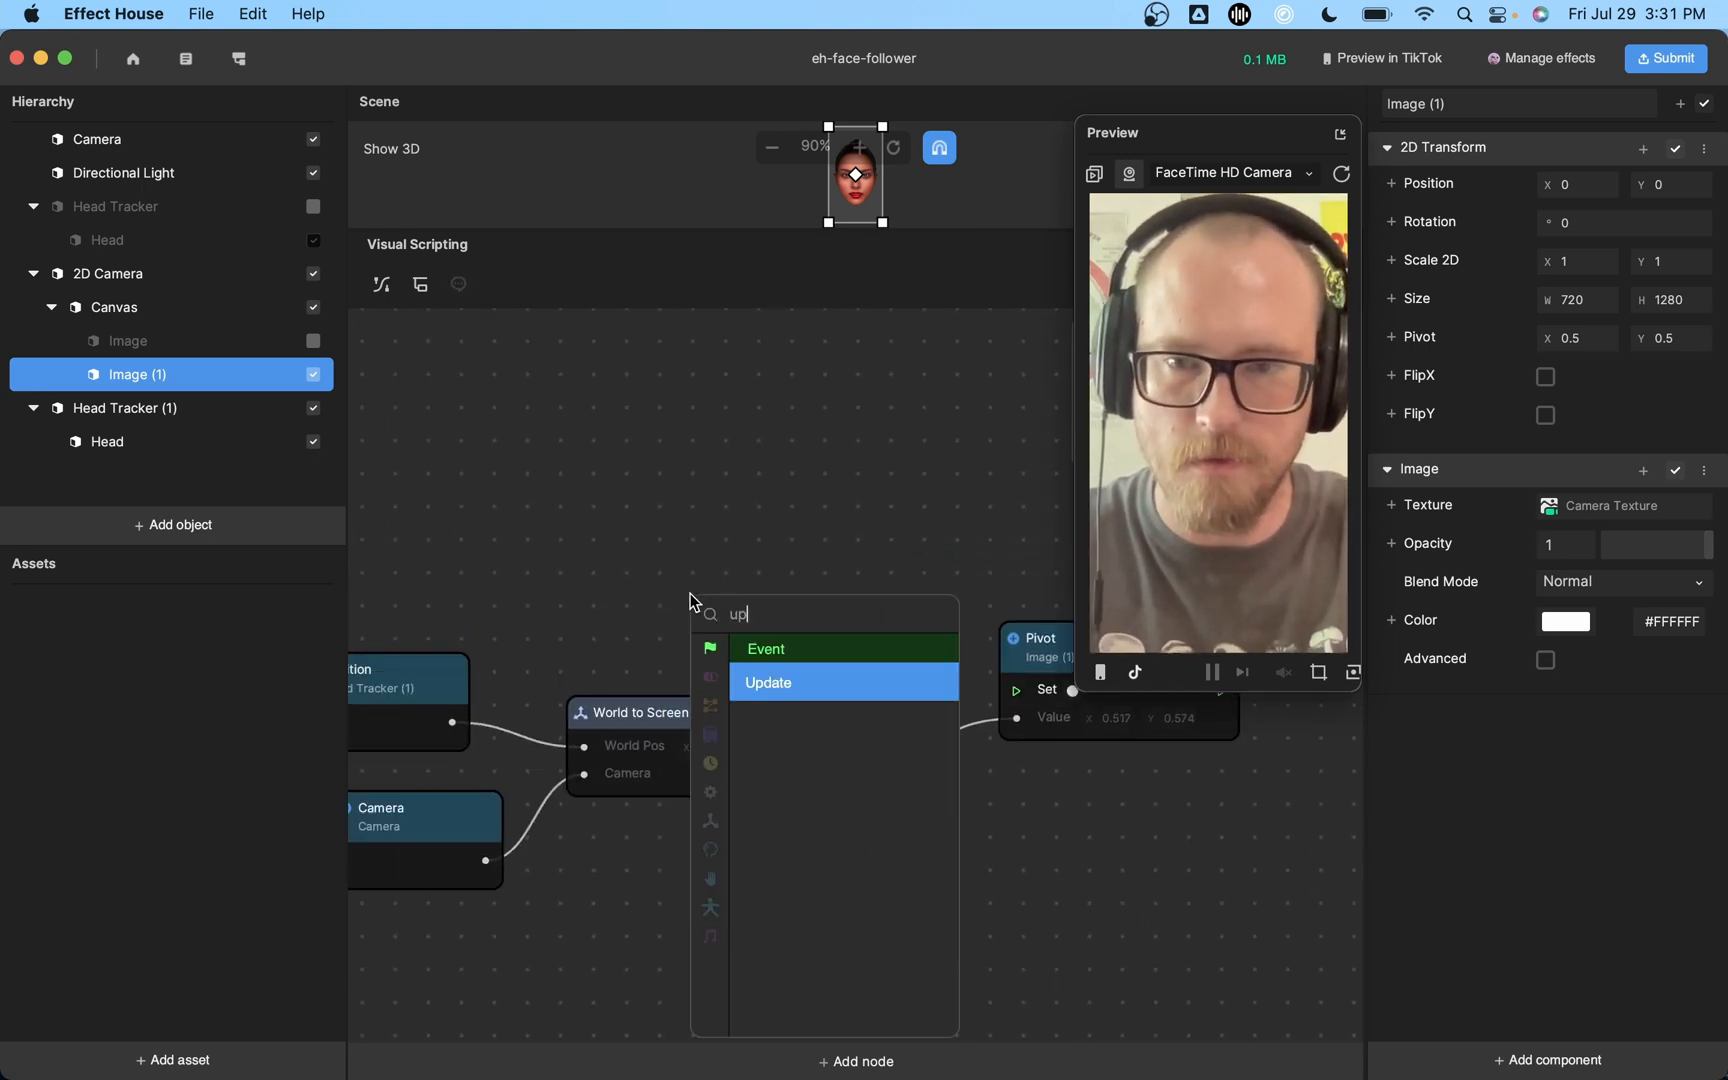
left_click(768, 682)
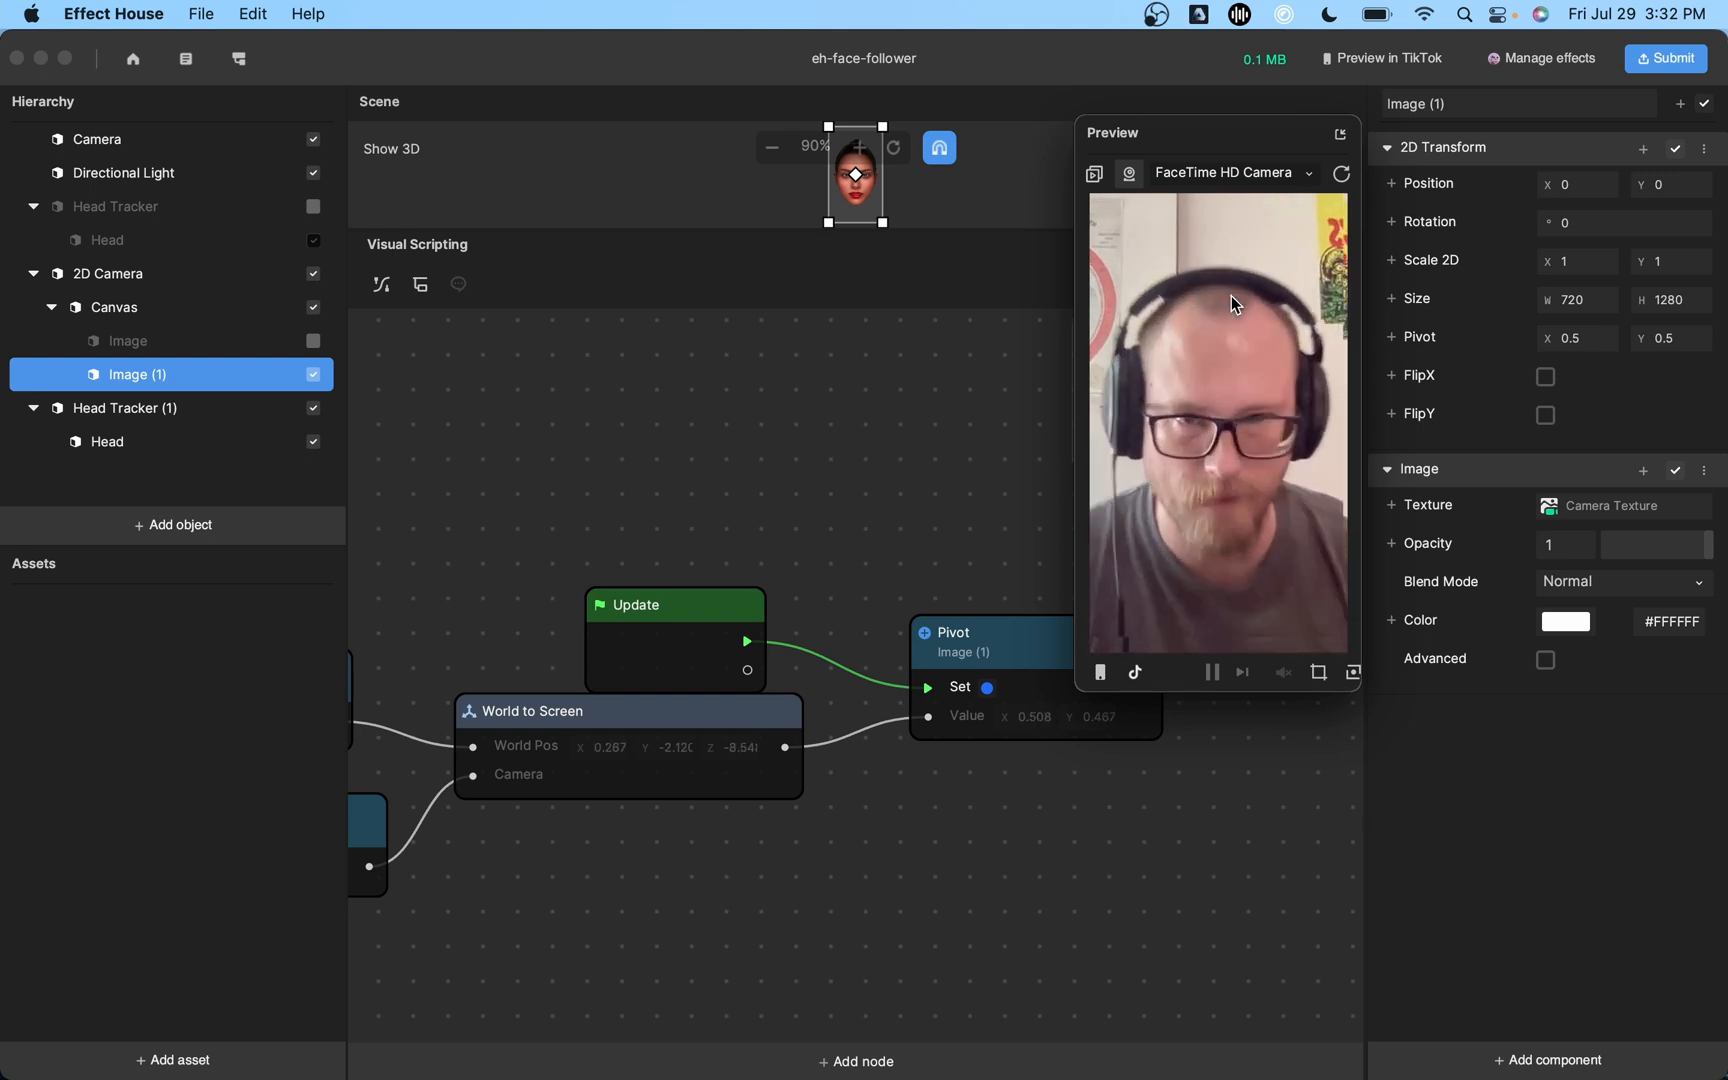
mouse_move(1047, 432)
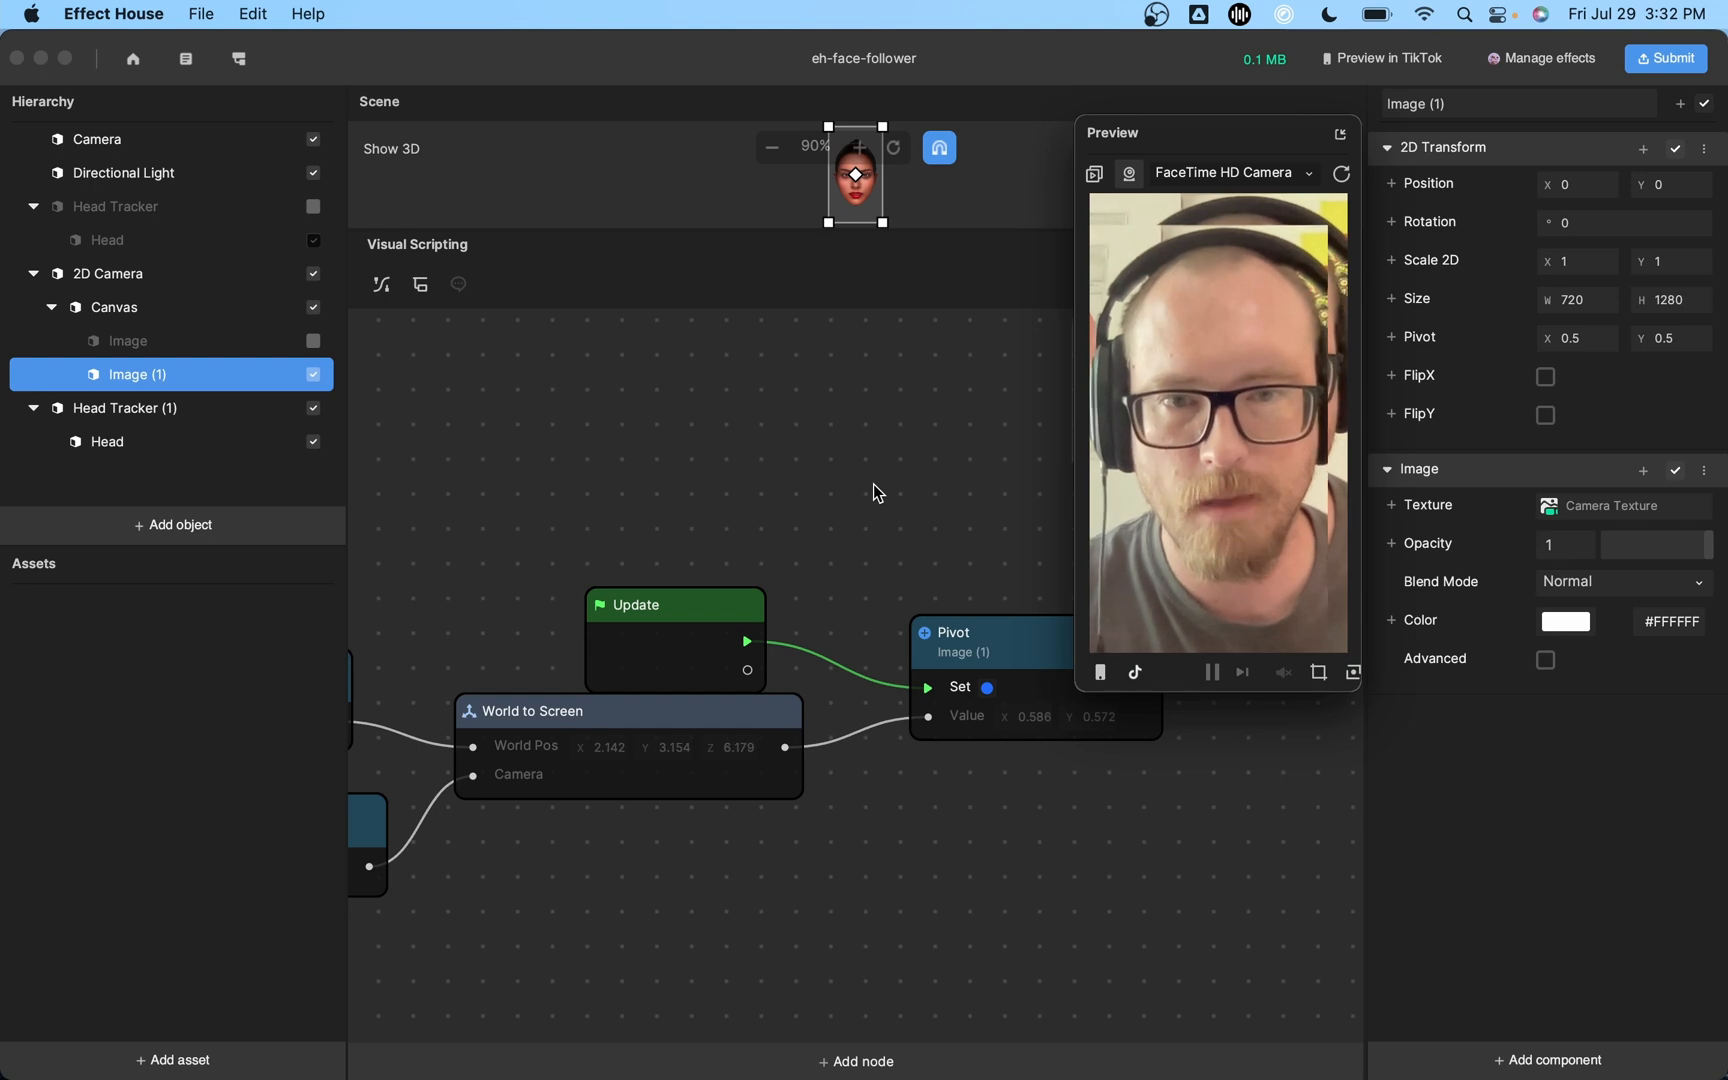
mouse_move(950, 569)
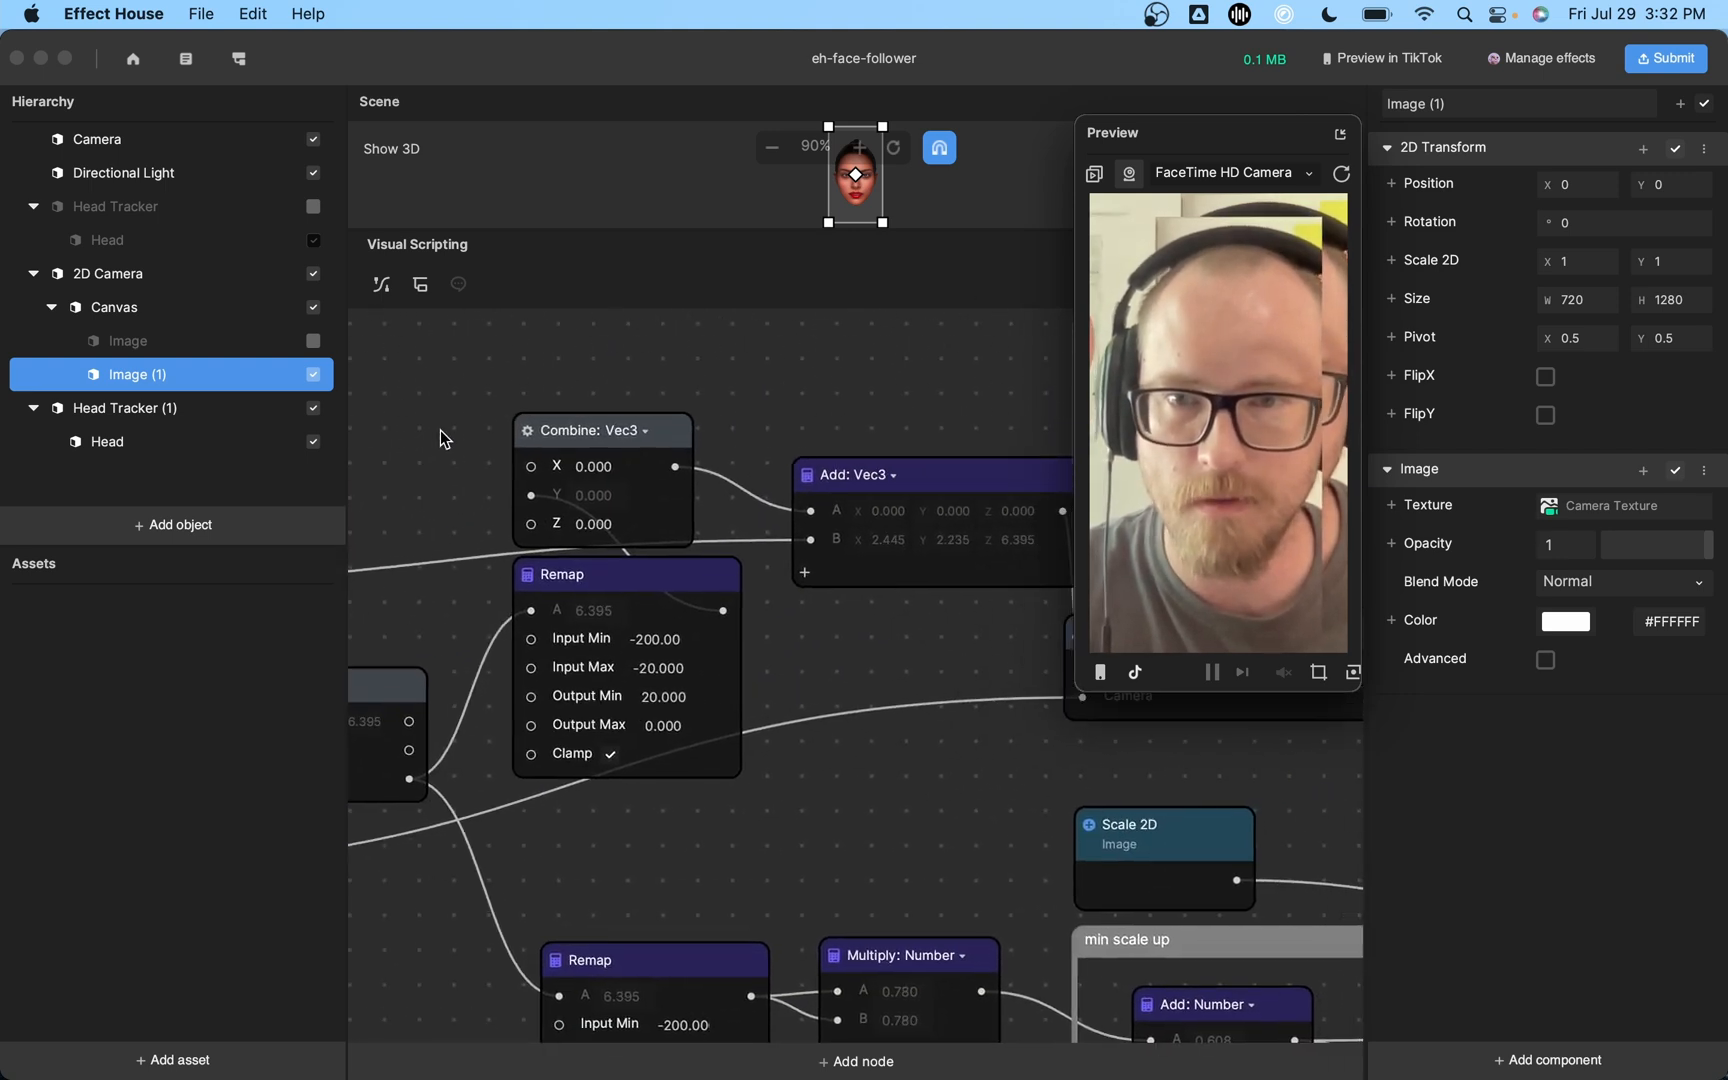
mouse_move(928, 652)
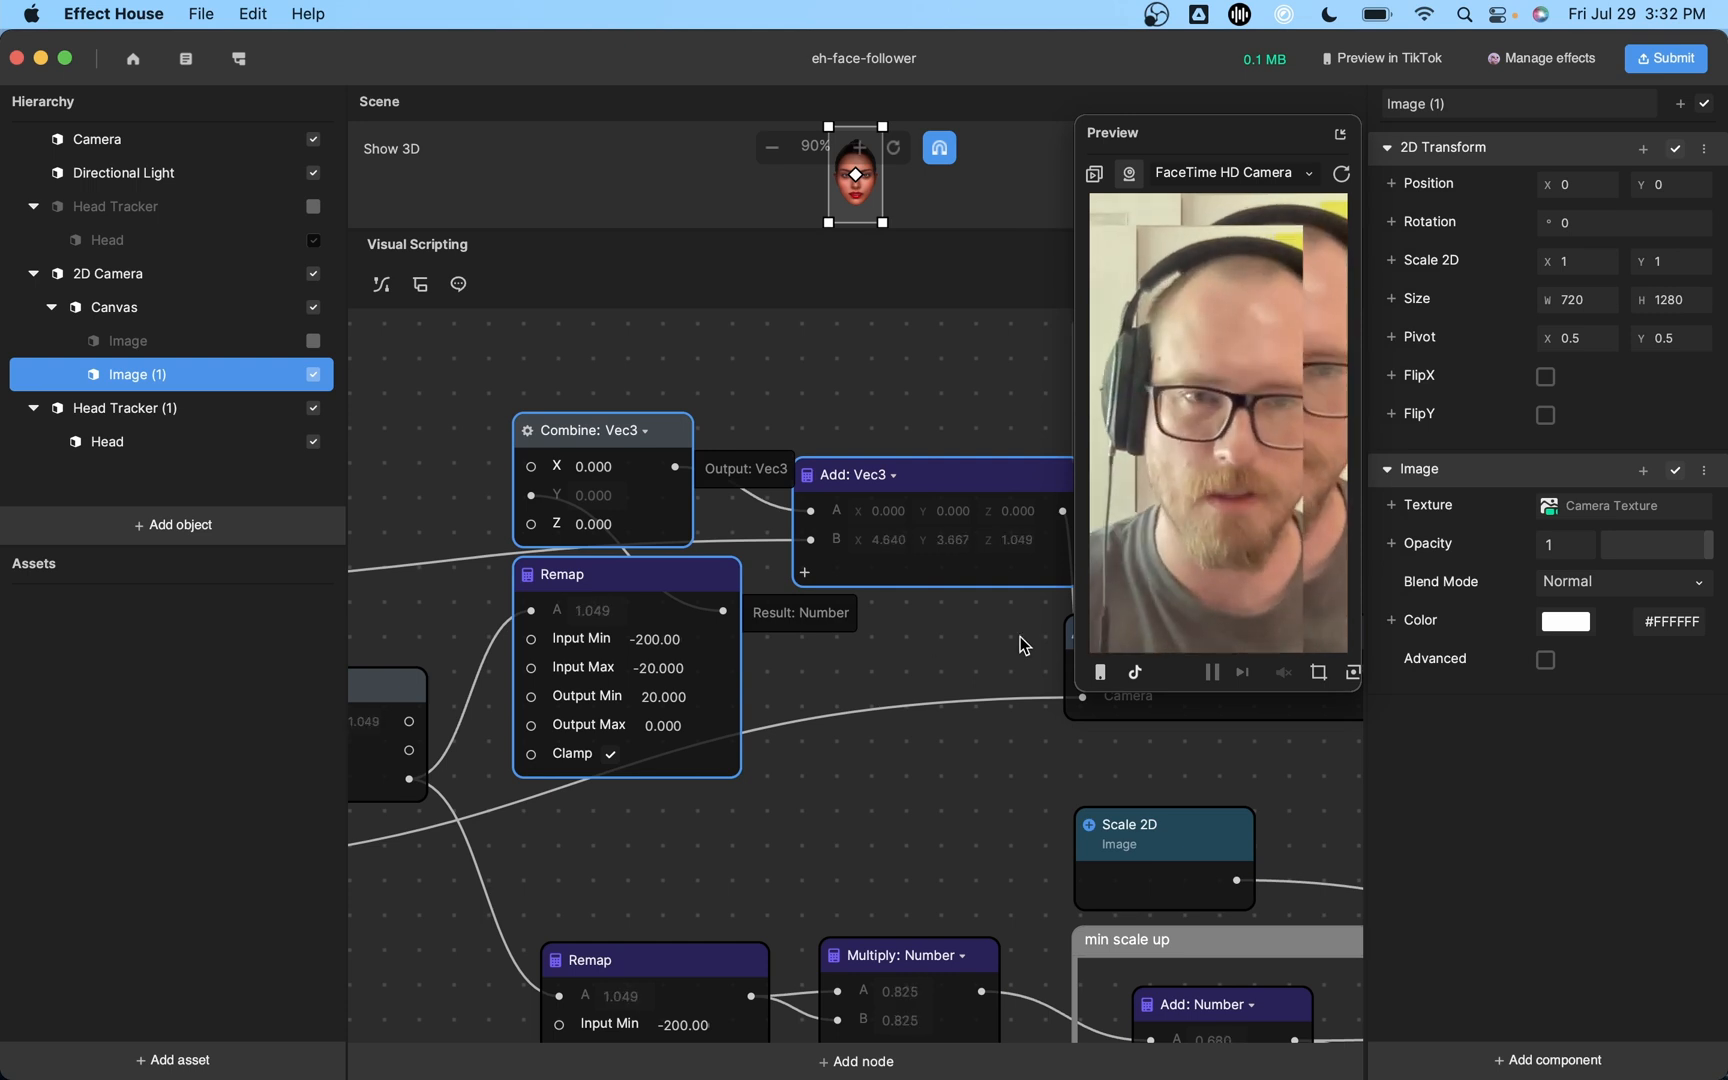
Find the Lerp math node in the node search after reviewing the scale graph.
left_click(856, 1060)
type("lerp")
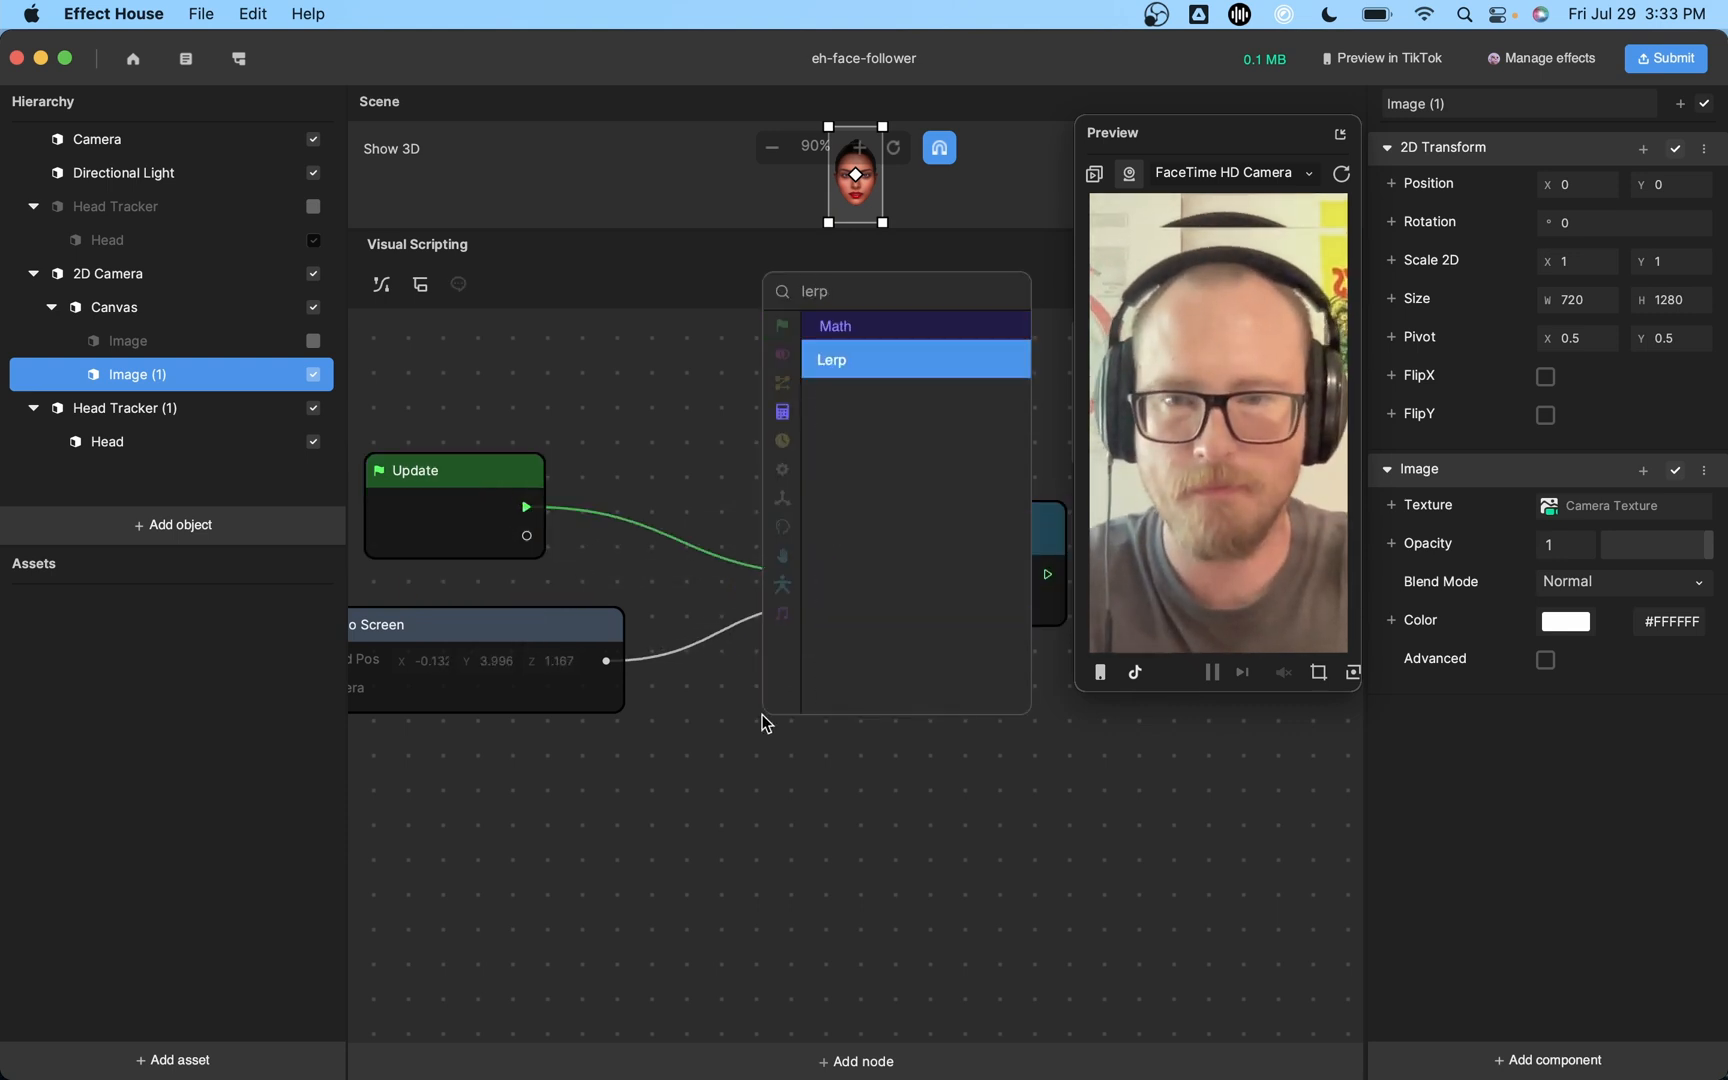
Add a Lerp Vec2 node and a getter for Image (1)'s current pivot.
left_click(831, 359)
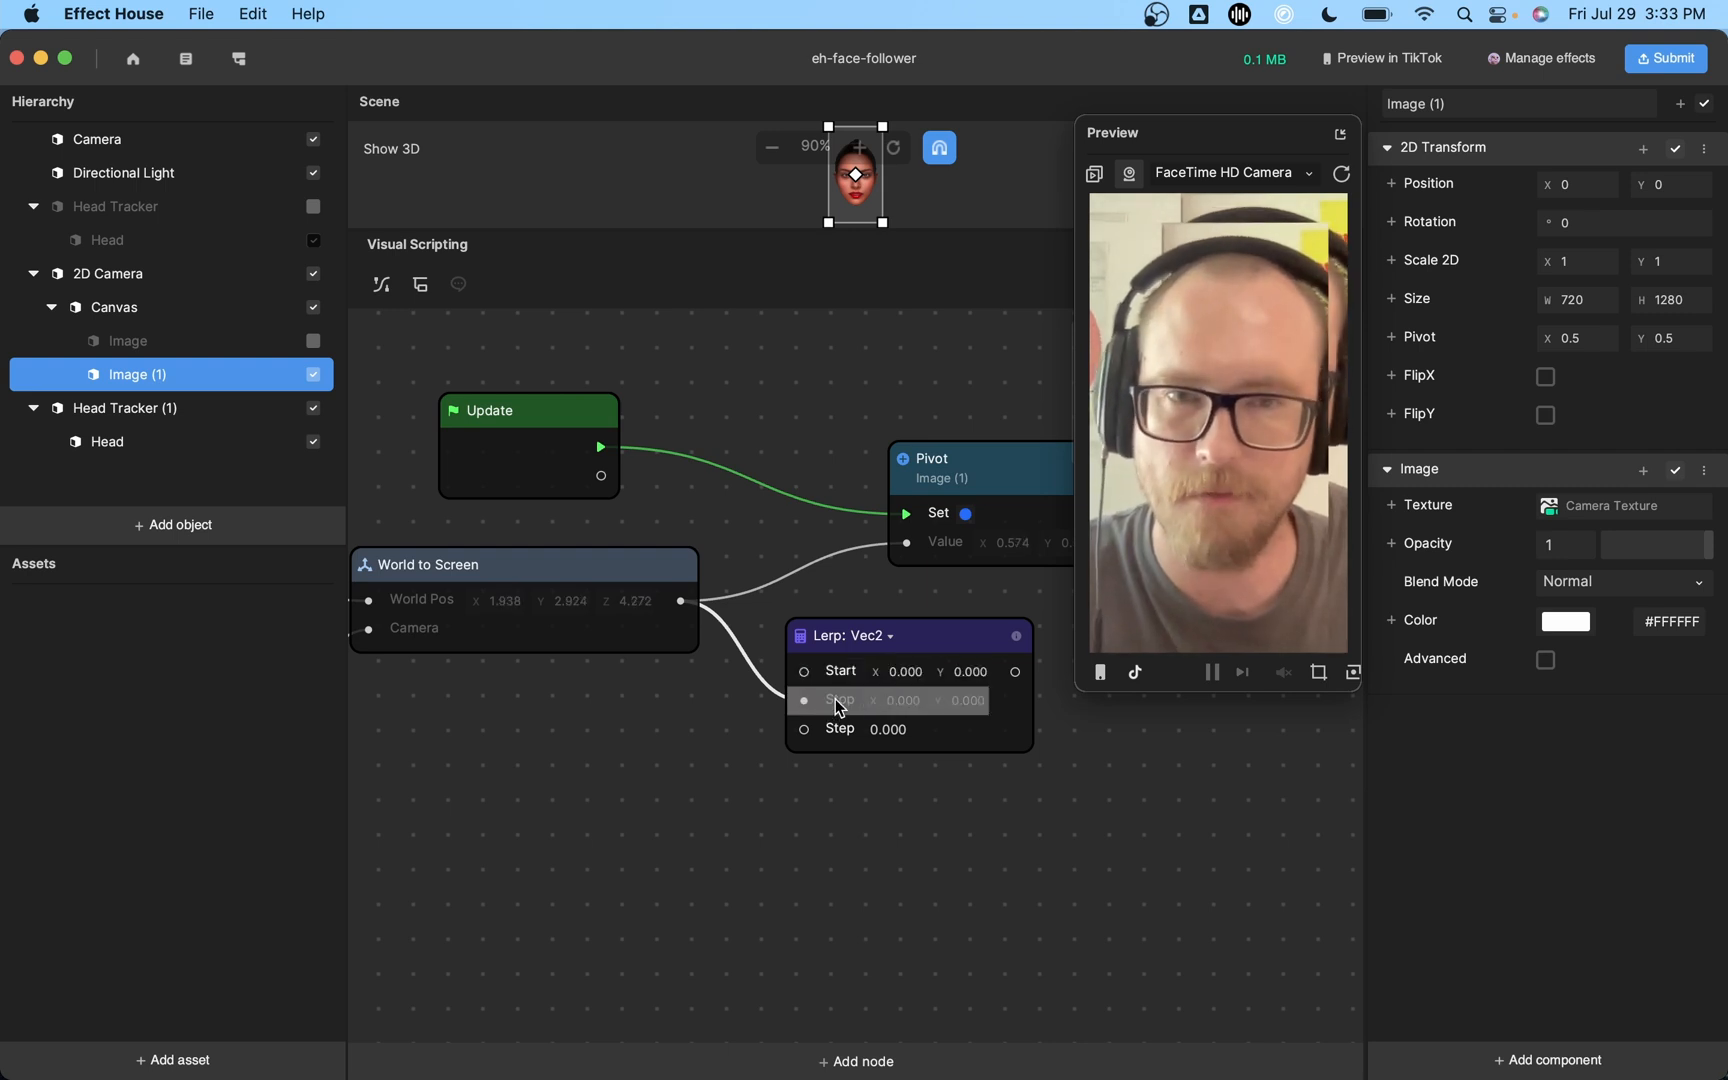
mouse_move(935, 652)
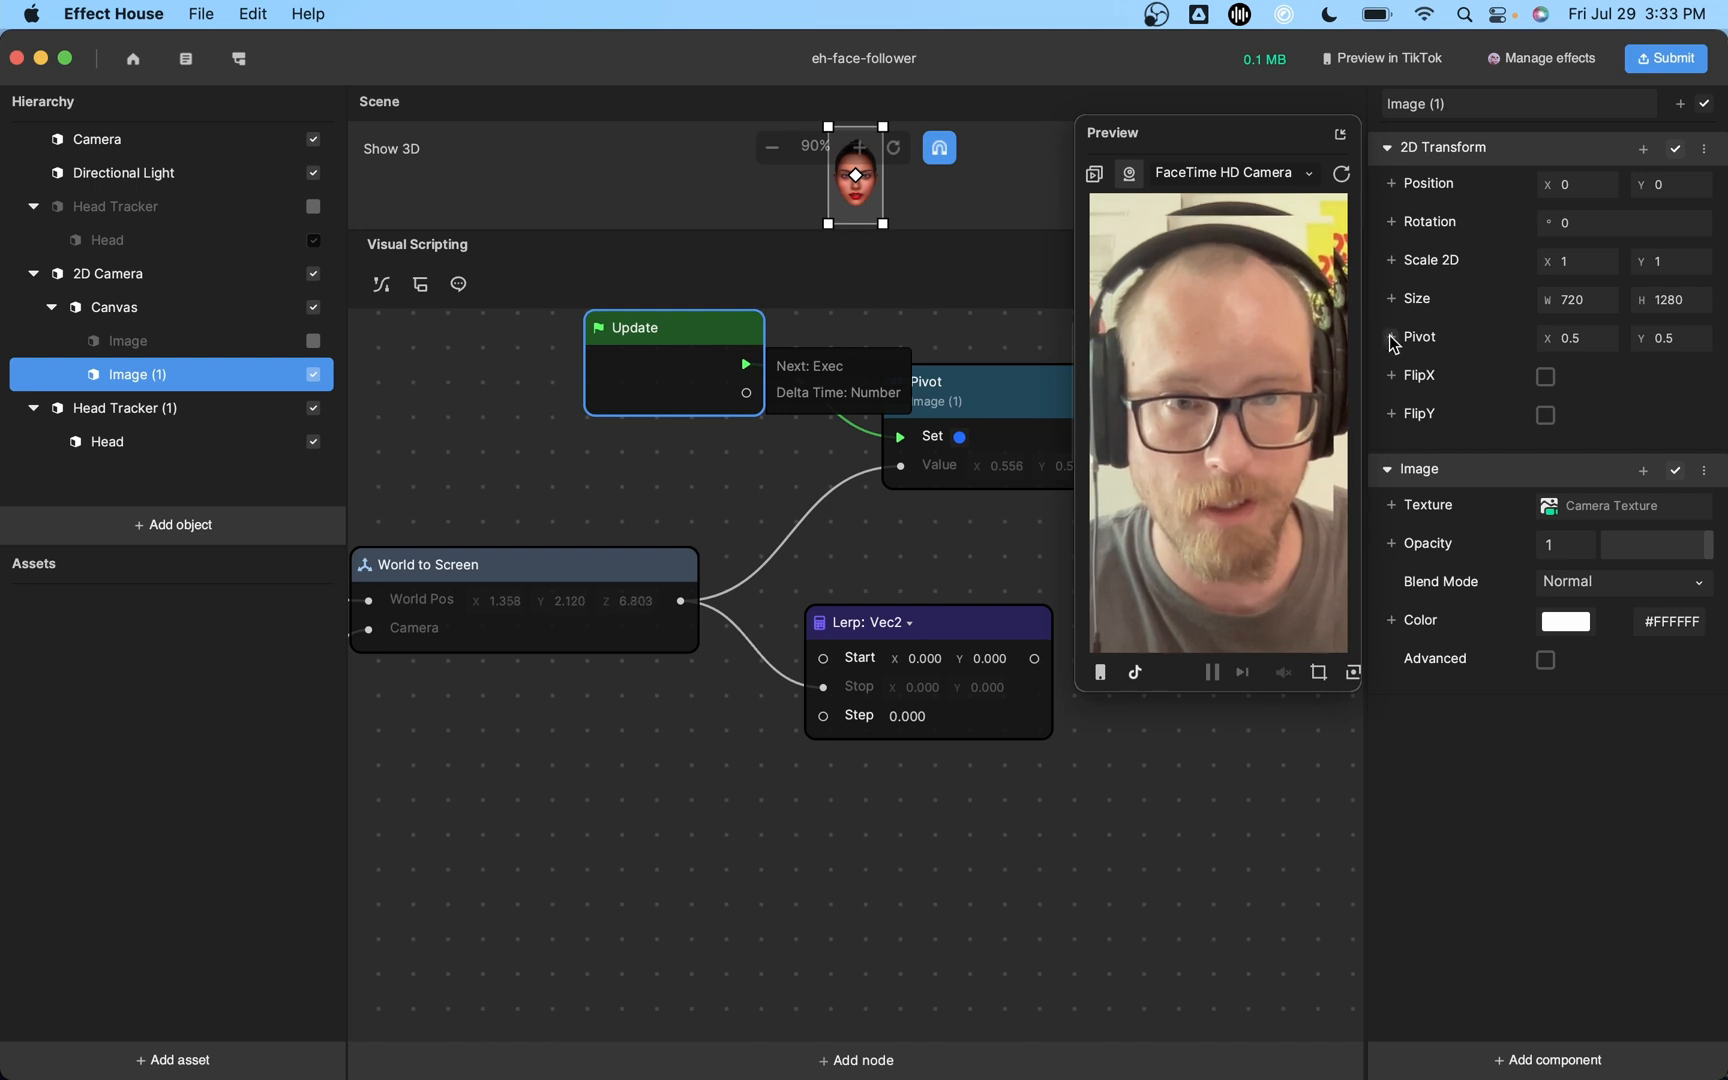
left_click(1393, 337)
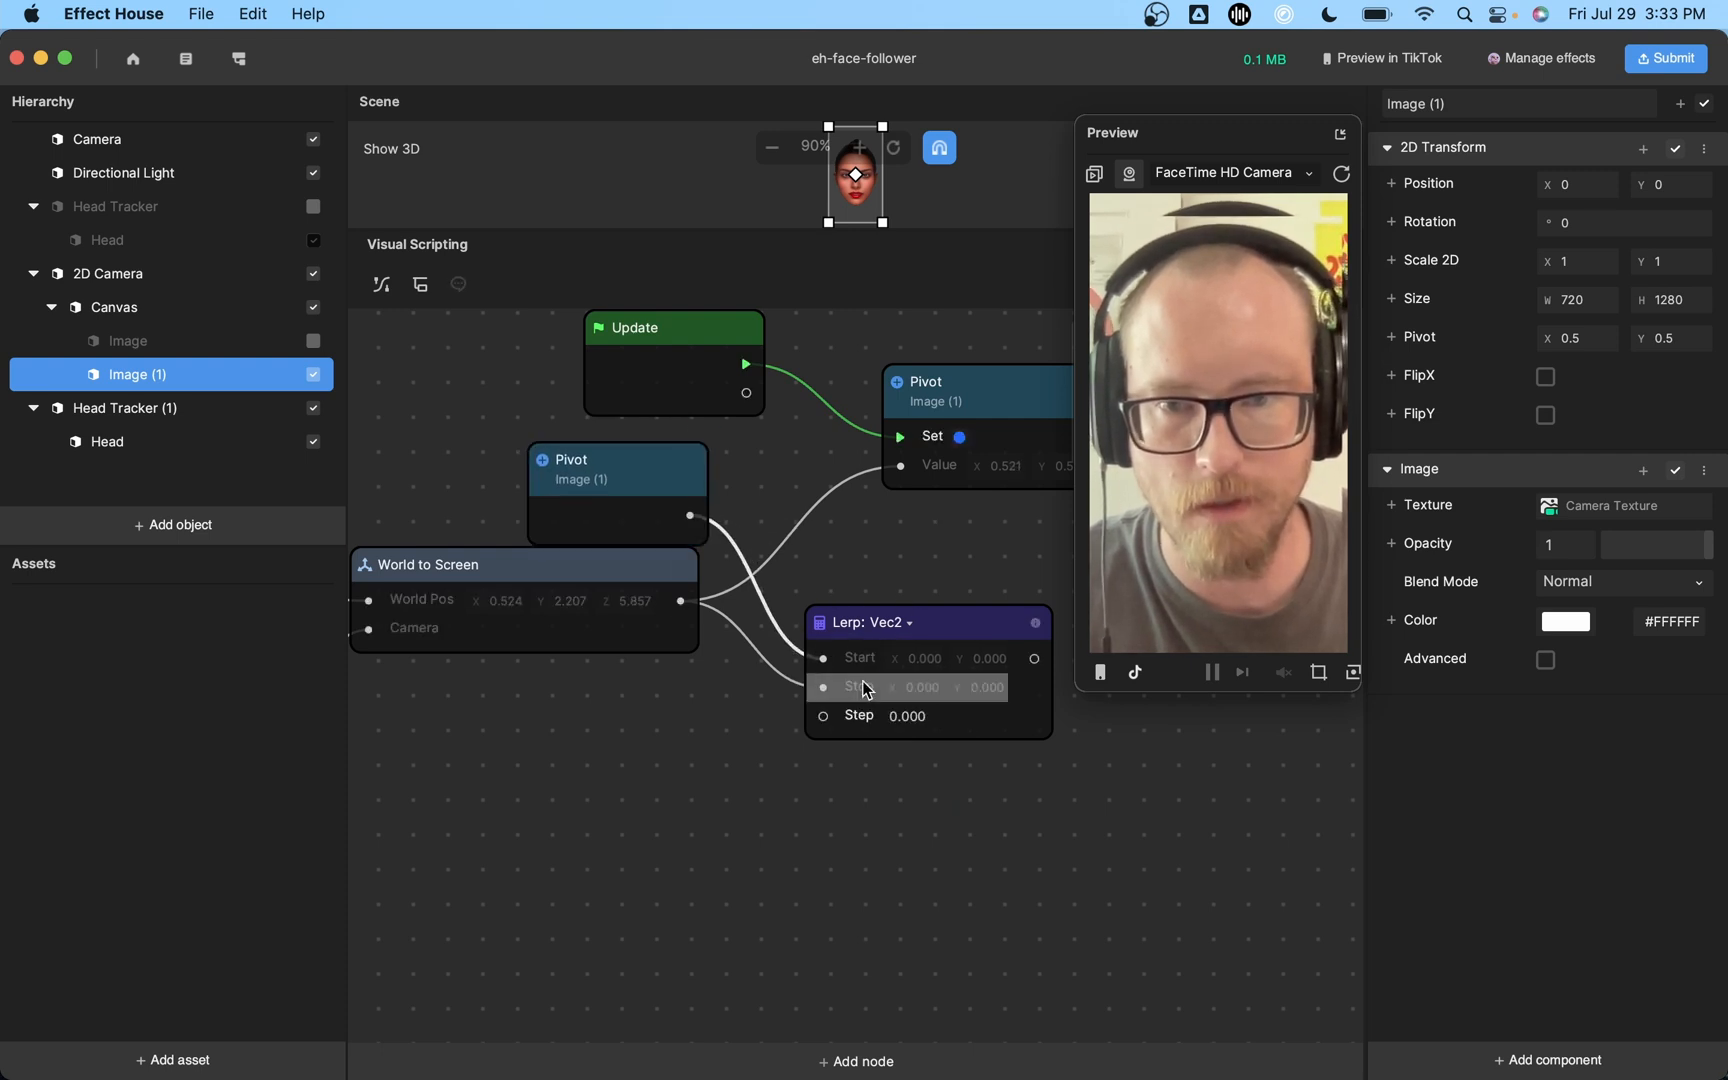
mouse_move(981, 722)
type("0.030")
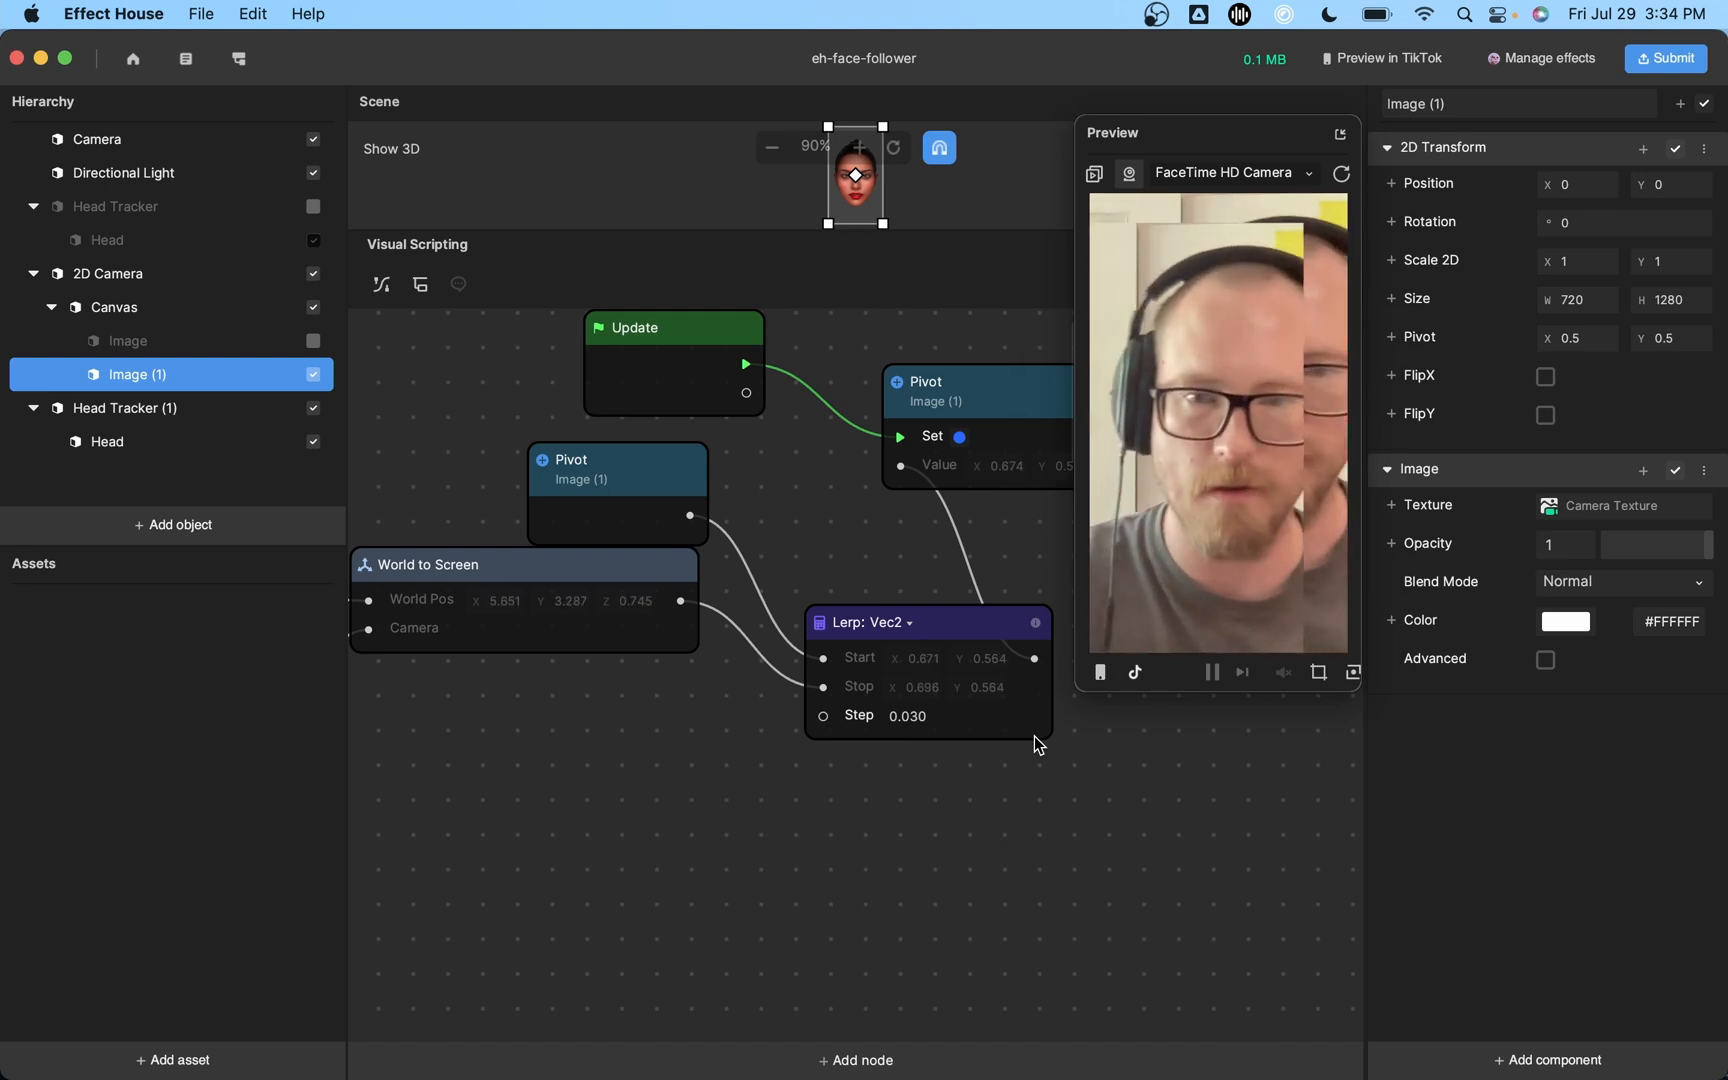
Set the pivot Lerp node's Step to 0.500.
left_click(937, 715)
type("0.500")
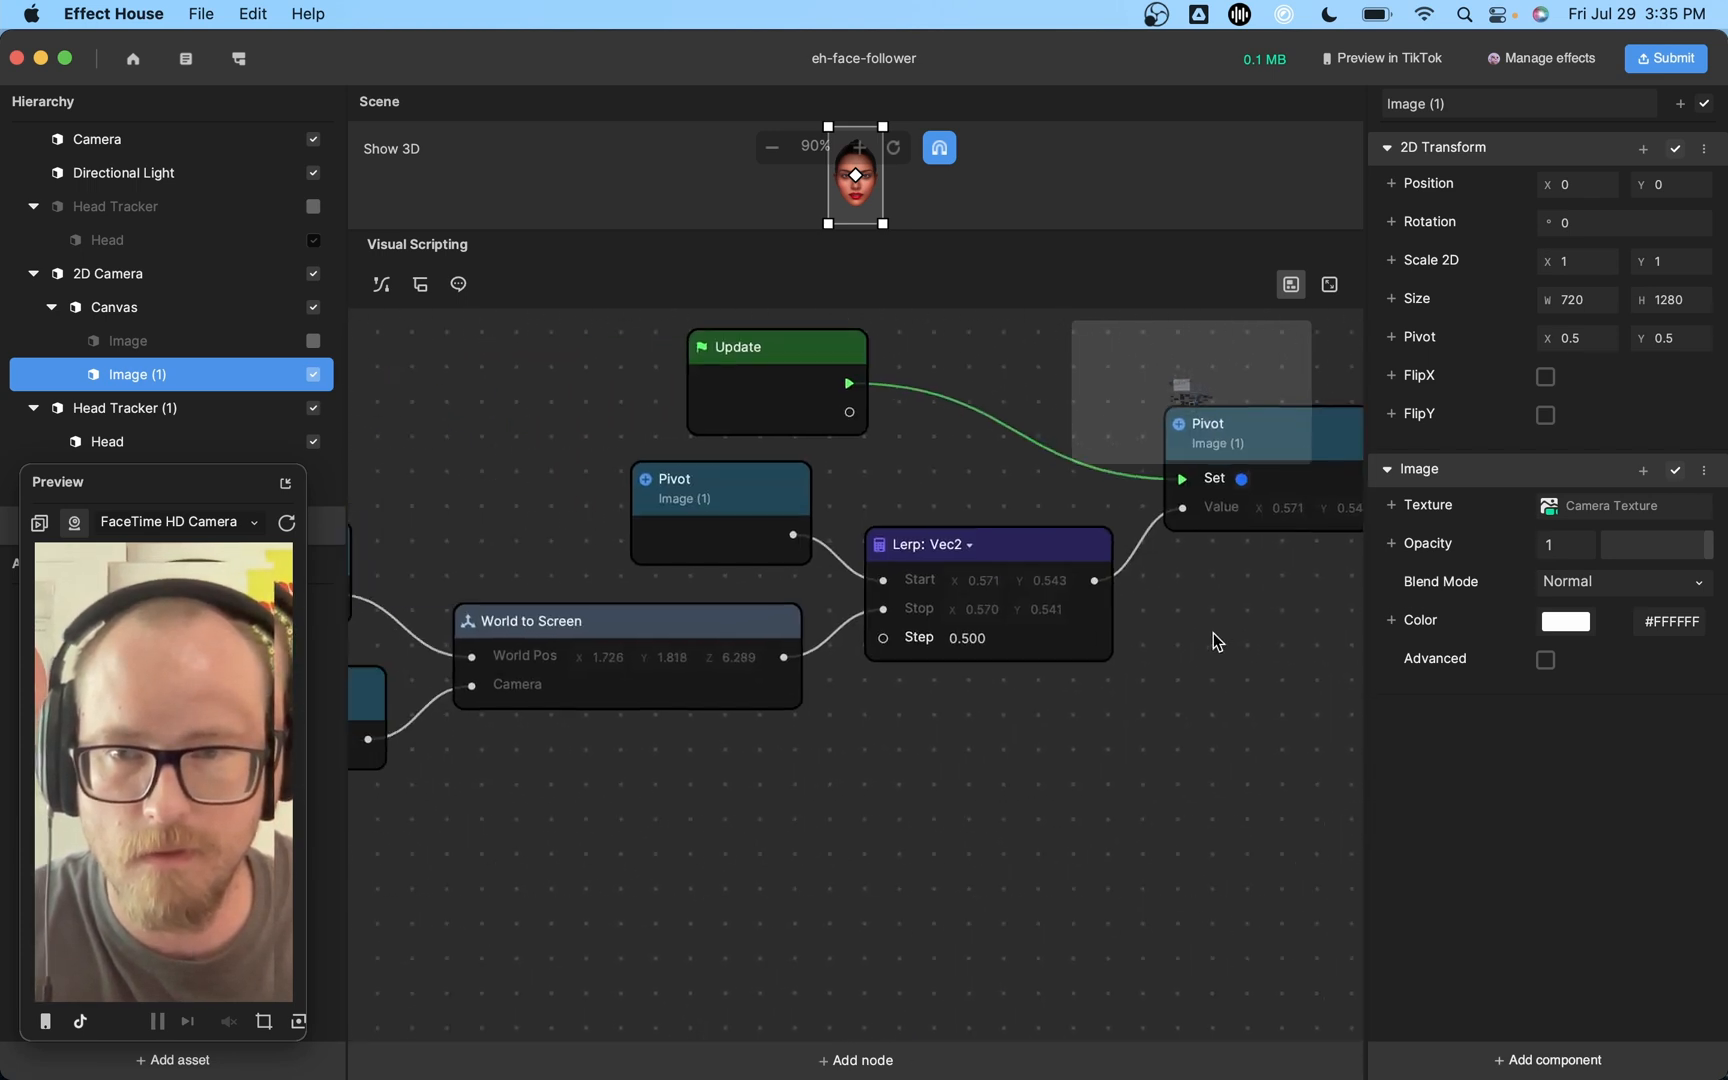
Add a Remap node mapping head depth -200 to -20 onto 2.5 down to 1.0.
left_click(855, 1059)
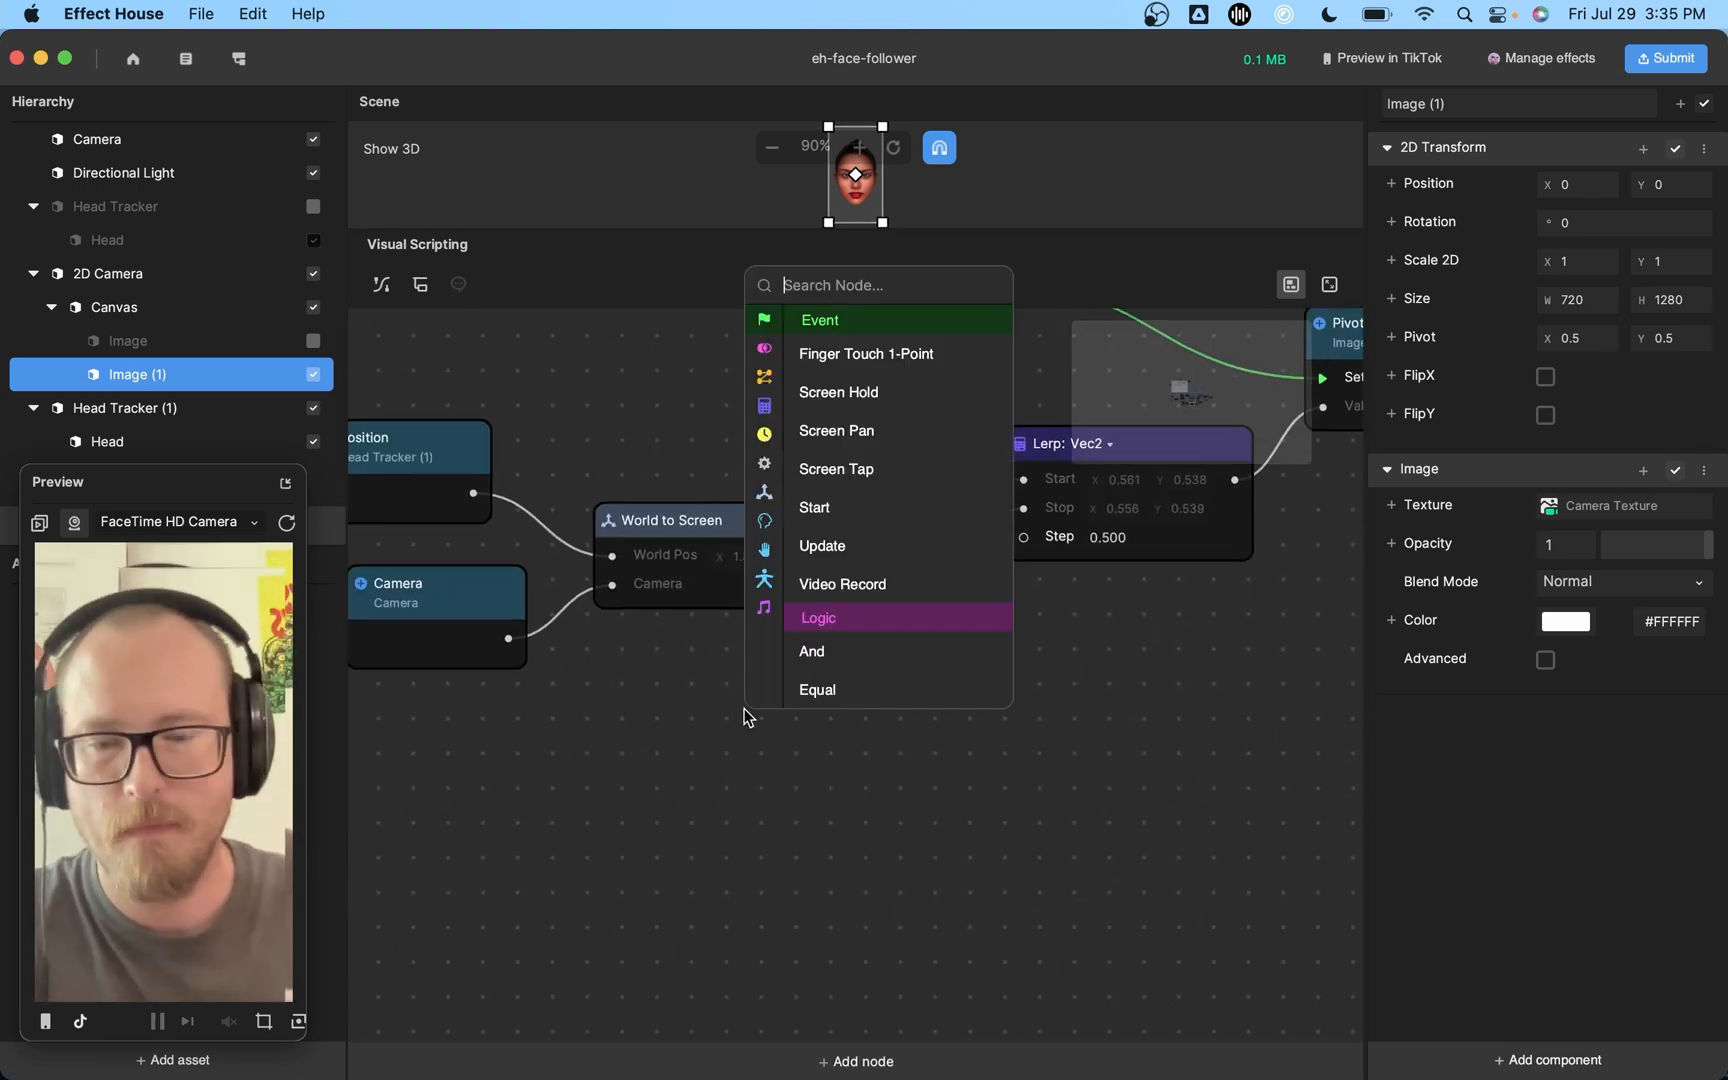
type("remp")
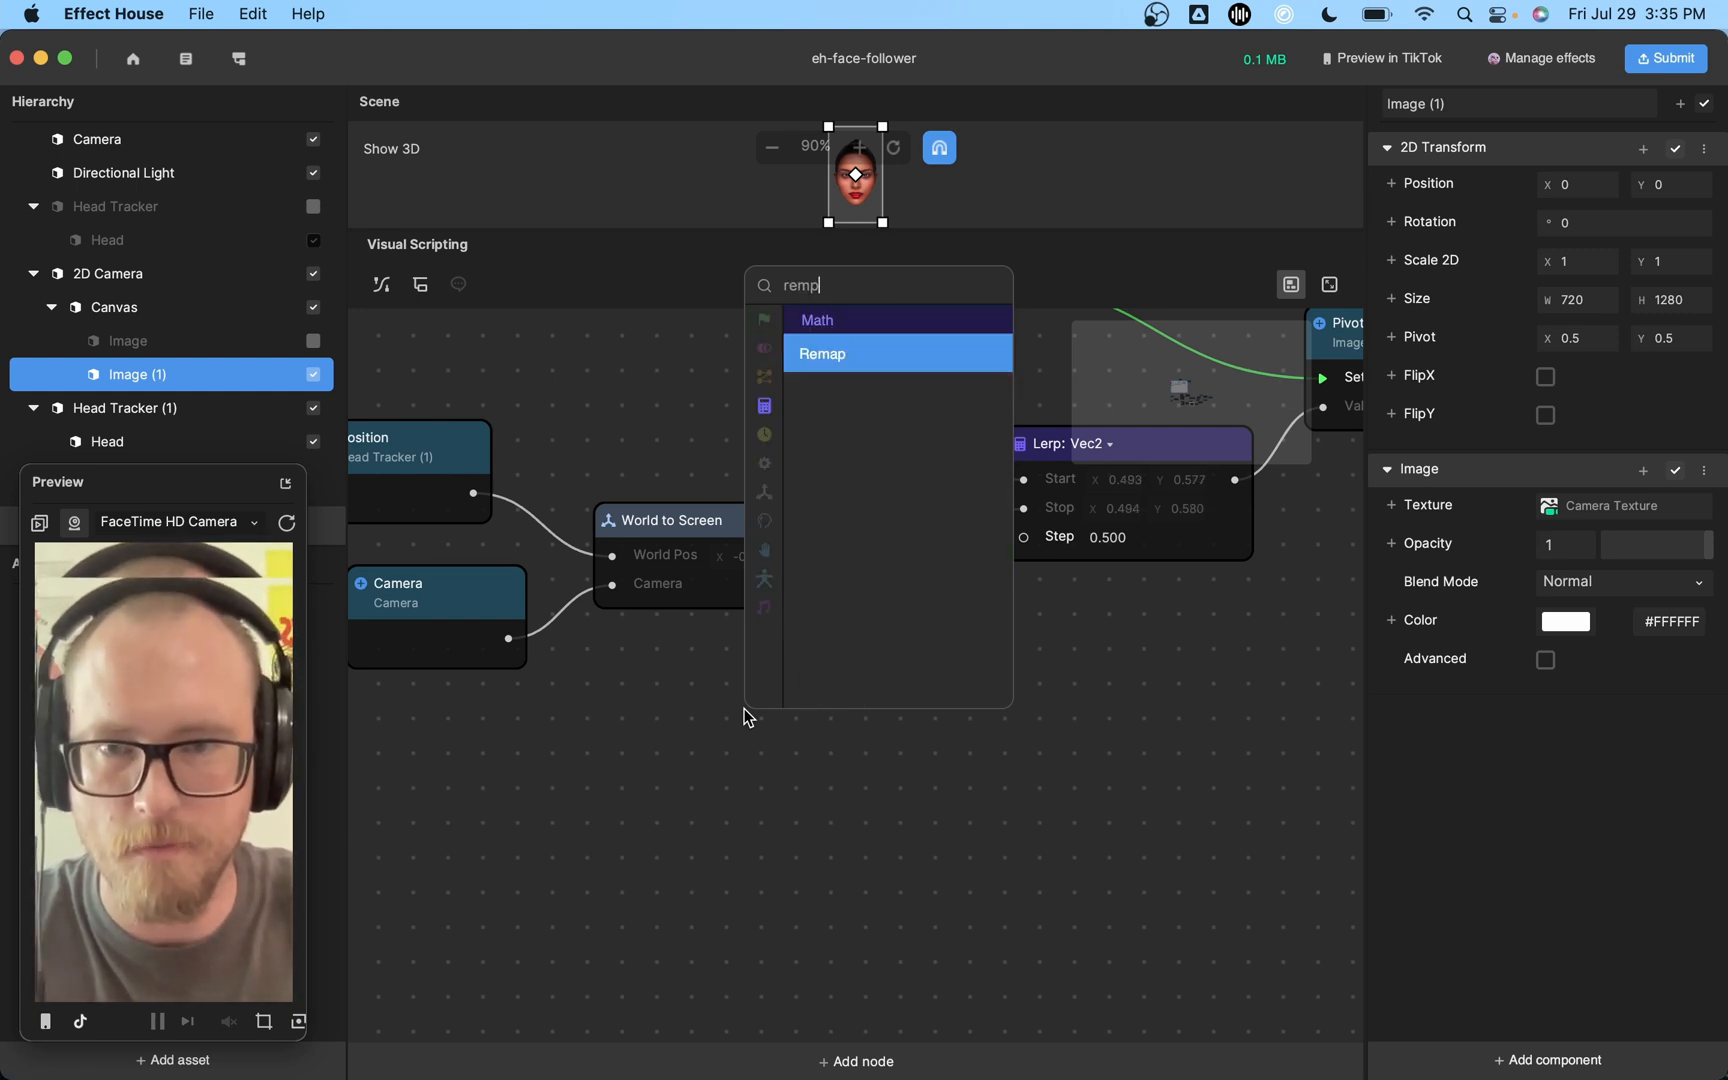
left_click(821, 354)
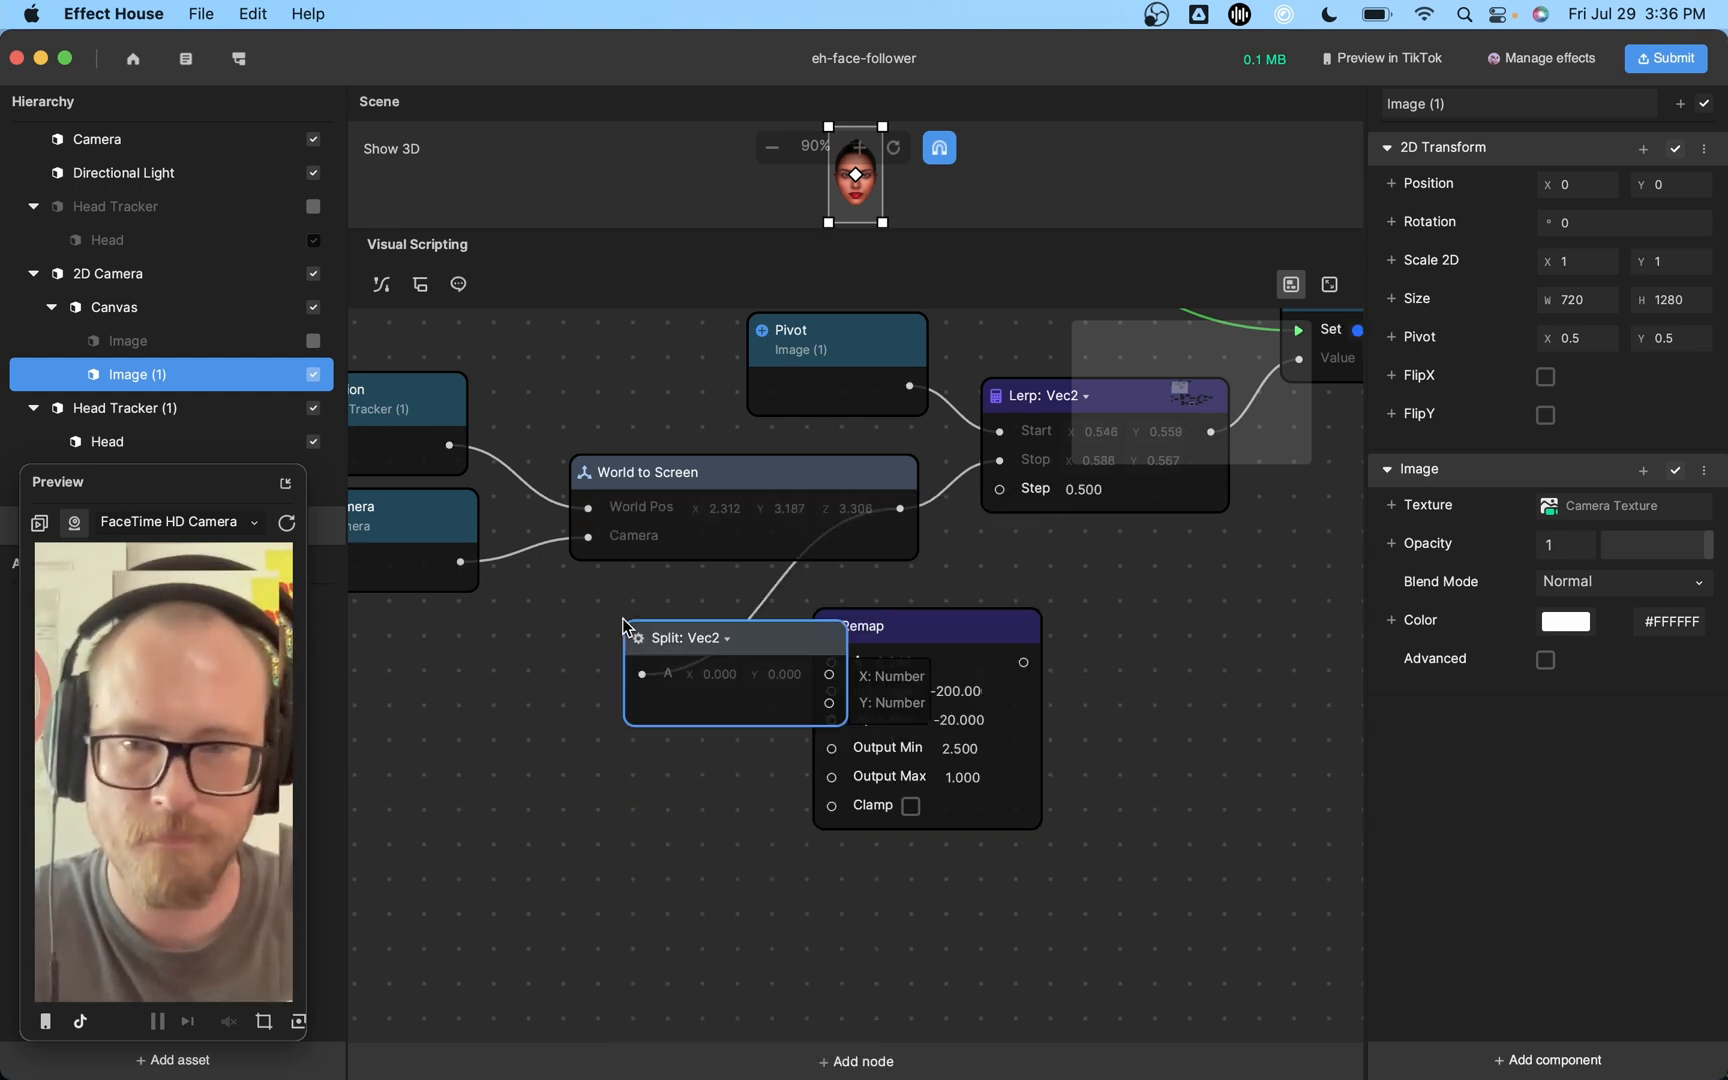
Route head depth Z through Split Vec3, Remap and Data Convert: Number into Image (1)'s Scale 2D.
left_click(714, 638)
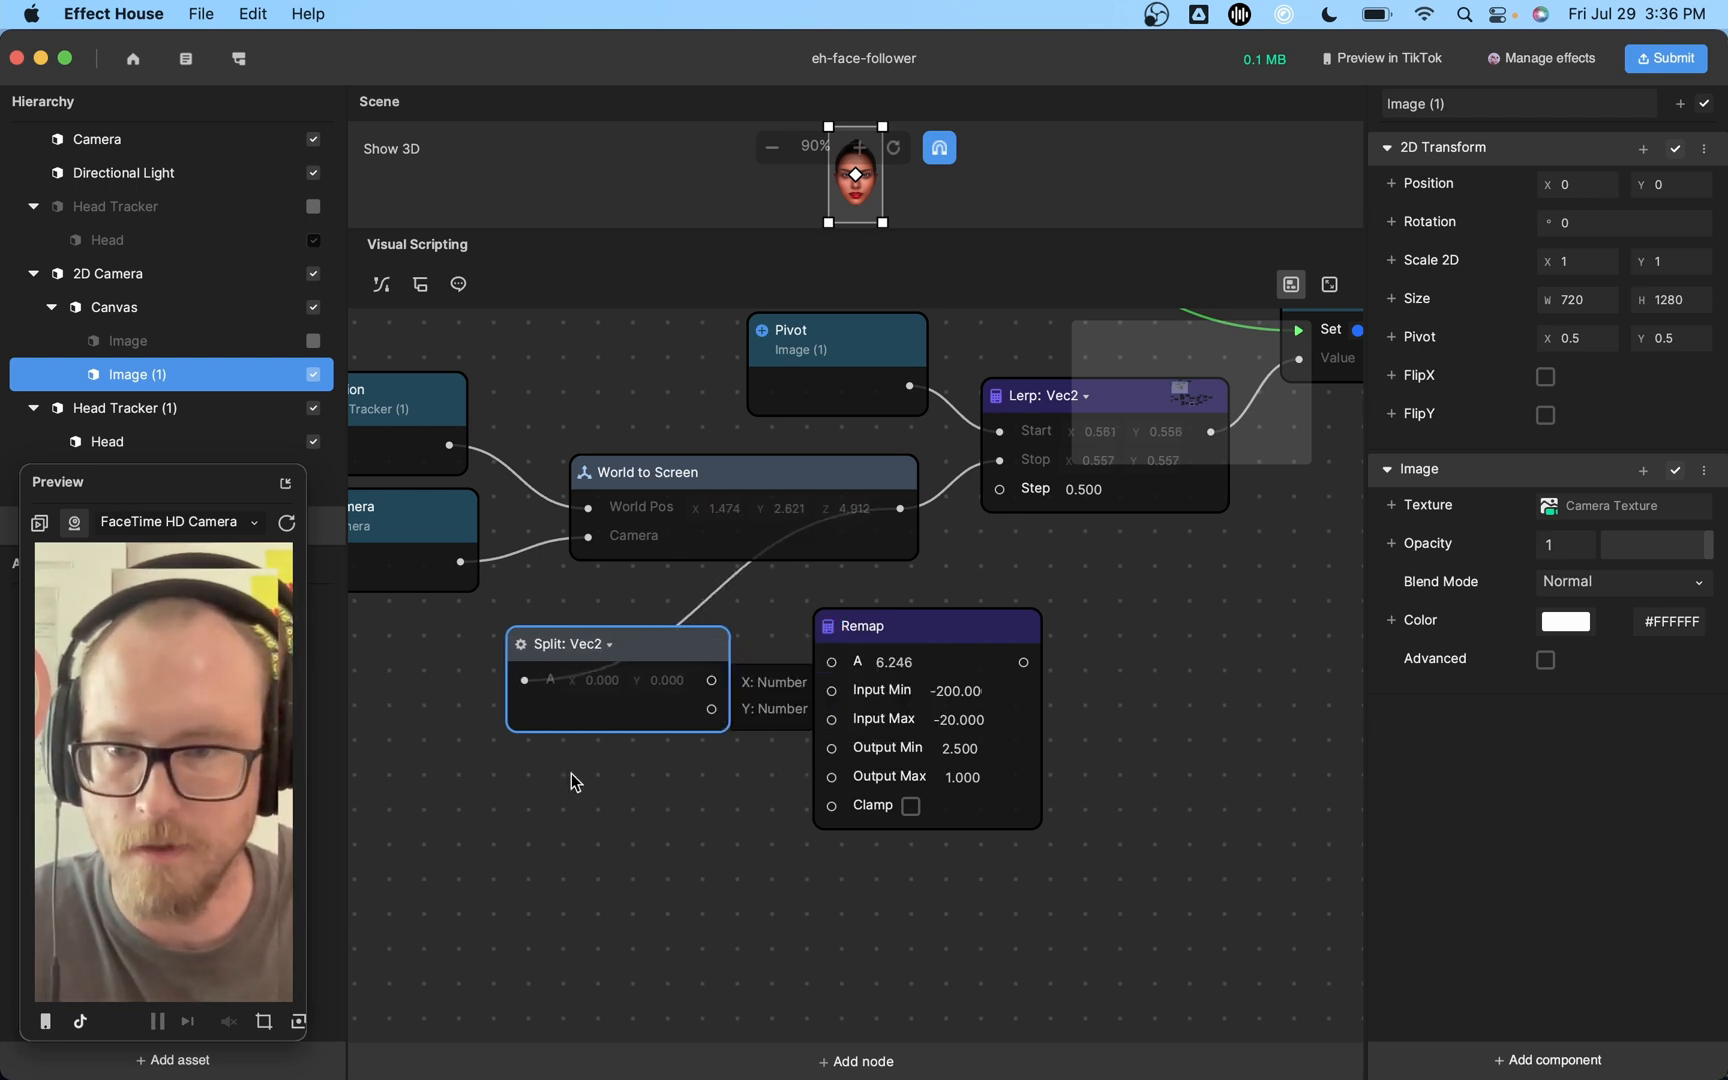
left_click(607, 644)
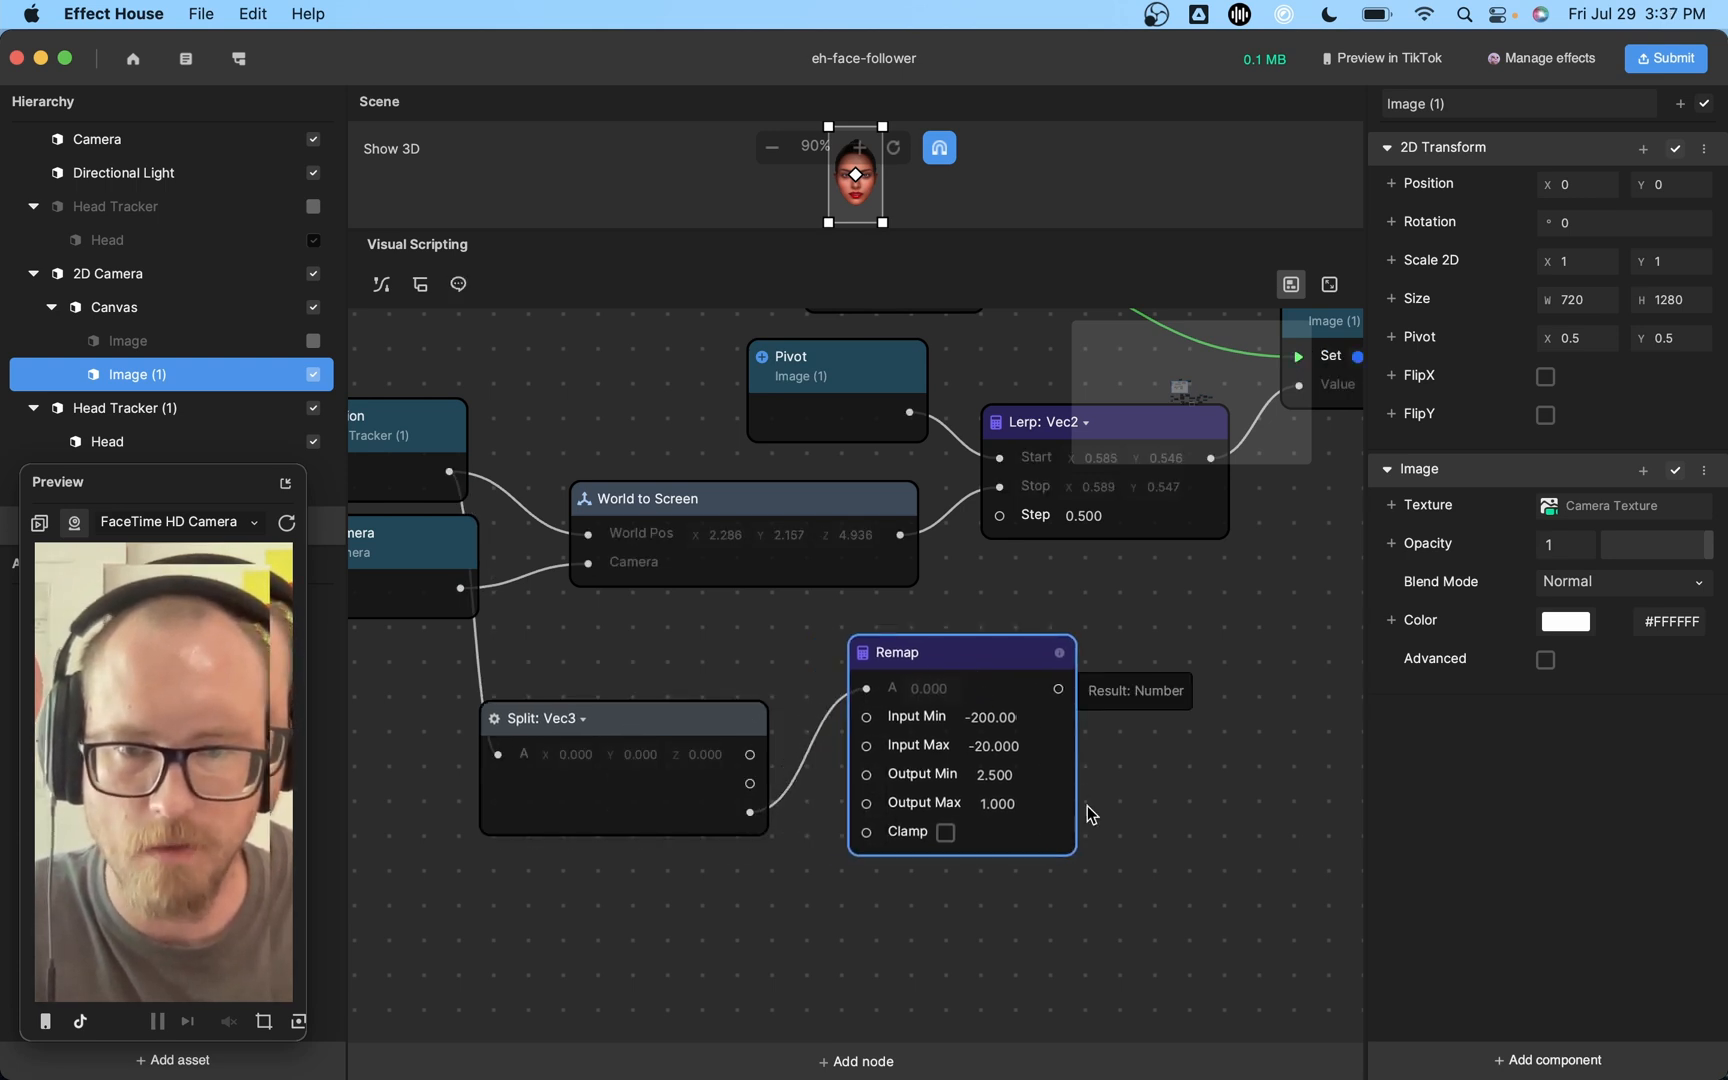
mouse_move(1063, 702)
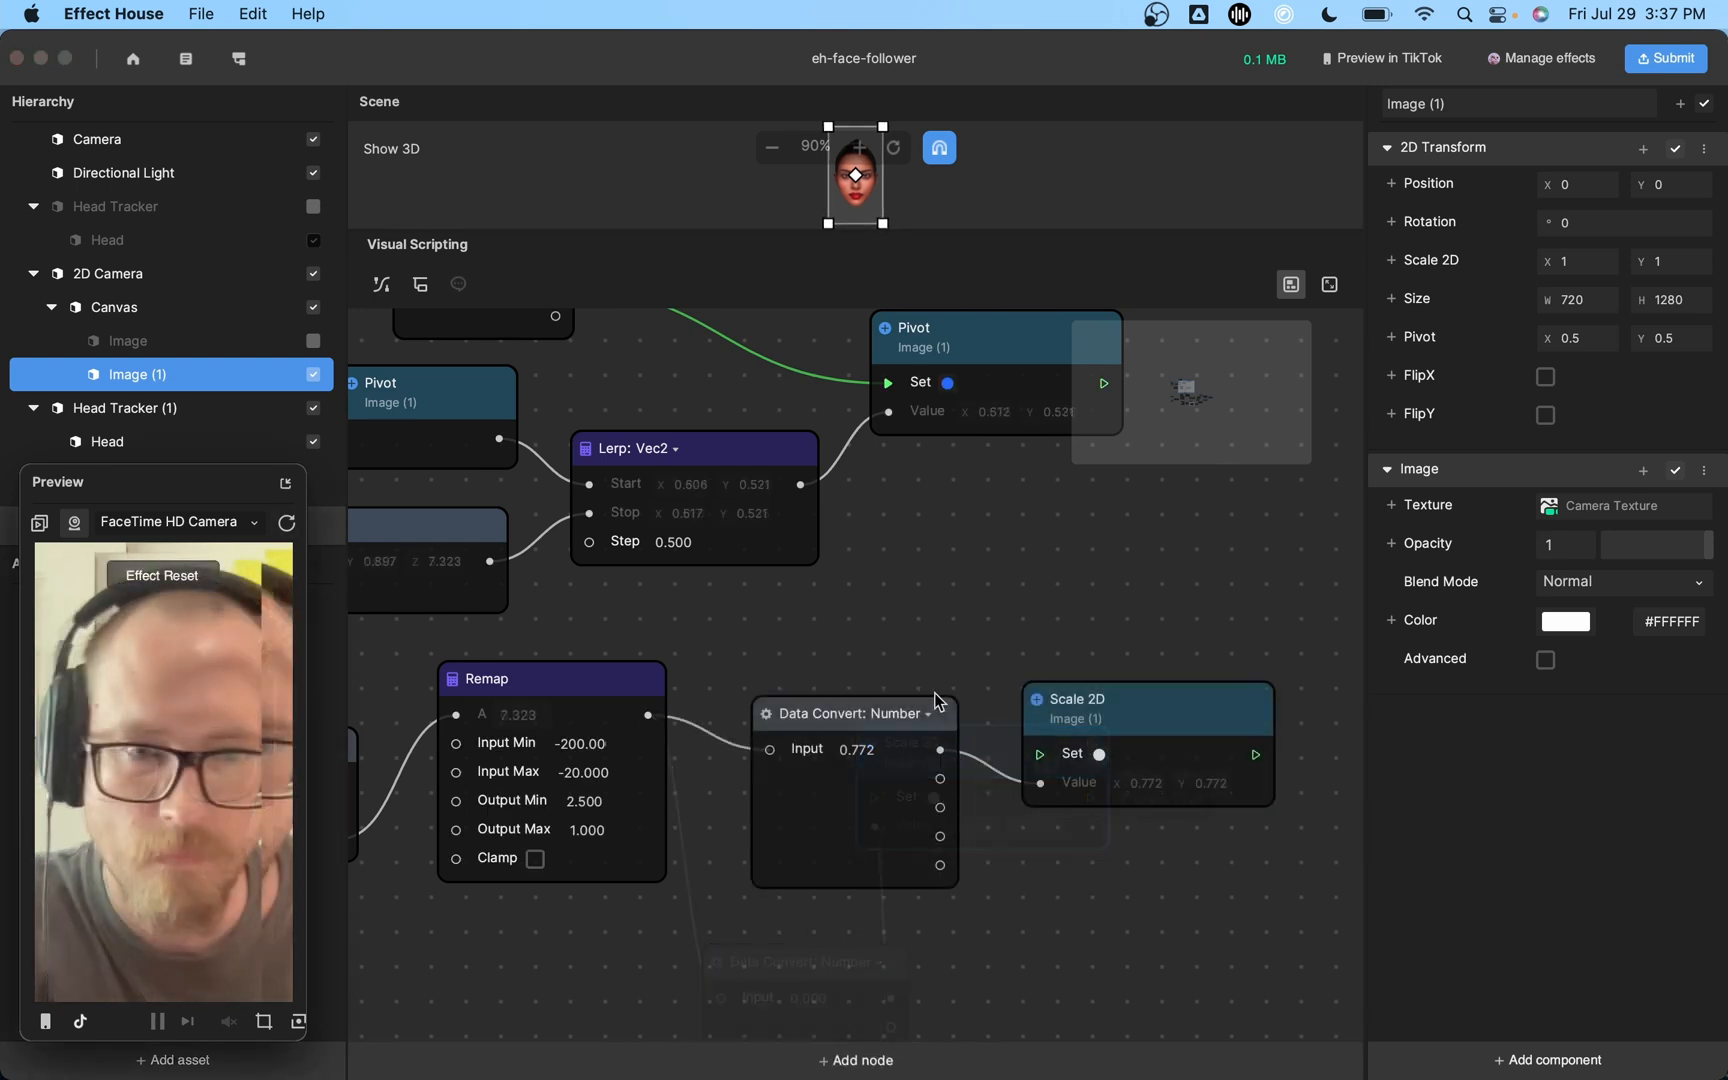
left_click(894, 689)
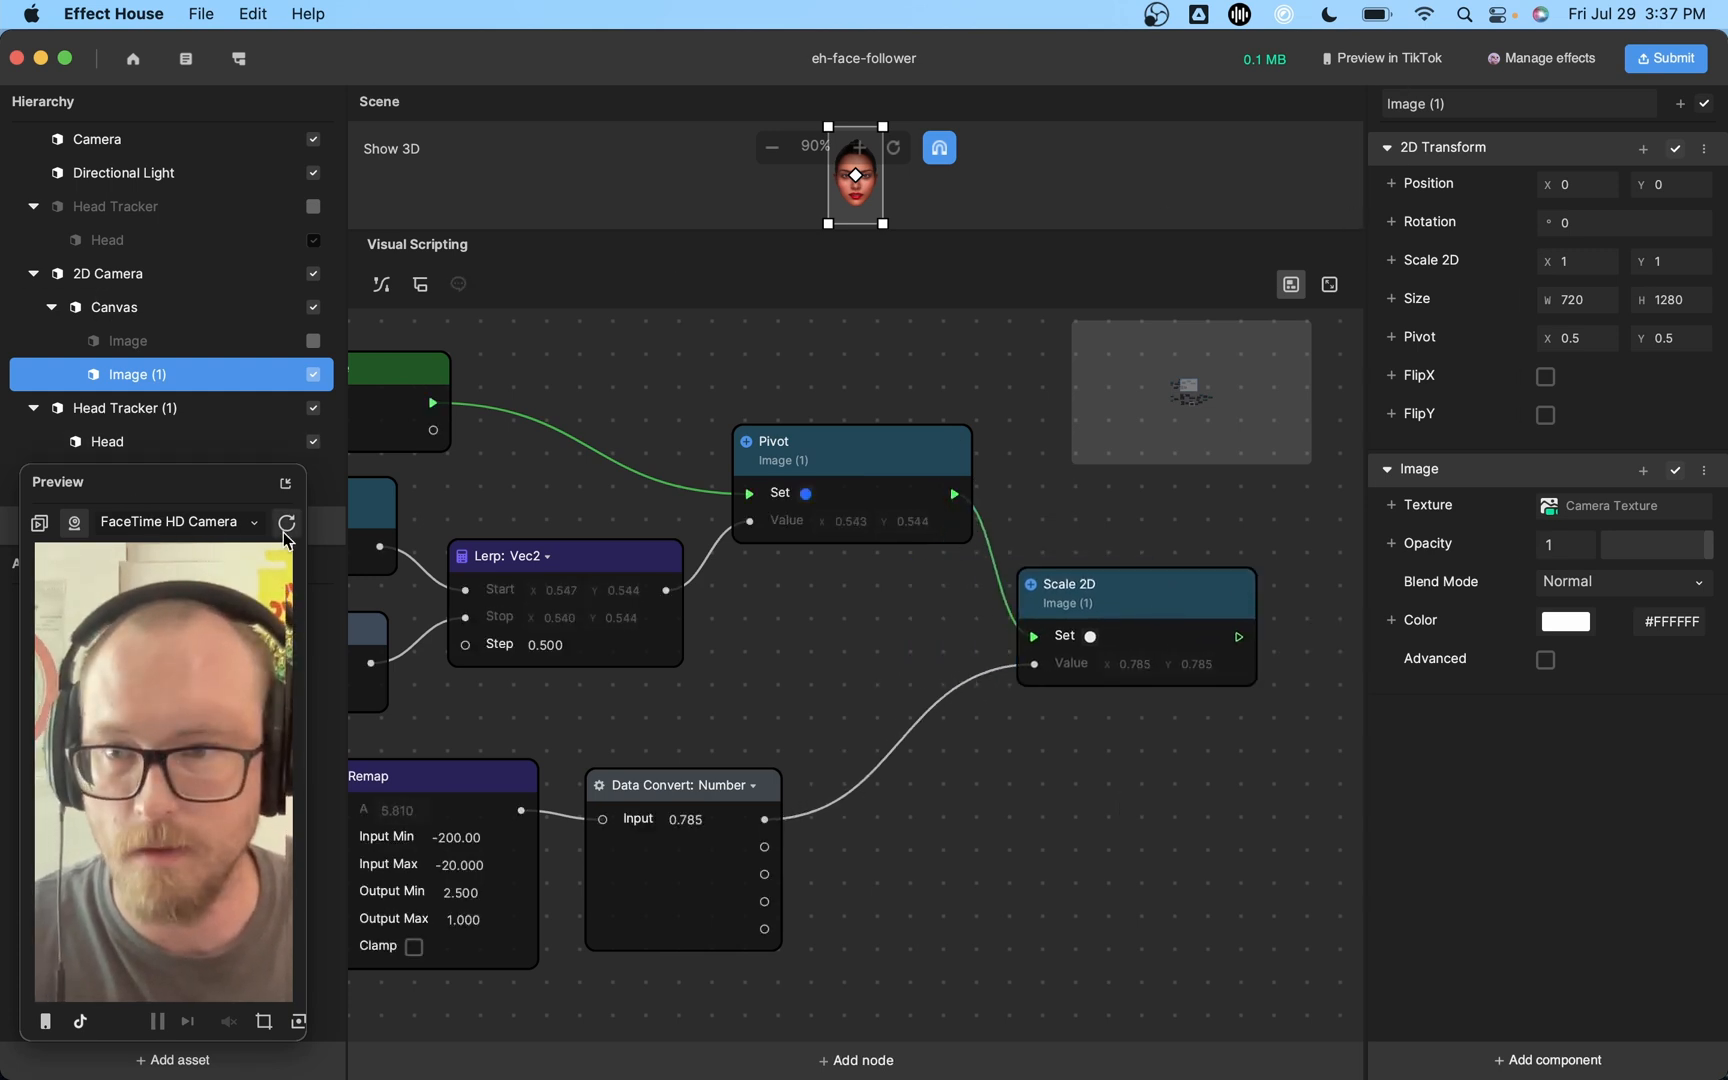
left_click(285, 522)
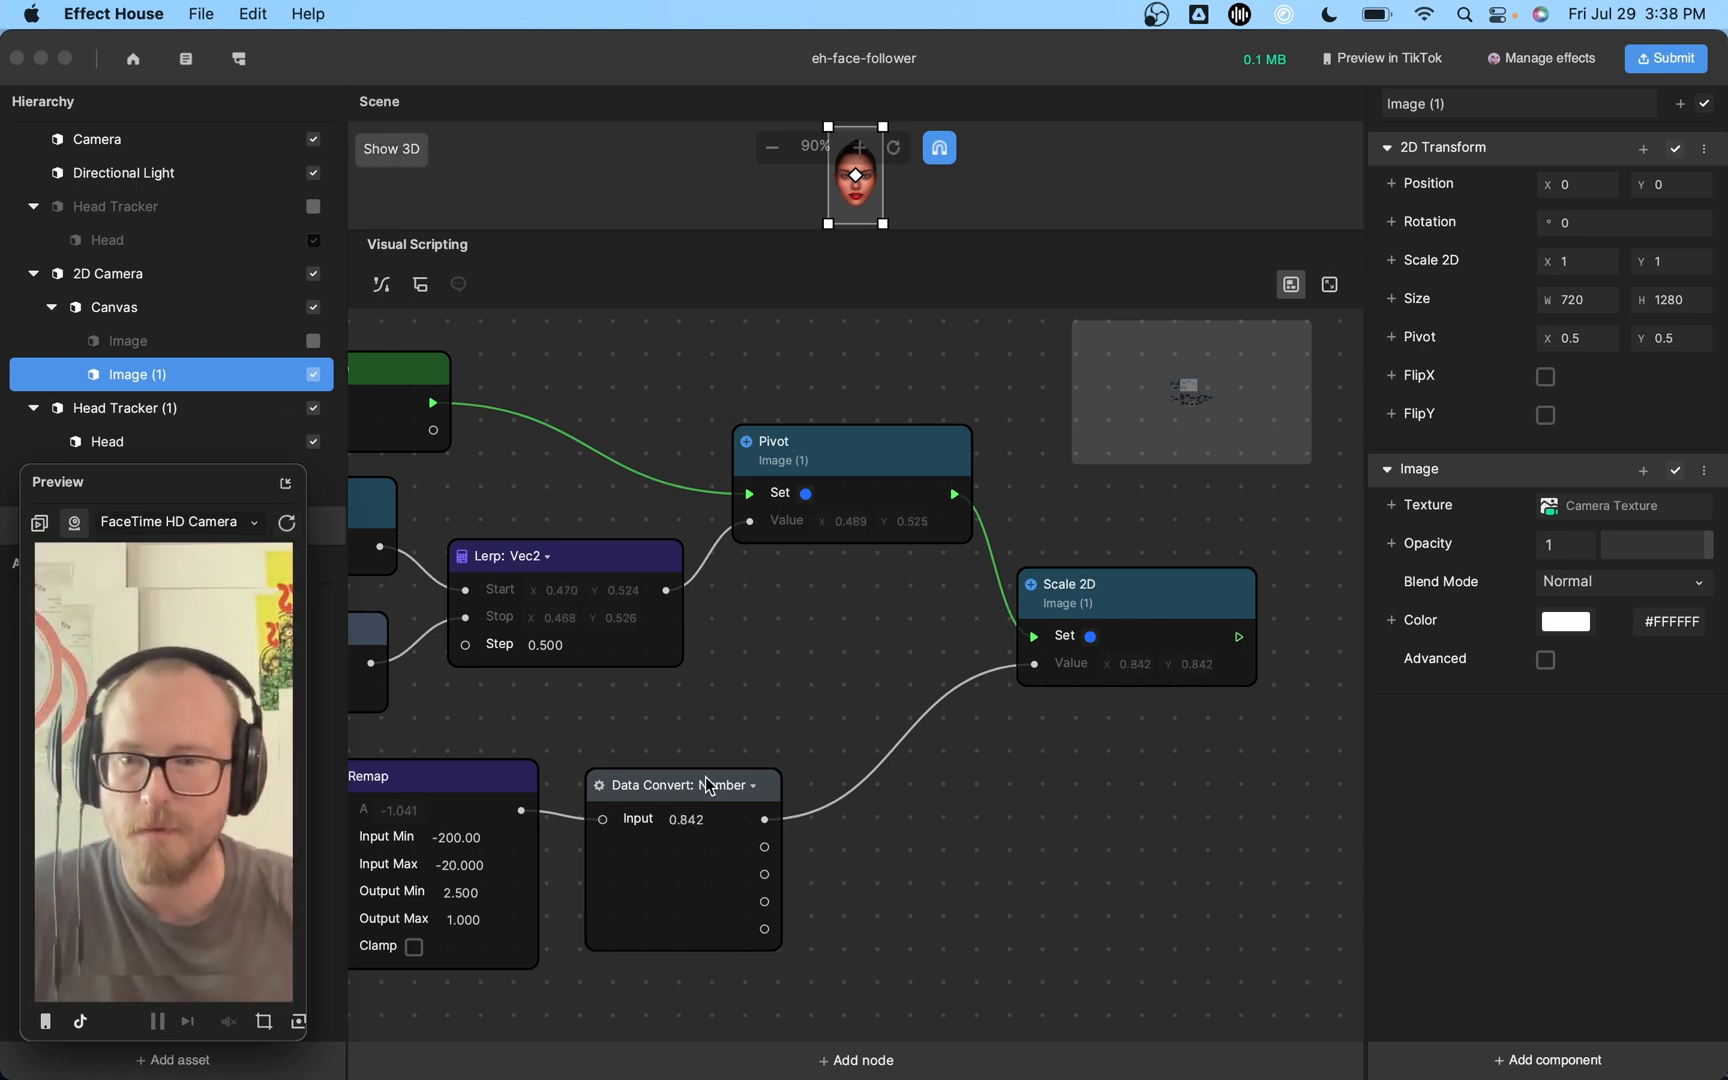
left_click(758, 695)
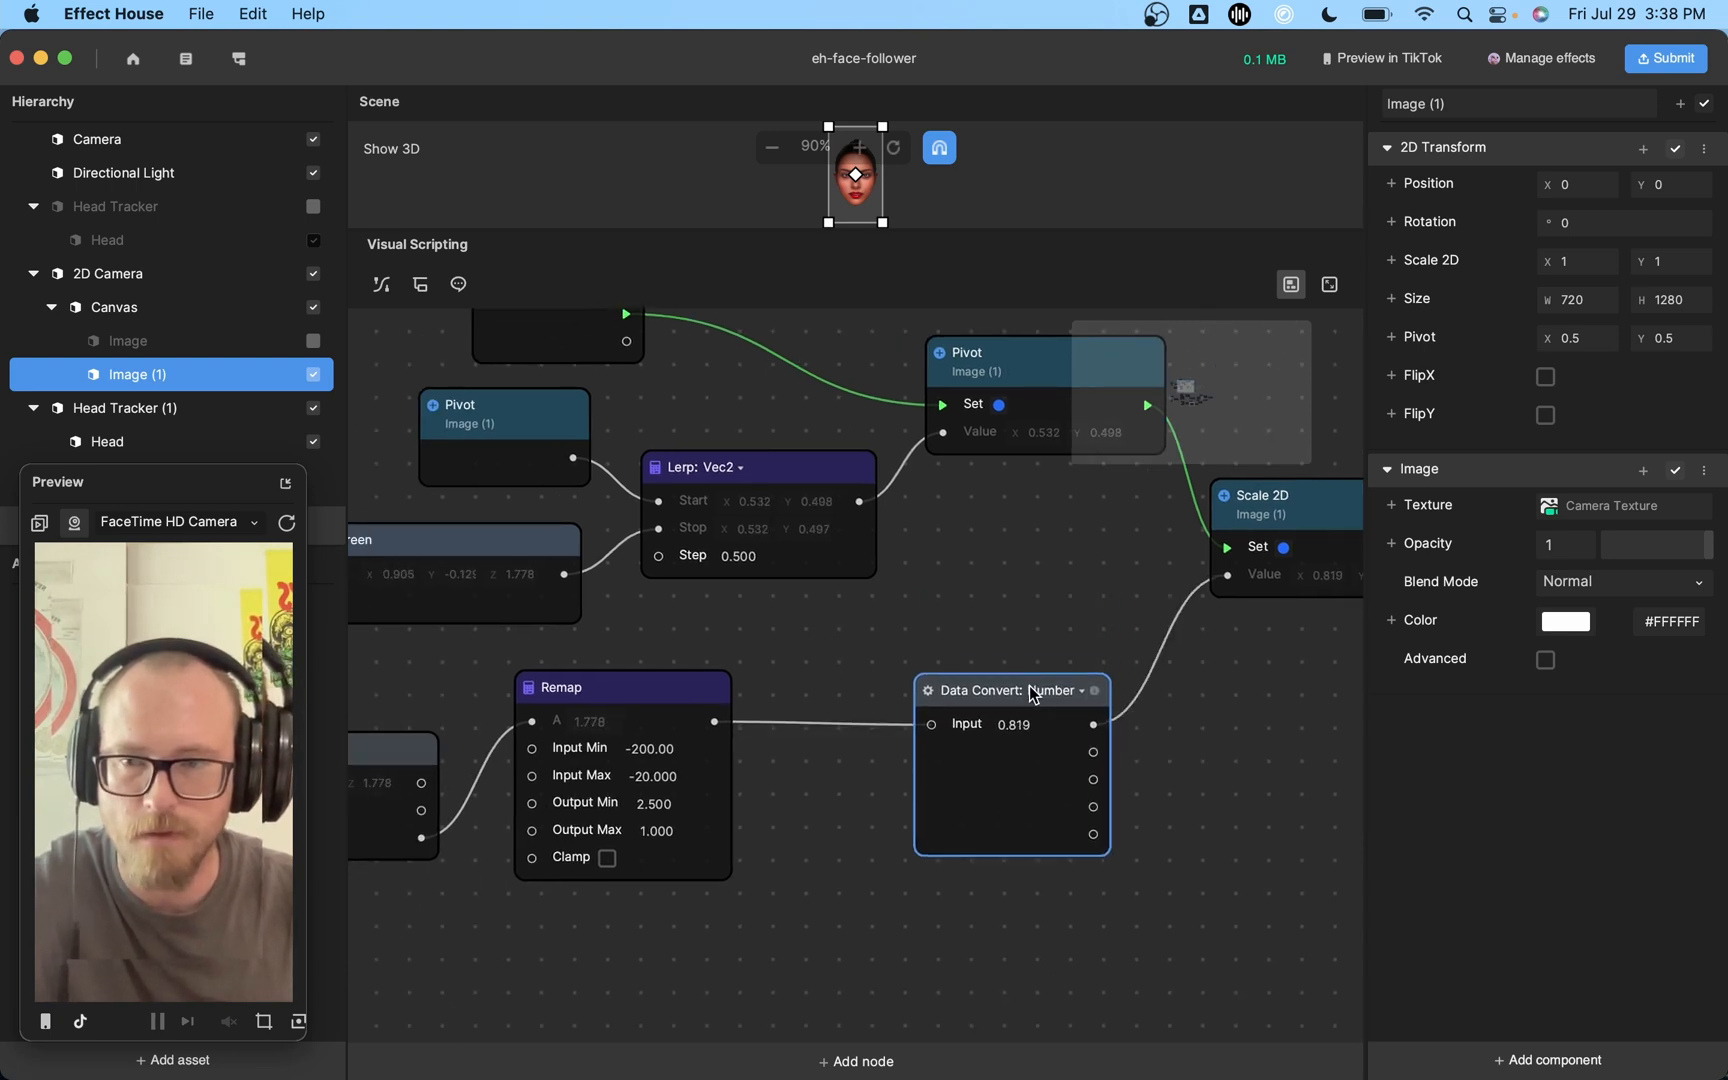
Insert an Add: Number node with B = 0.3 between the Remap and Data Convert.
left_click(1055, 689)
type("add")
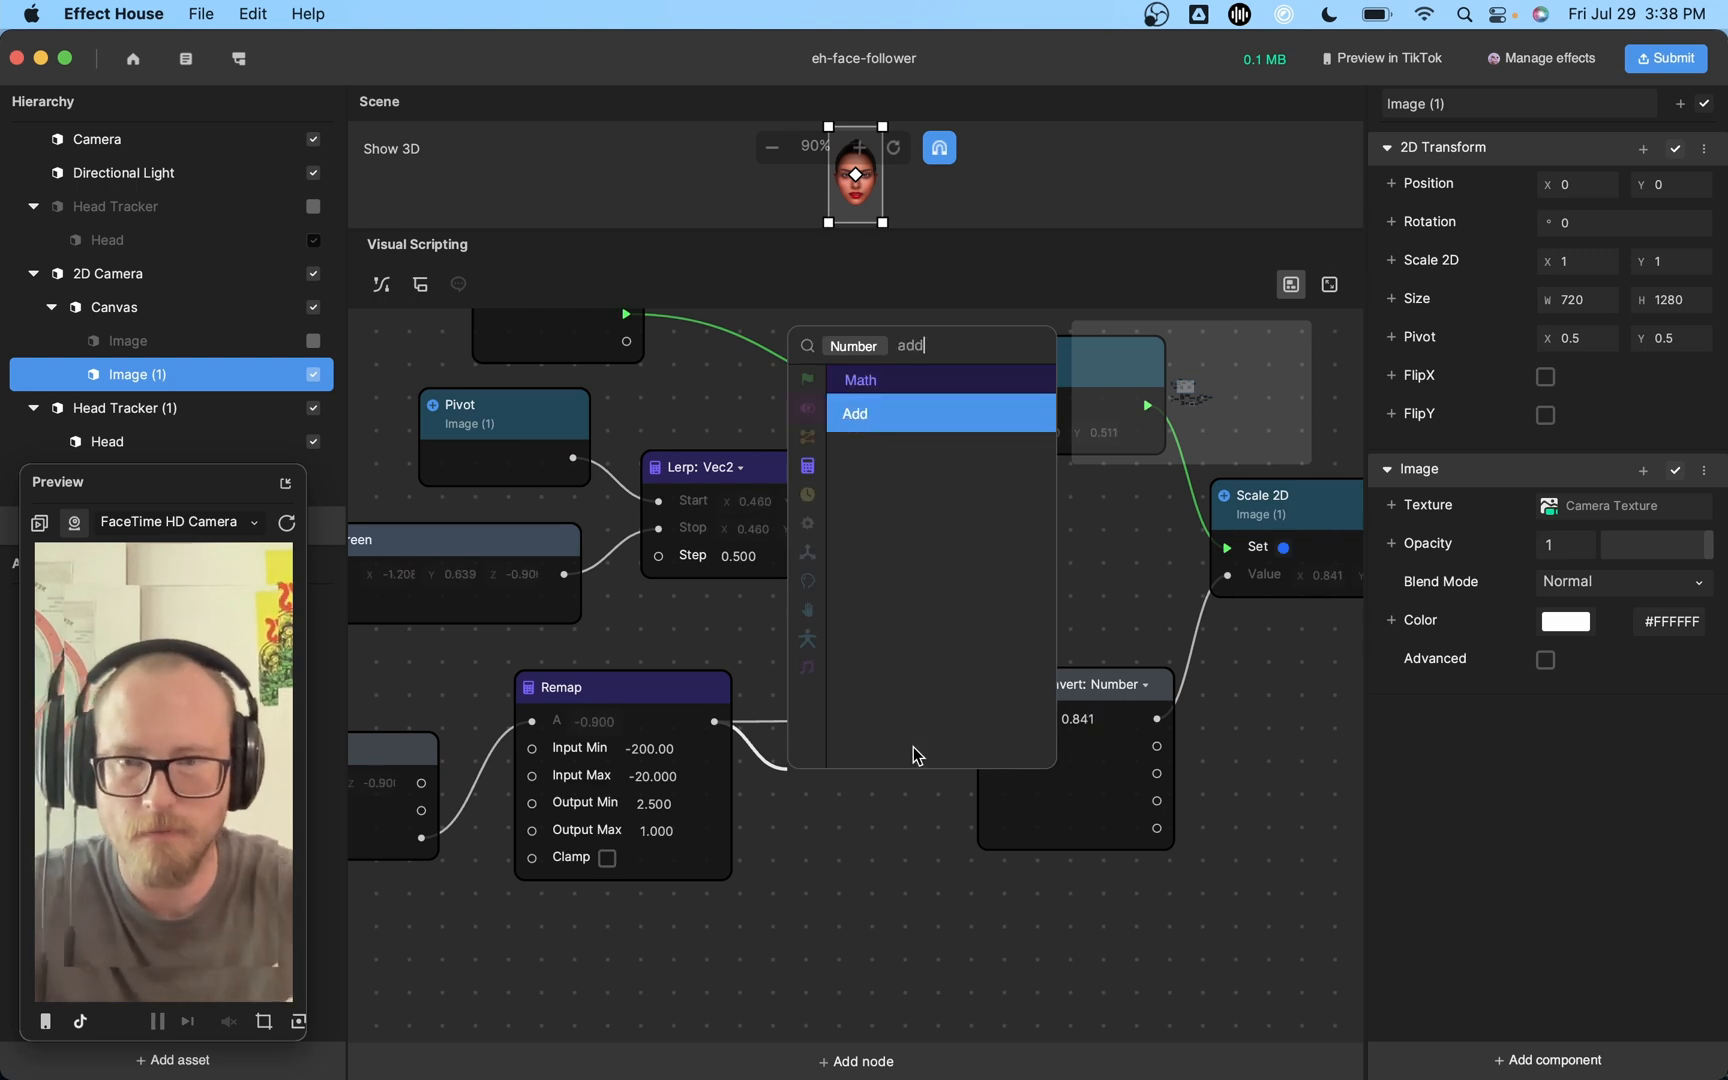
left_click(854, 413)
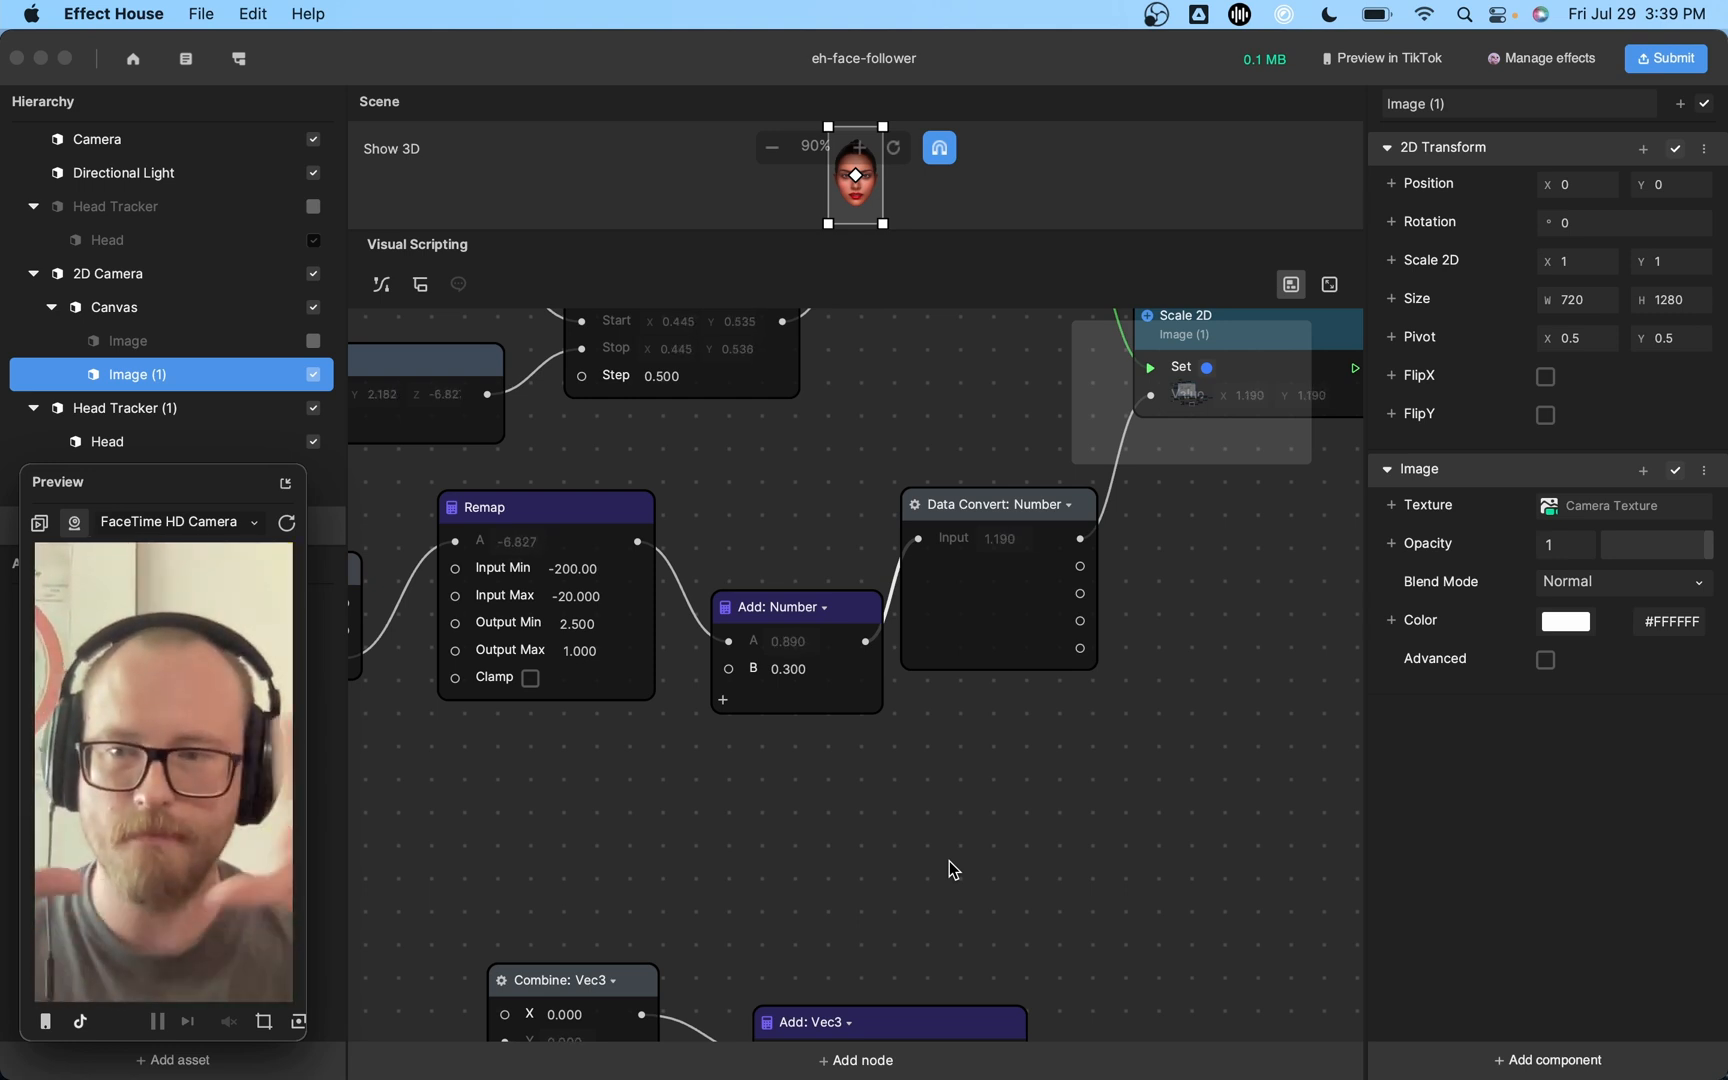
mouse_move(810, 630)
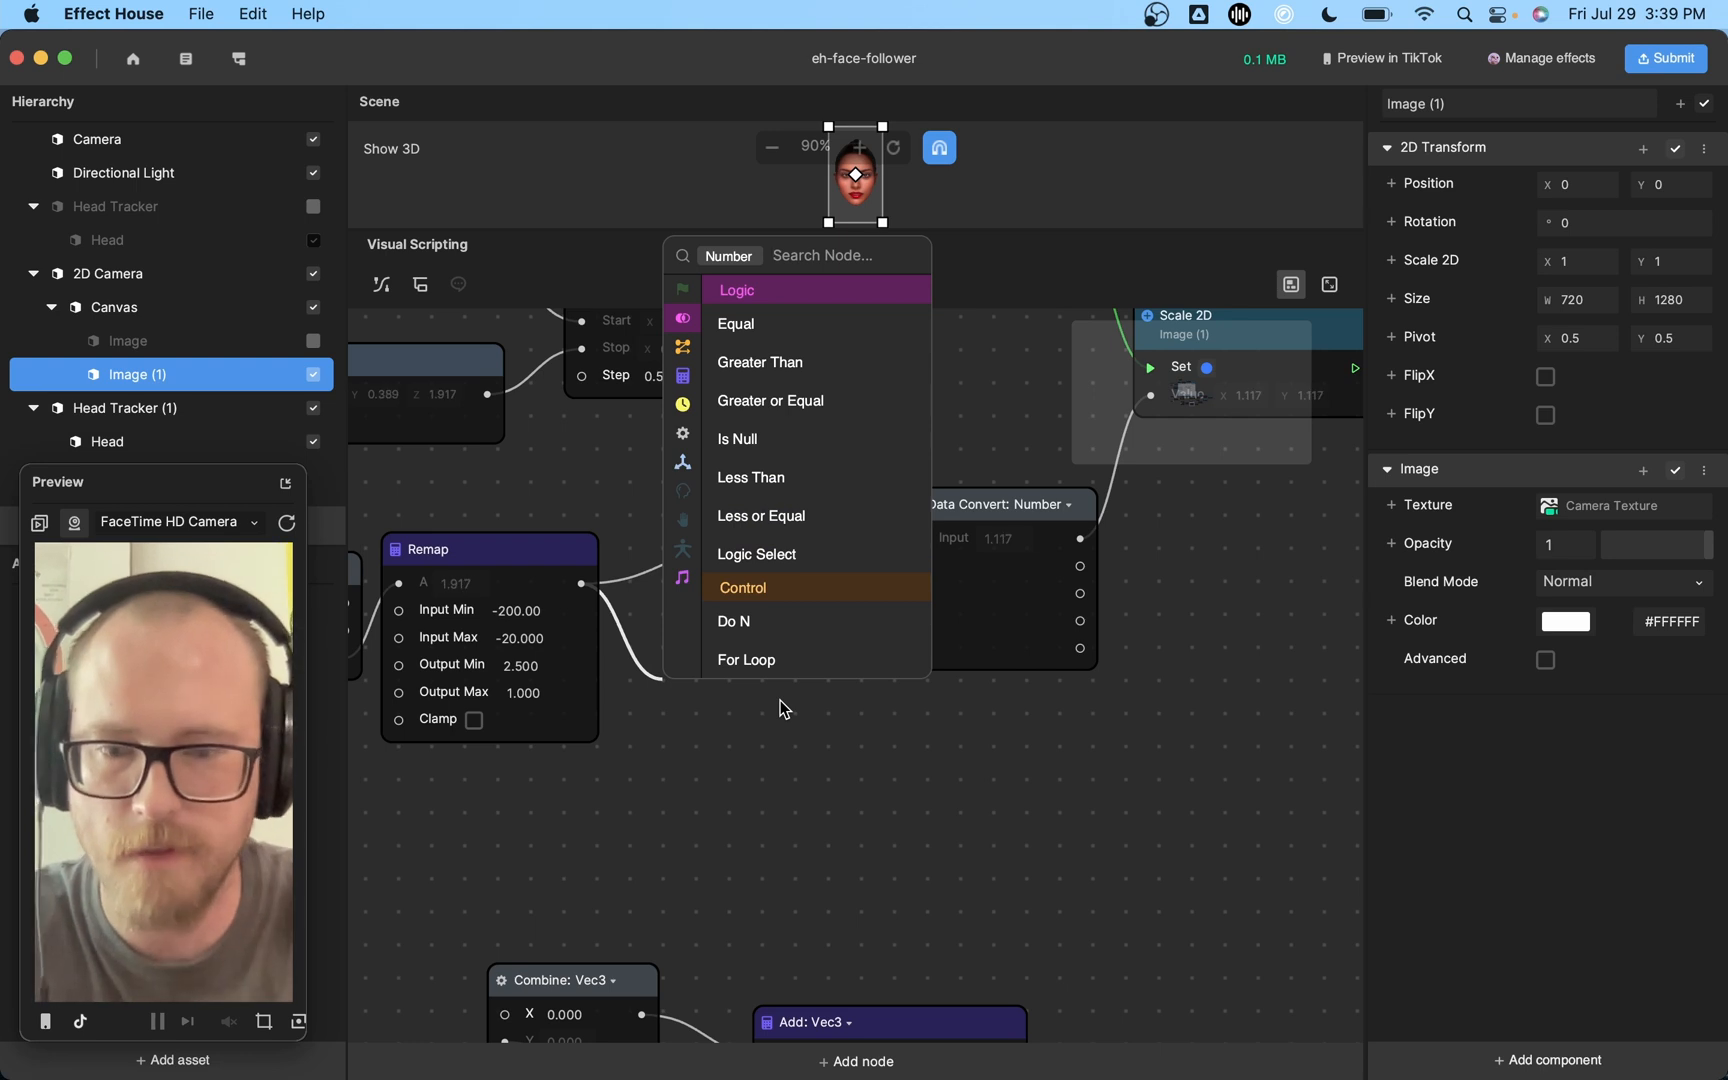
Square the Remap output with a Multiply: Number node feeding Add: Number A.
left_click(748, 696)
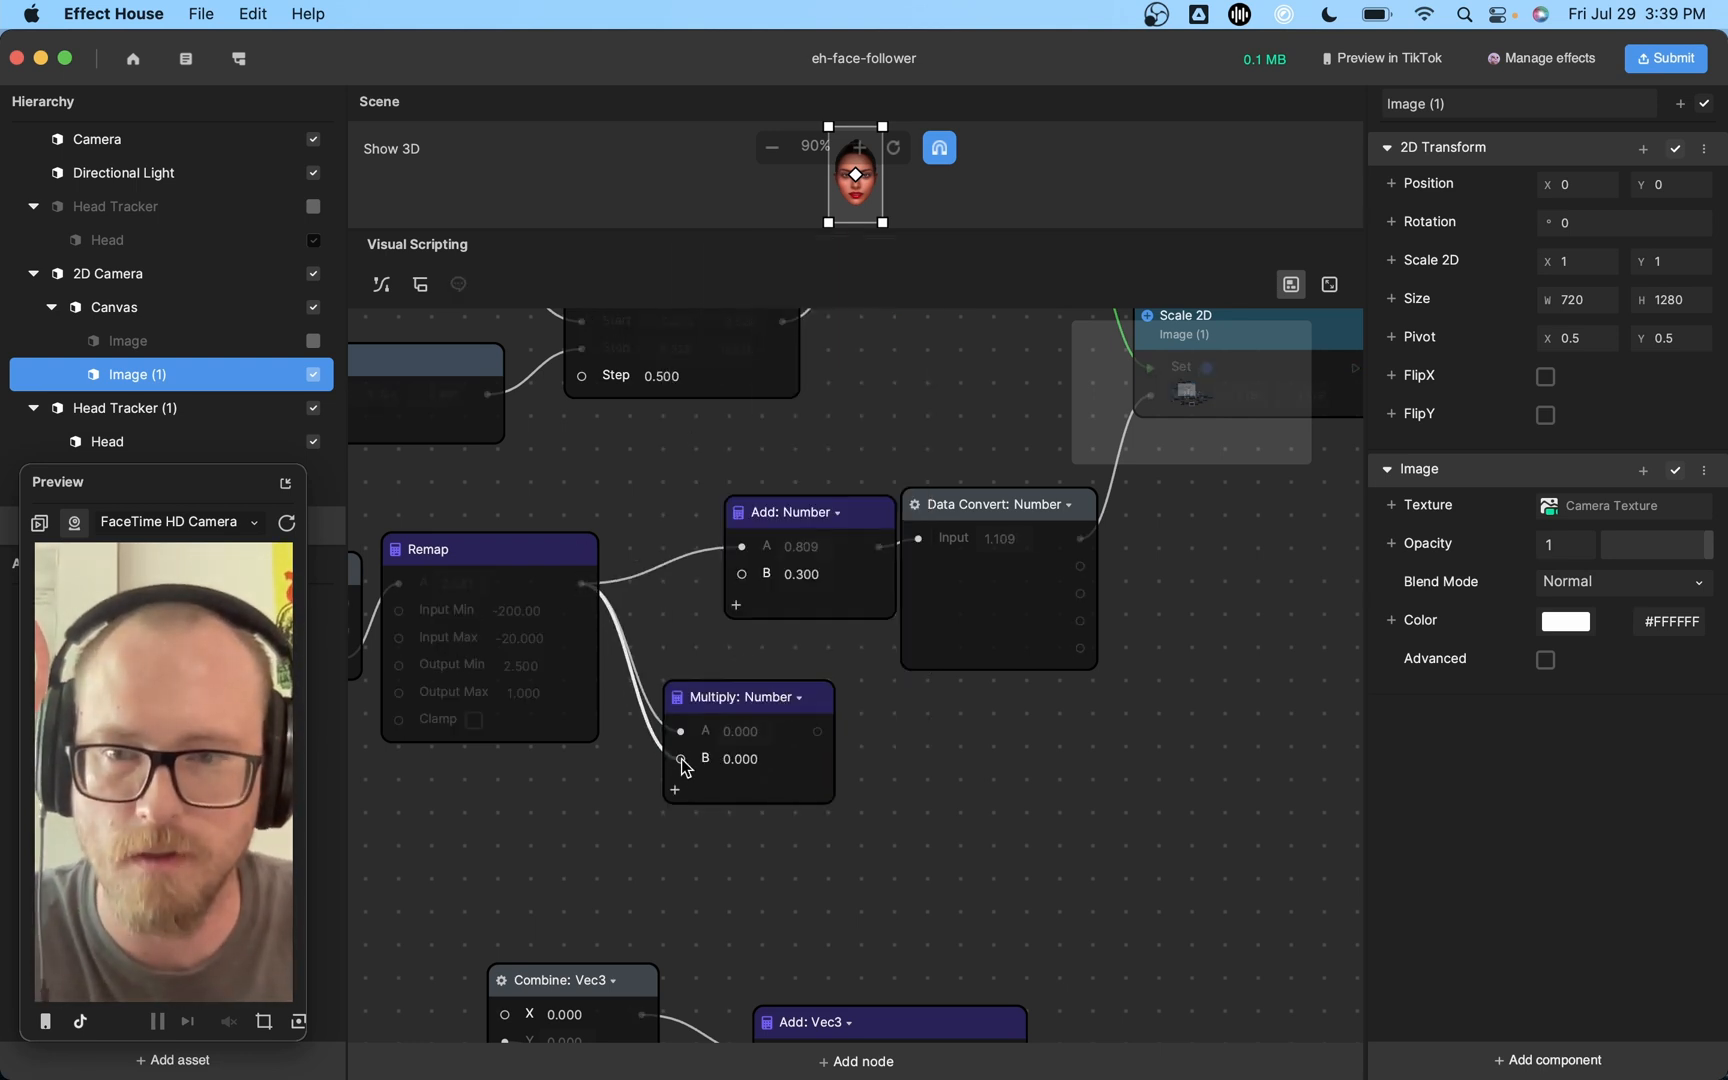
left_click(799, 681)
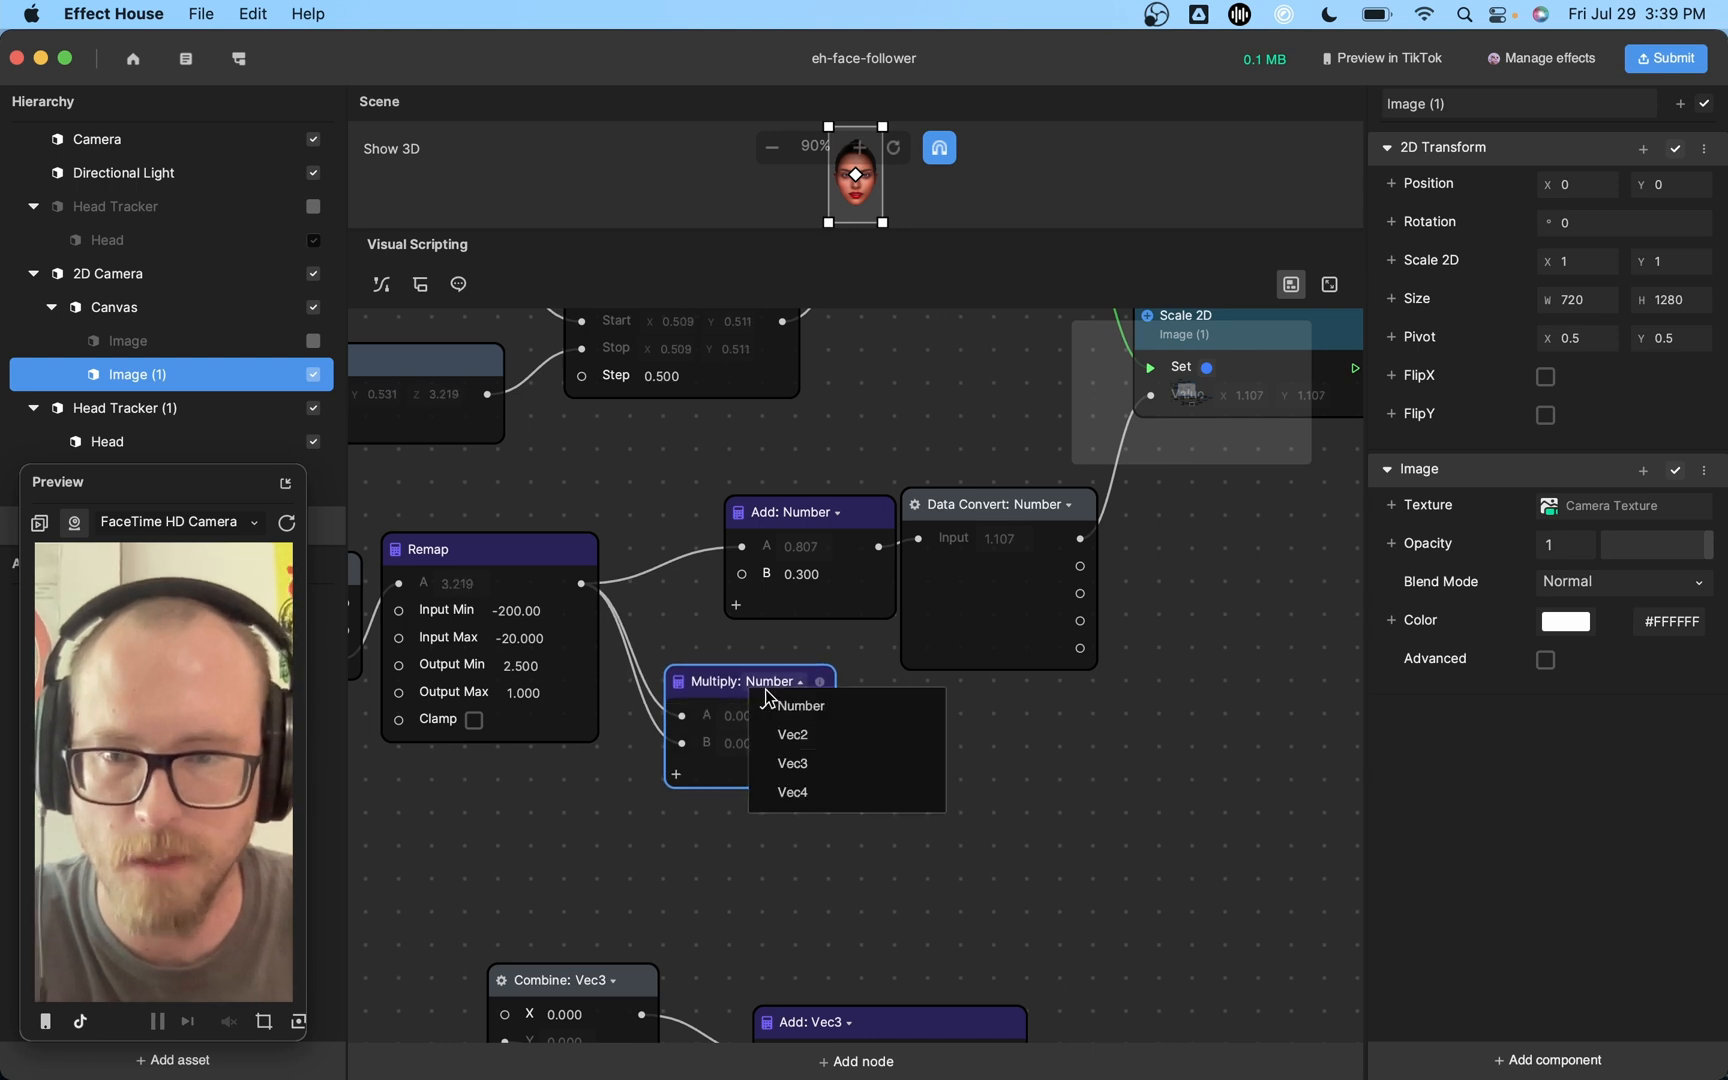
left_click(797, 705)
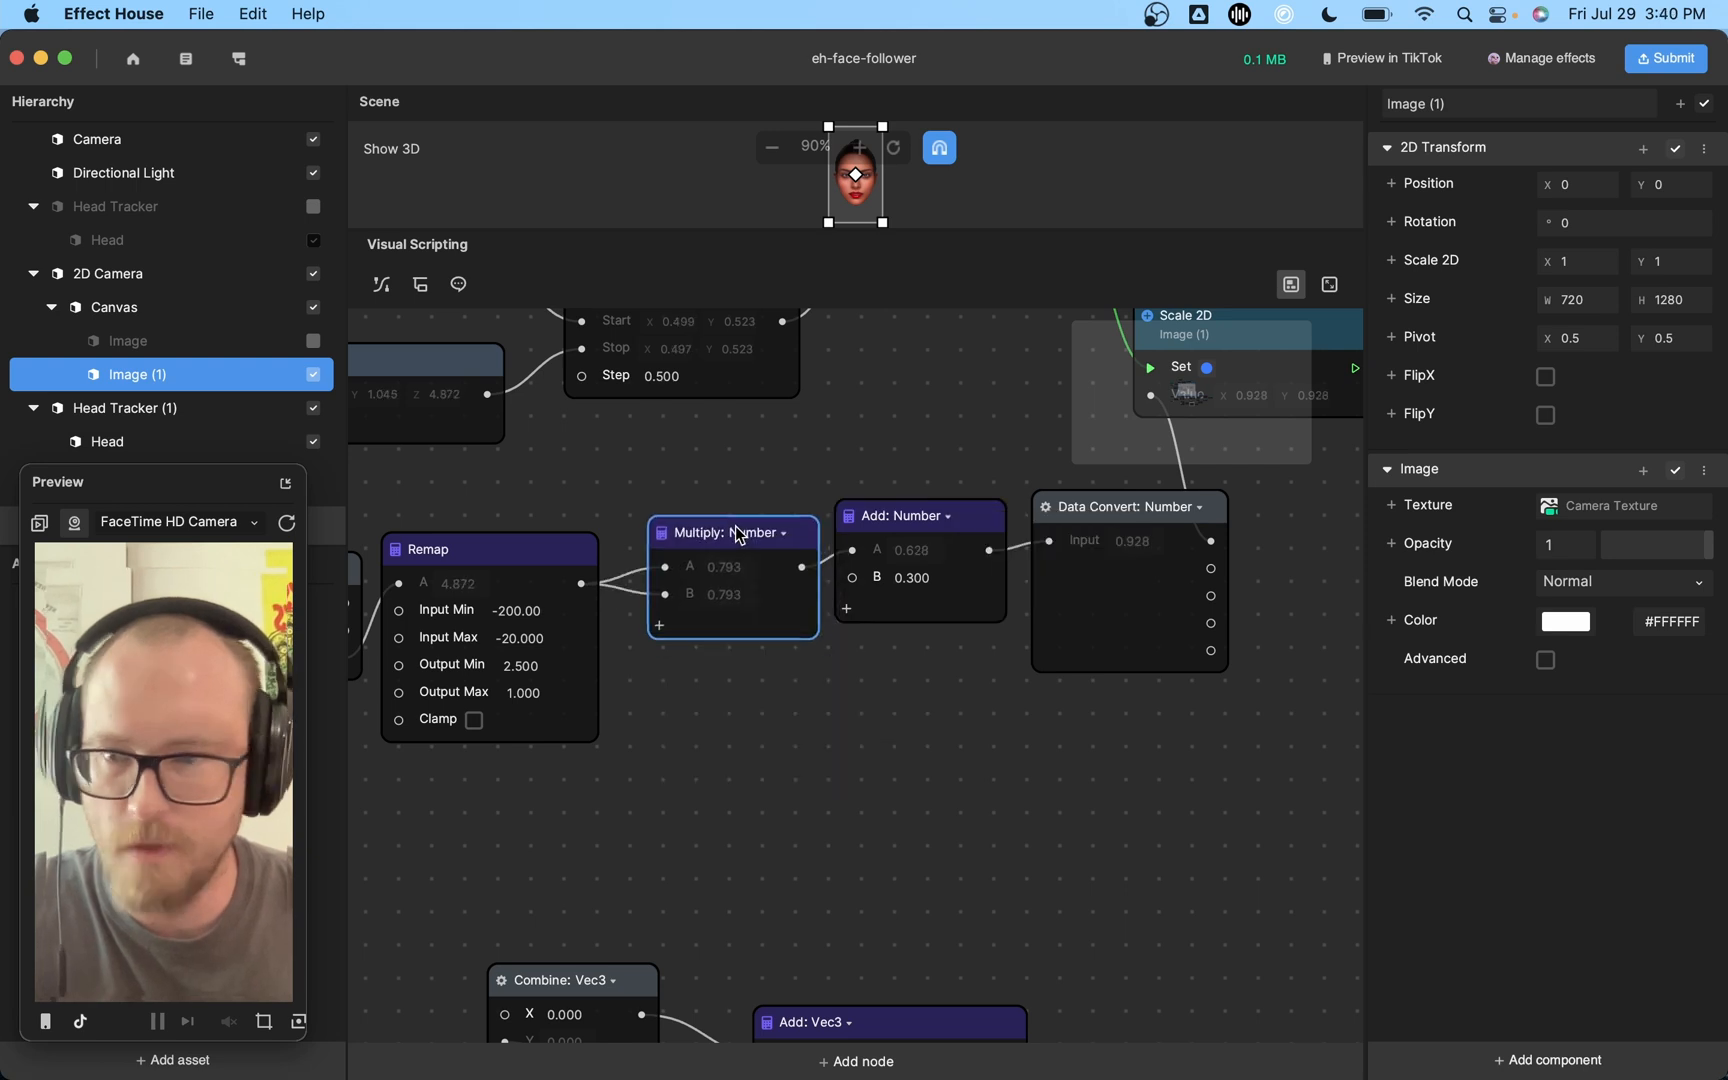
left_click(753, 532)
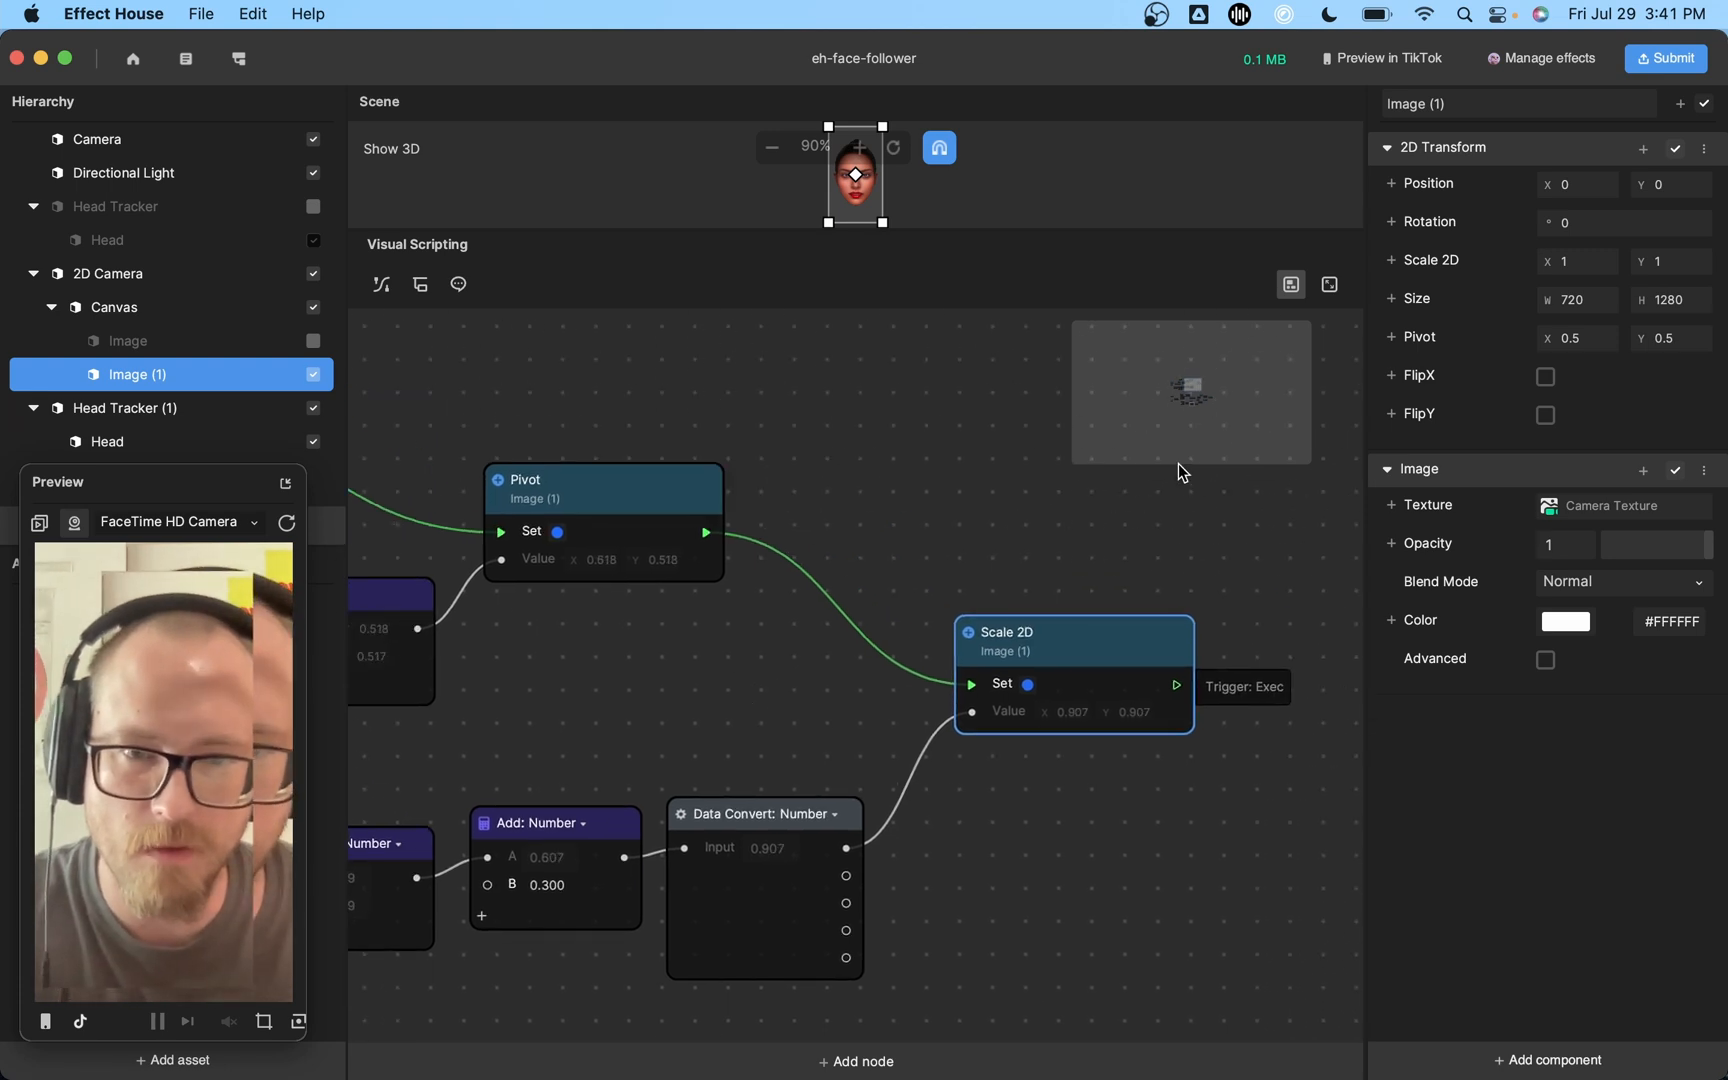
Lerp: Vec2 from the current Scale 2D toward the depth-driven scale with Step 0.100.
left_click(1391, 260)
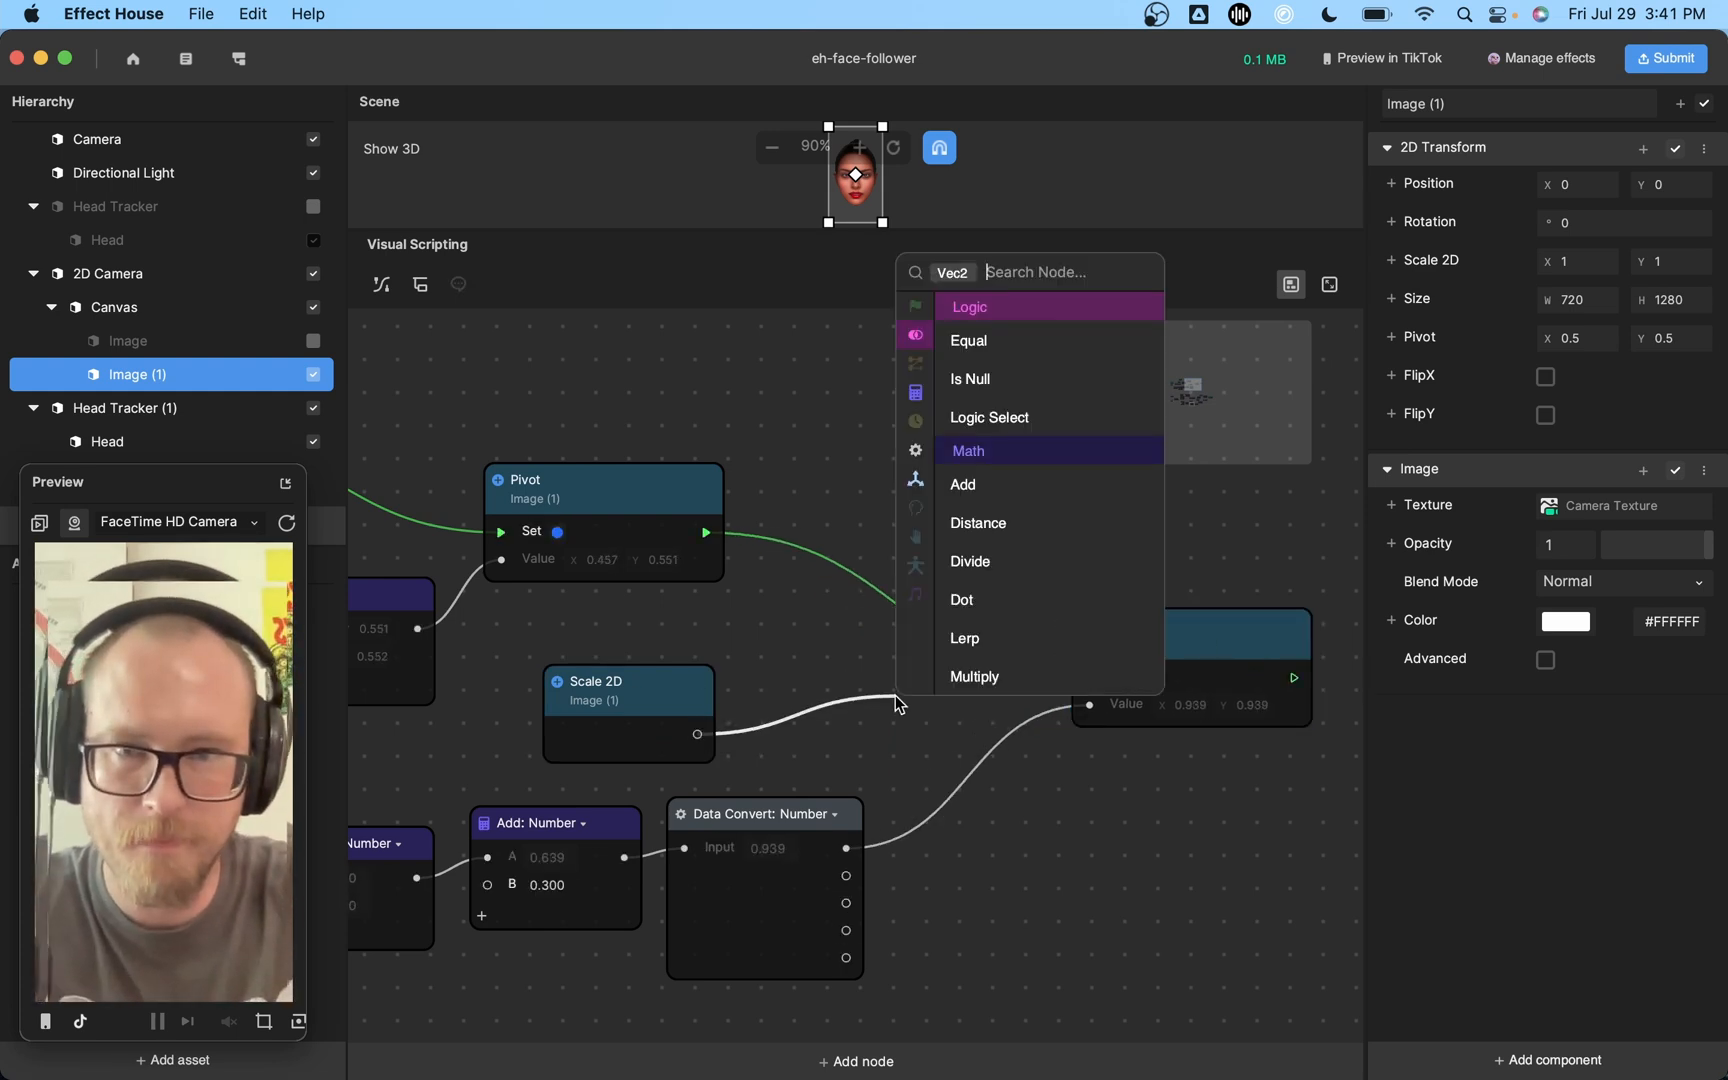
left_click(963, 638)
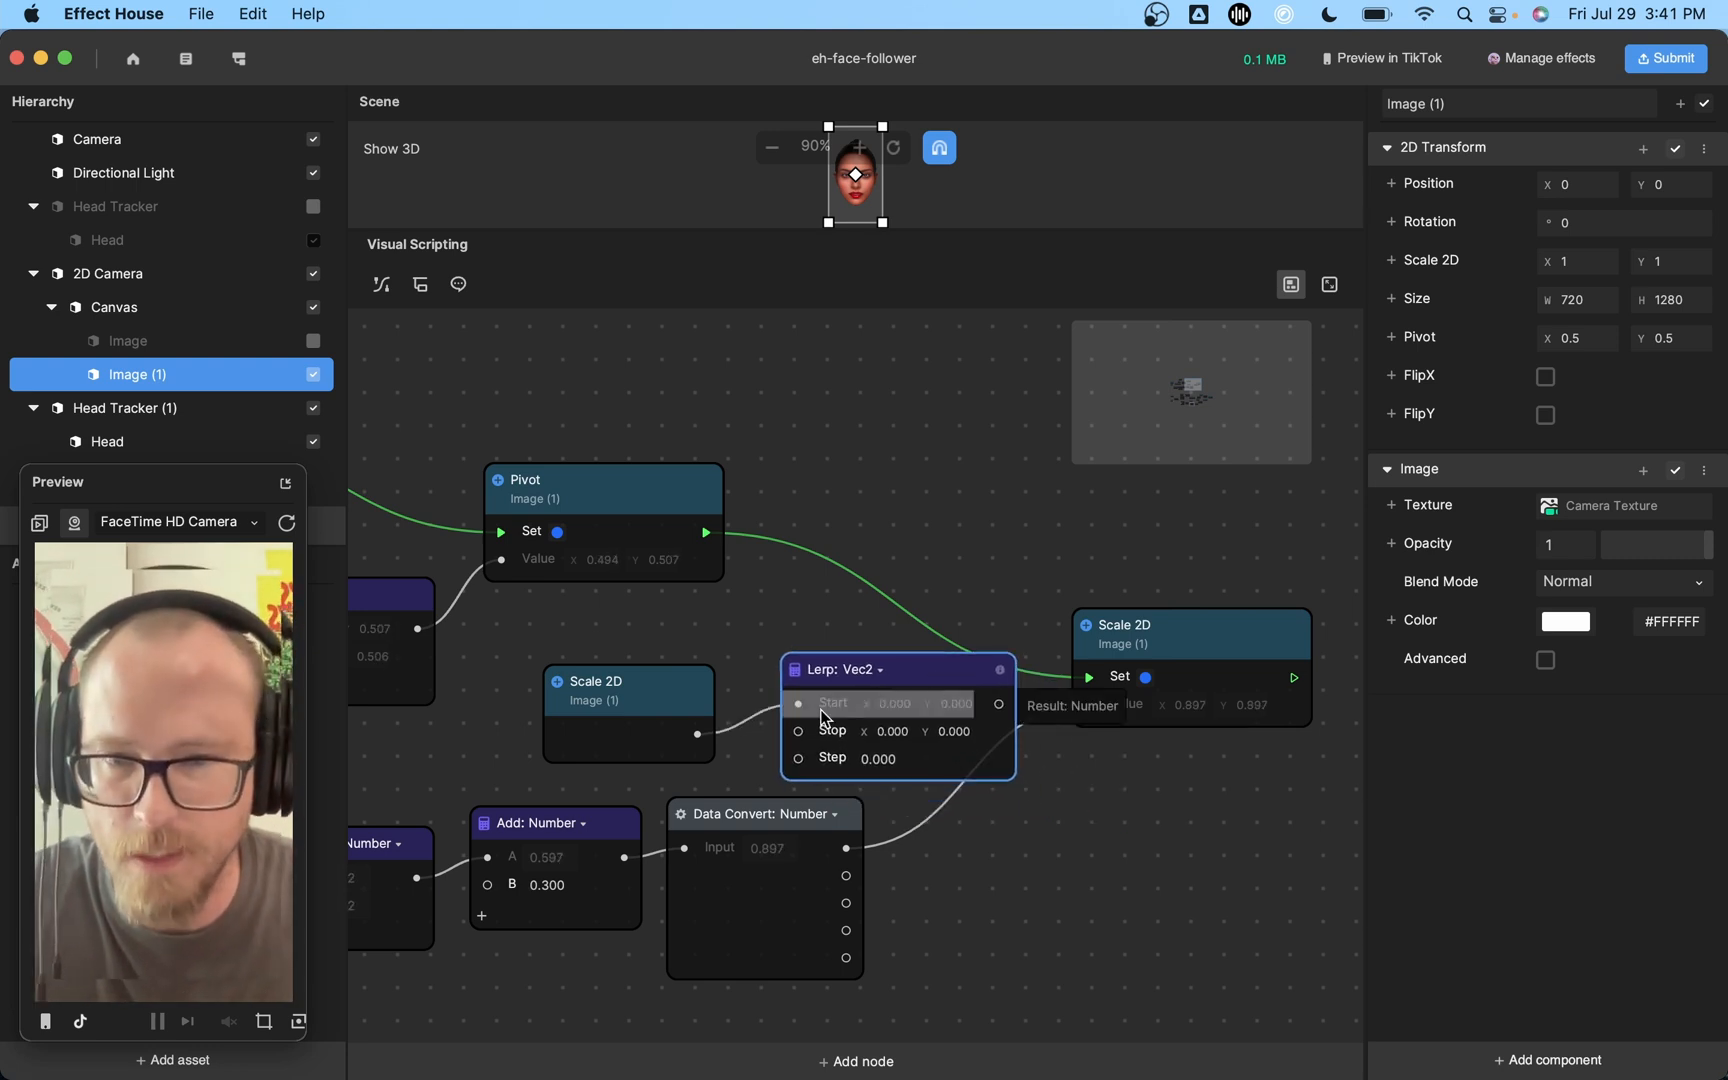
mouse_move(845, 849)
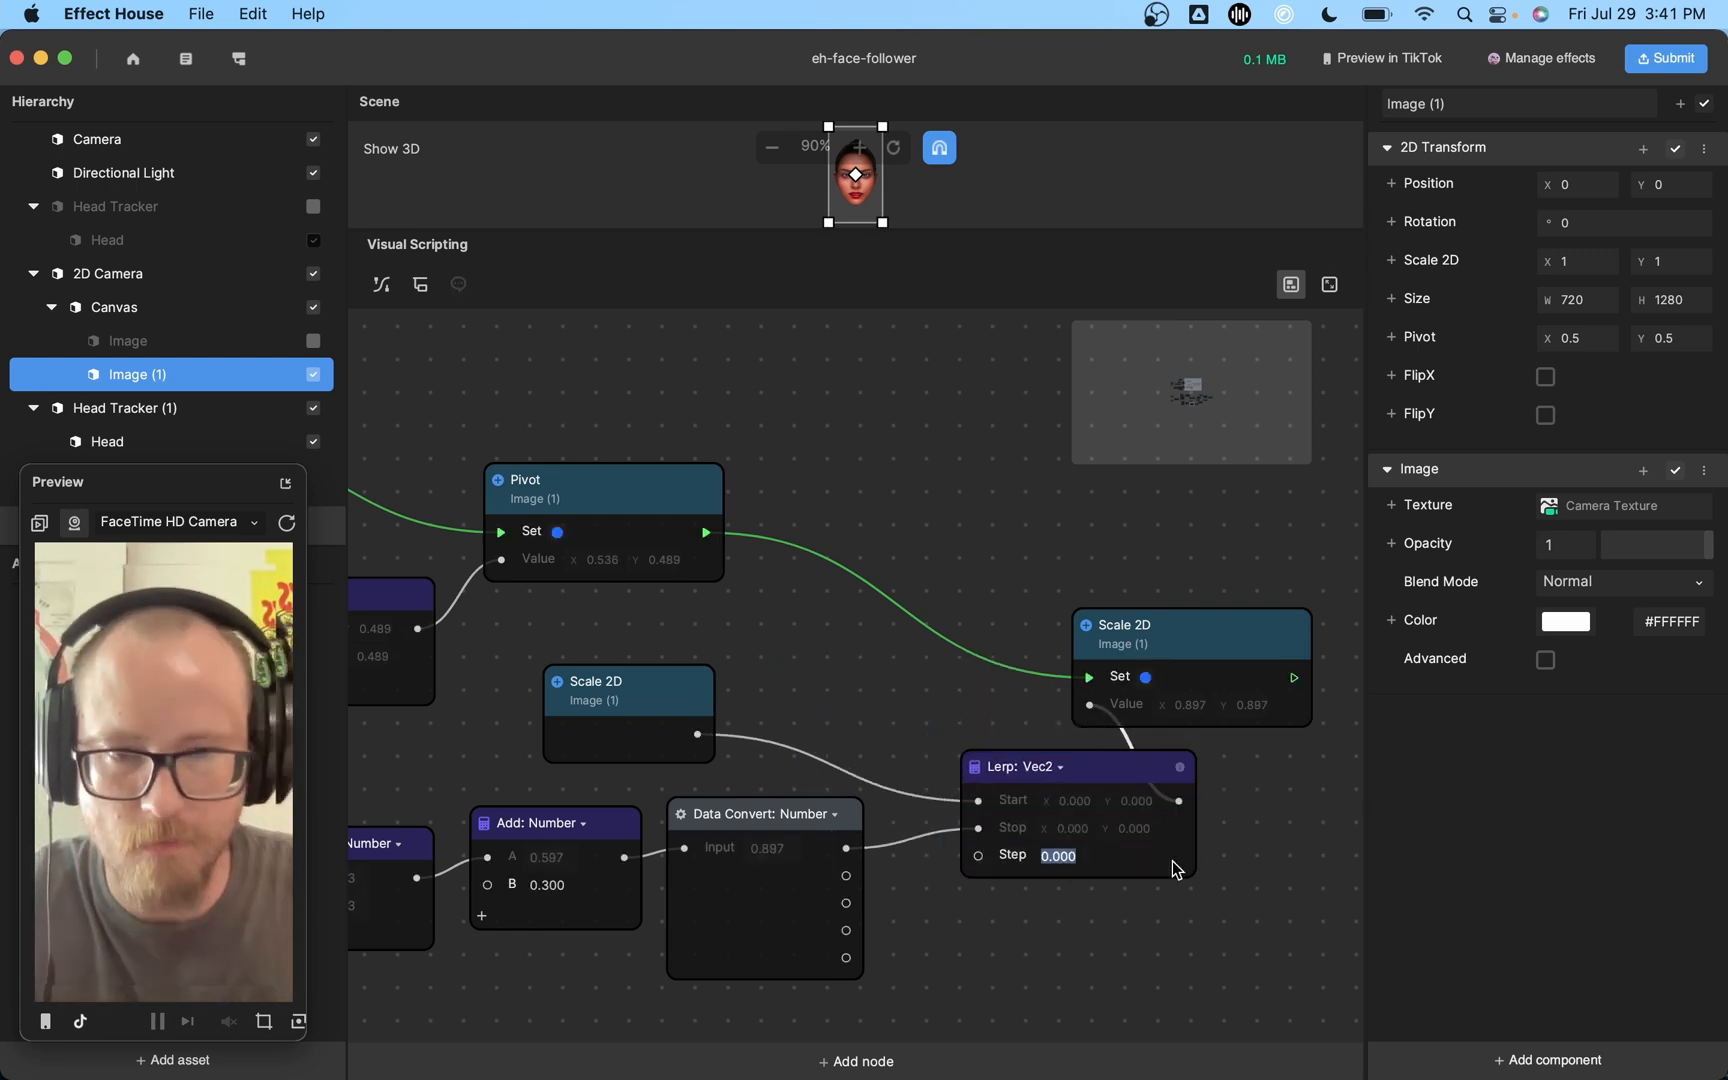
type("0.100")
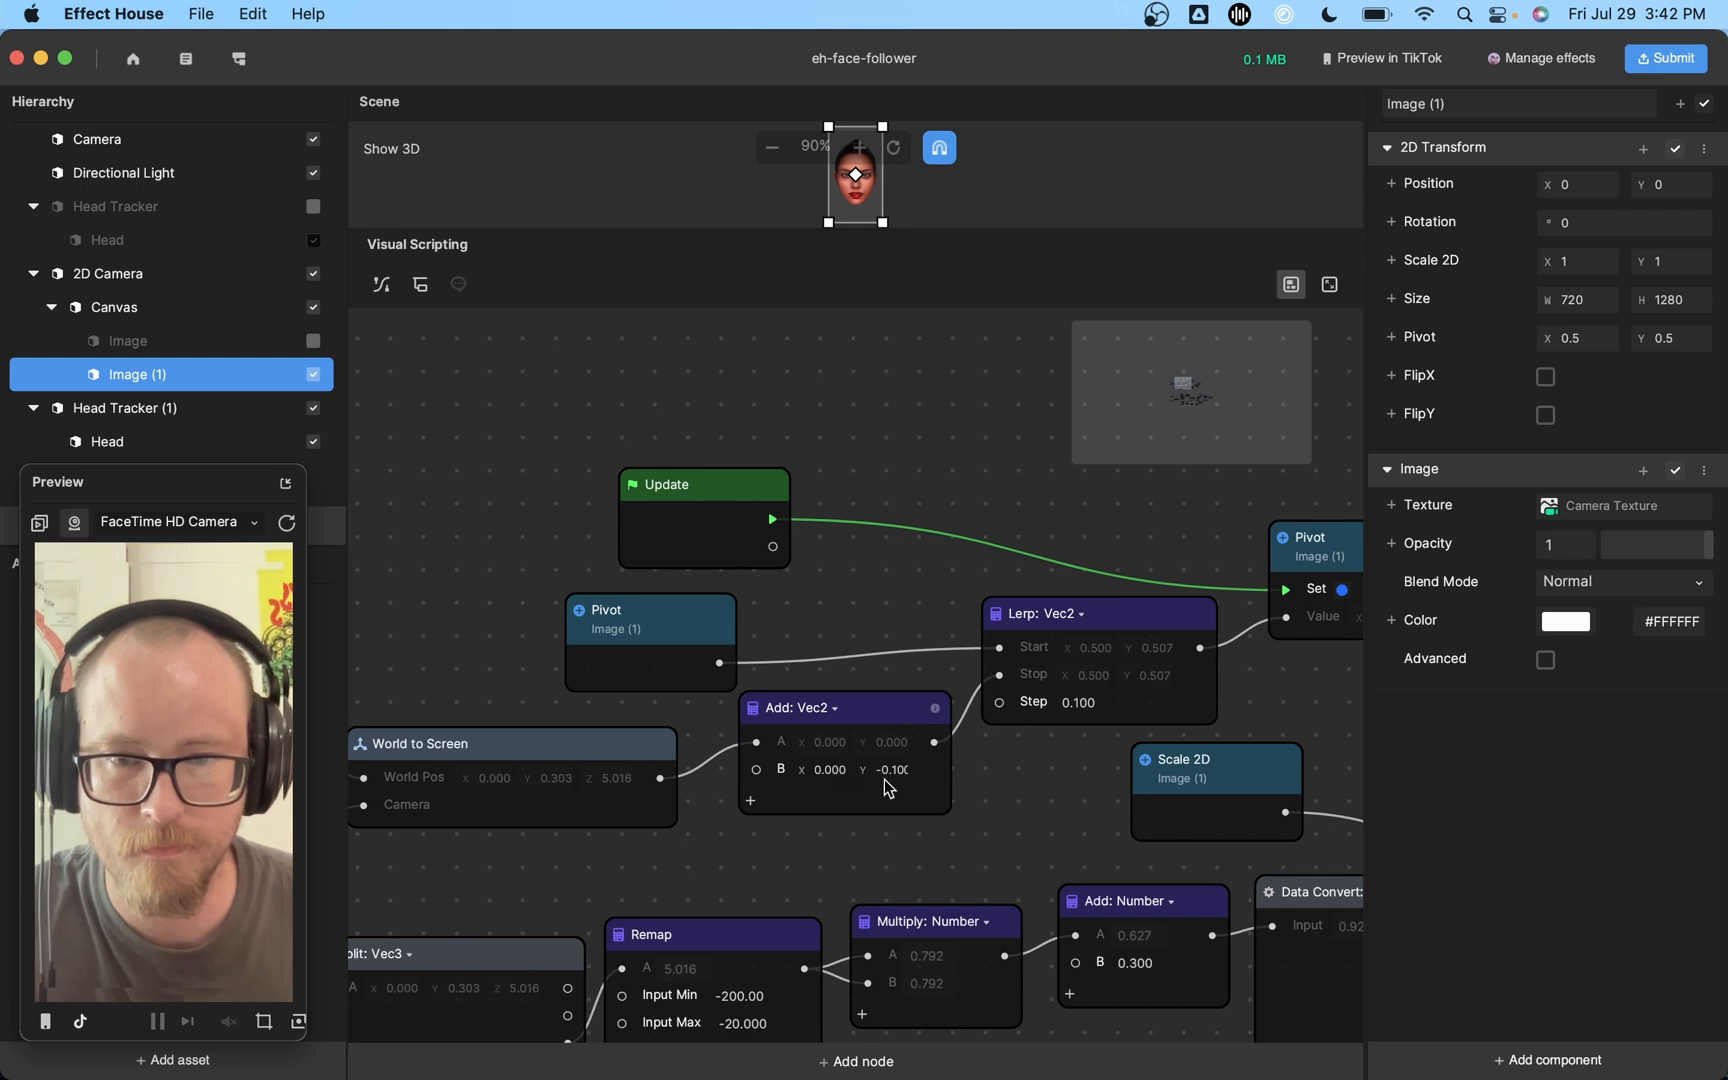
Offset the pivot Lerp's target with an Add: Vec2 of -0.5 in Y.
left_click(285, 522)
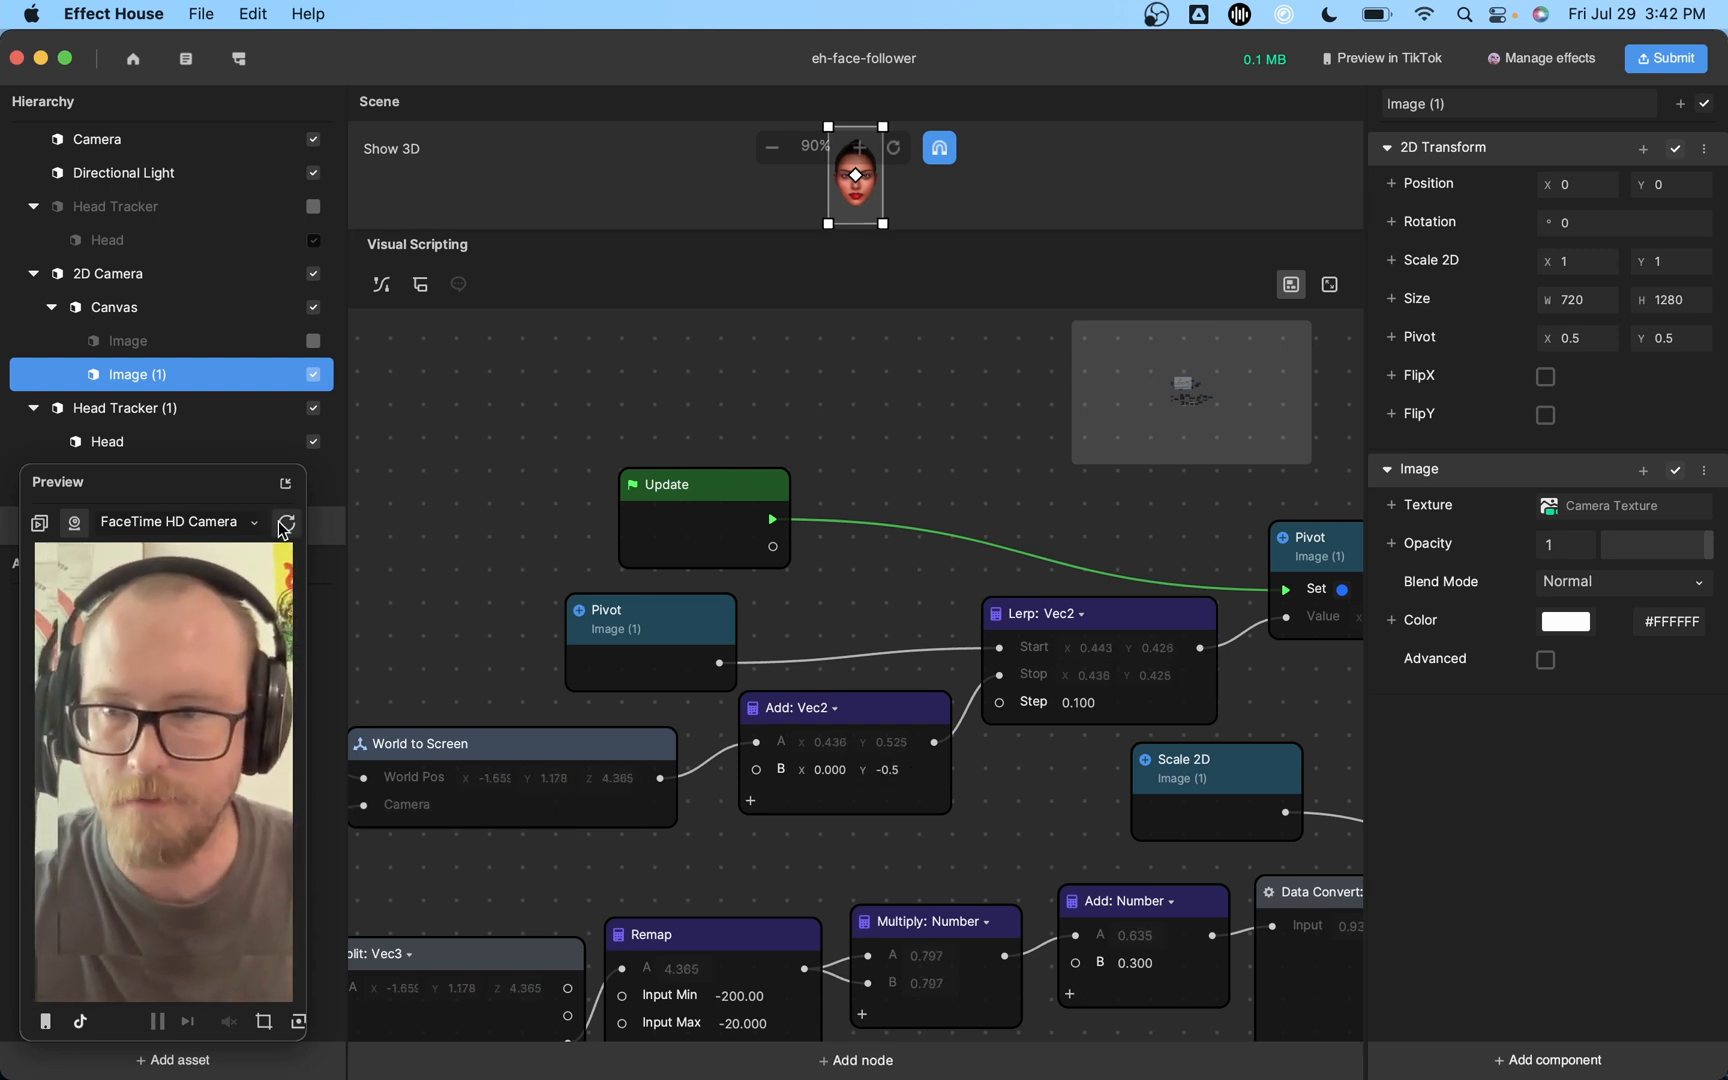
mouse_move(285, 522)
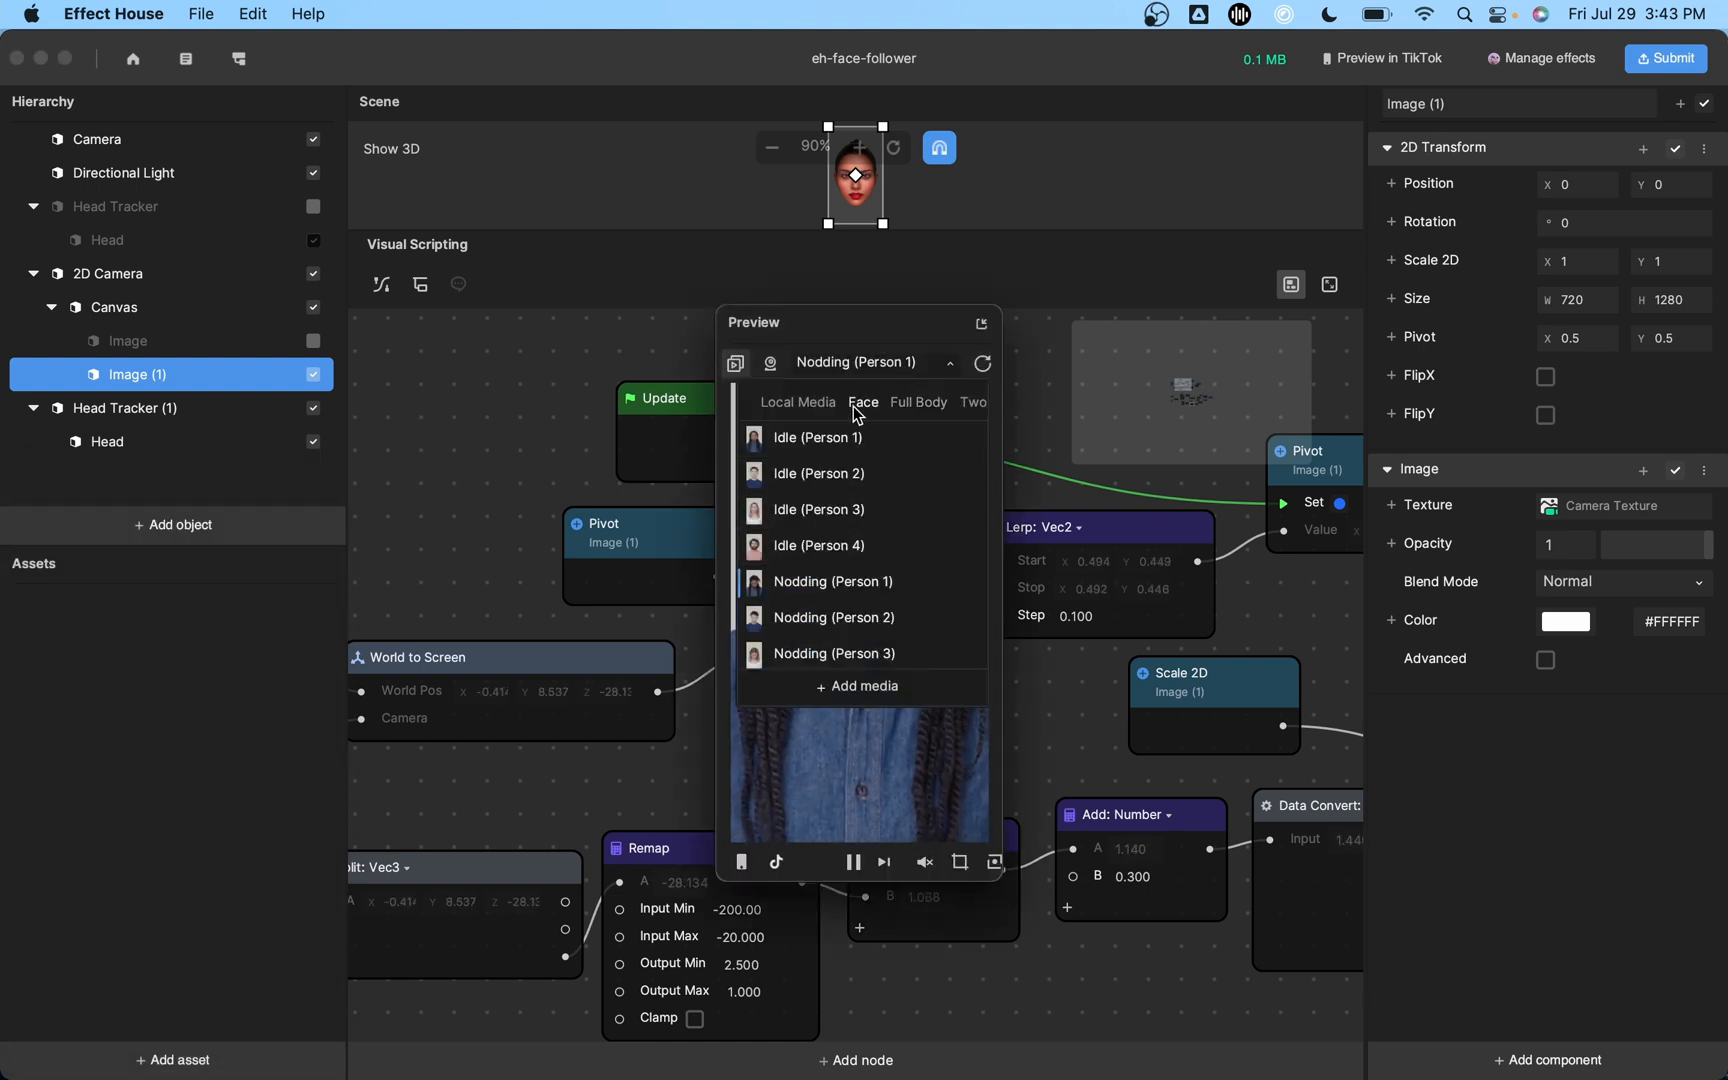
Pick a sample video from the Full Body list in the Preview media dropdown.
left_click(918, 401)
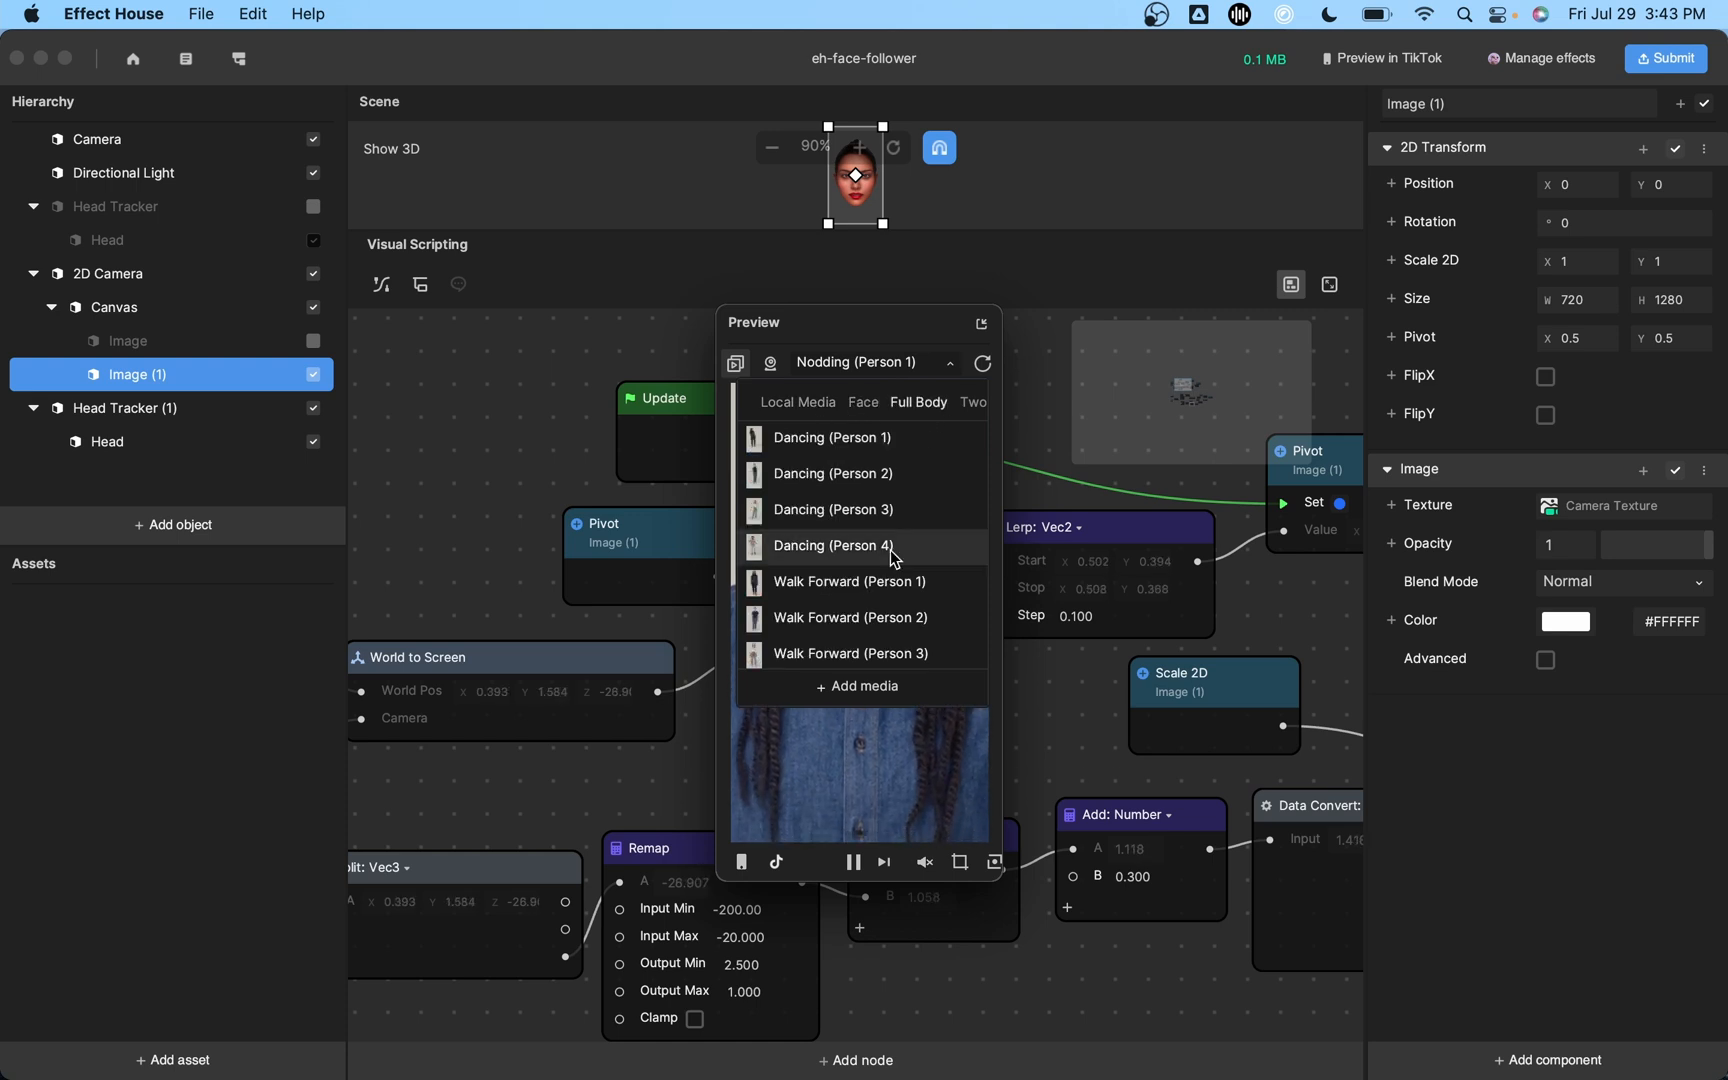
scroll("down", 3)
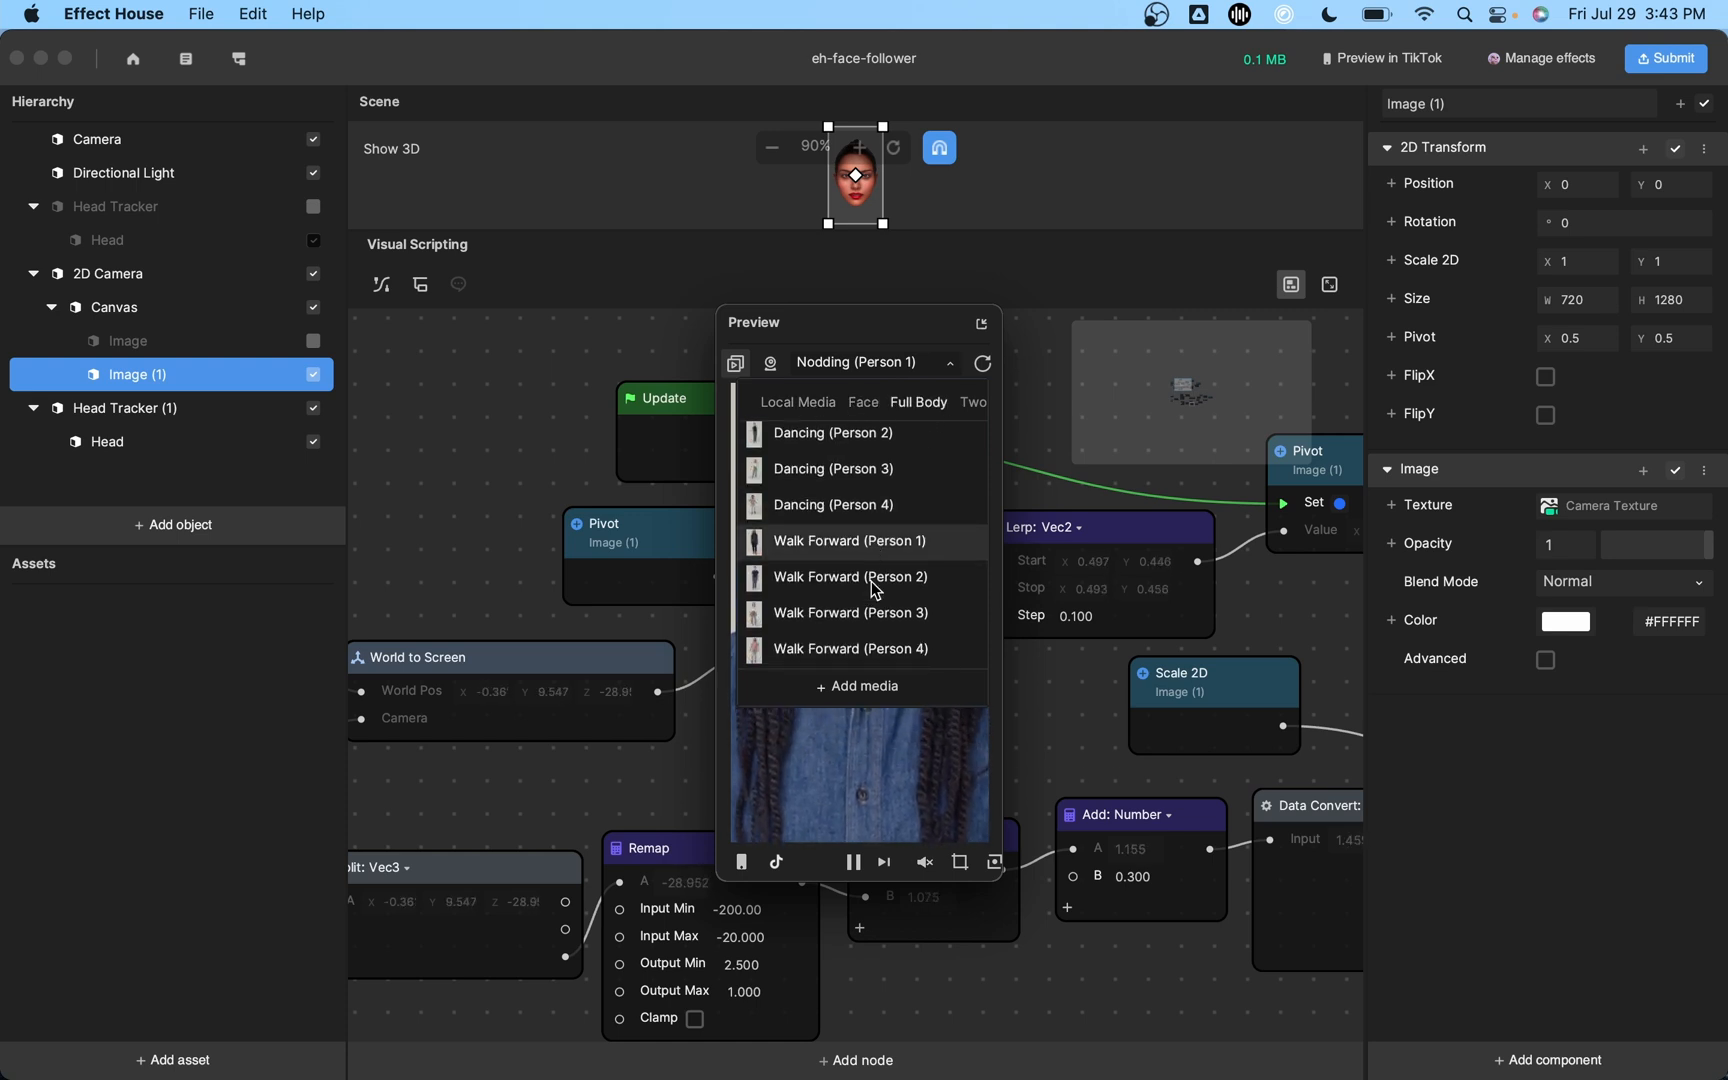
left_click(832, 468)
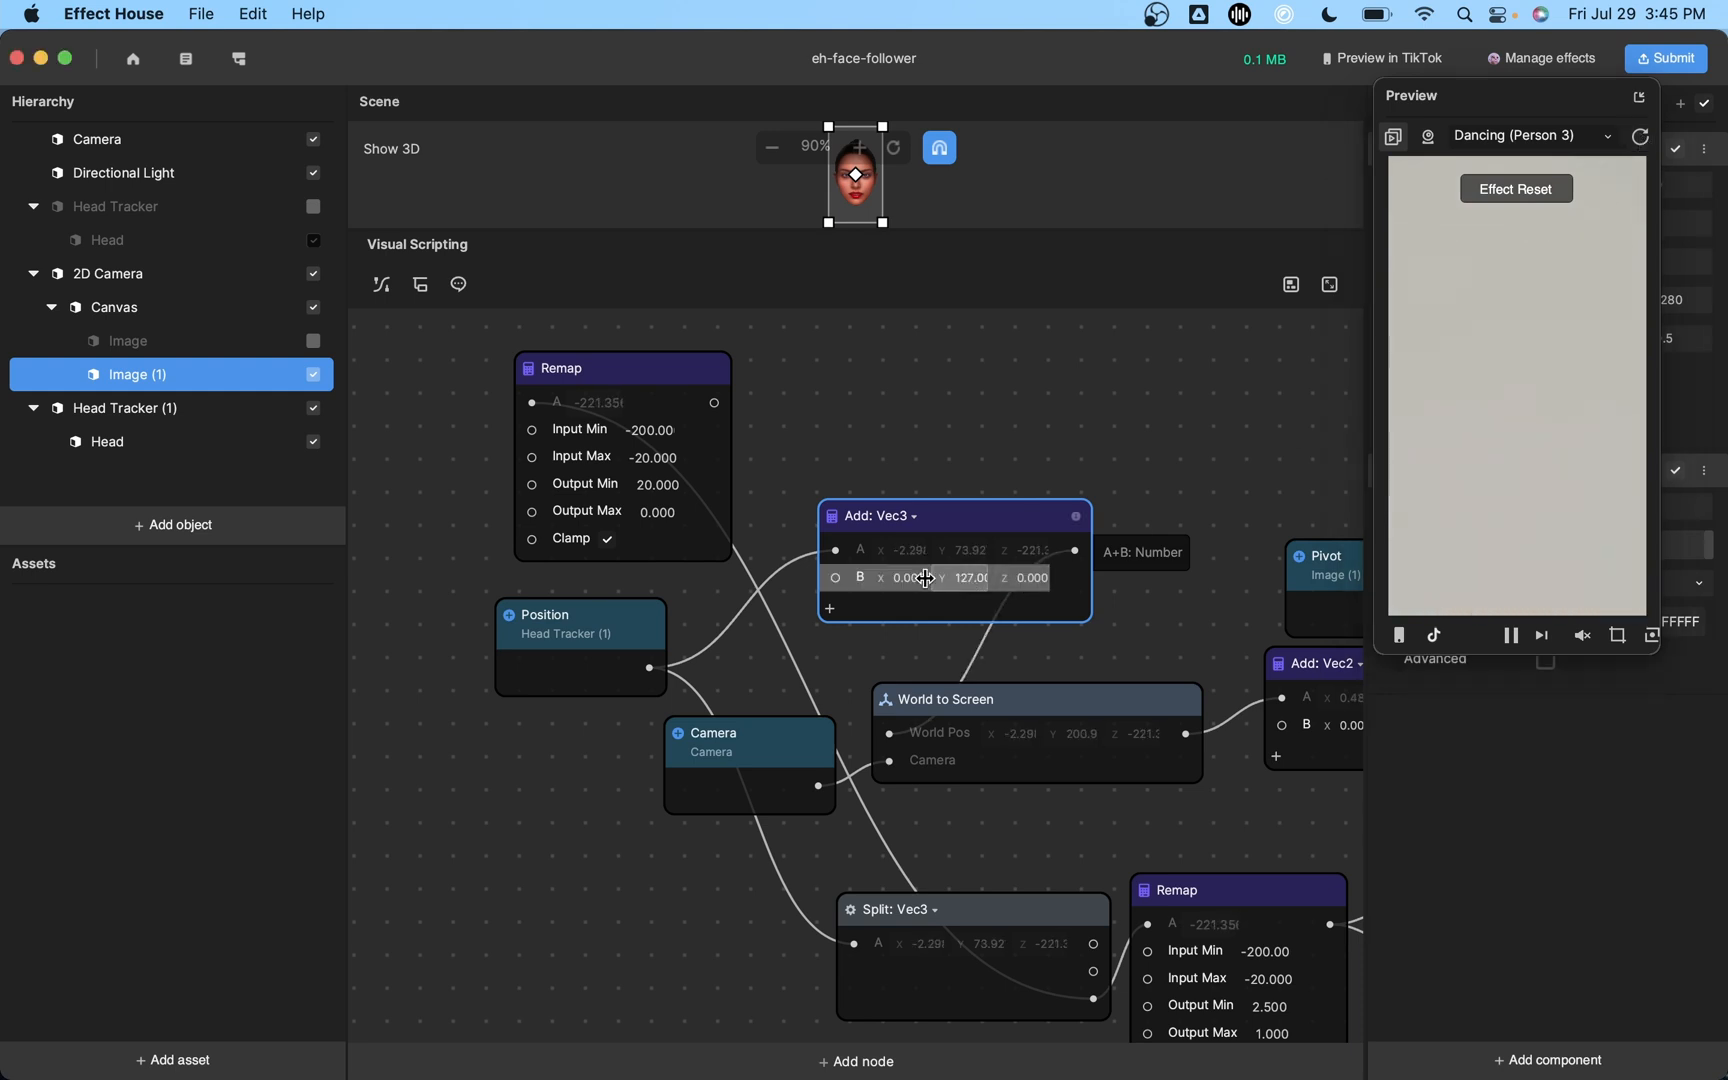
Set the Add: Vec3 offset on head position to 127 in Y.
left_click(1641, 136)
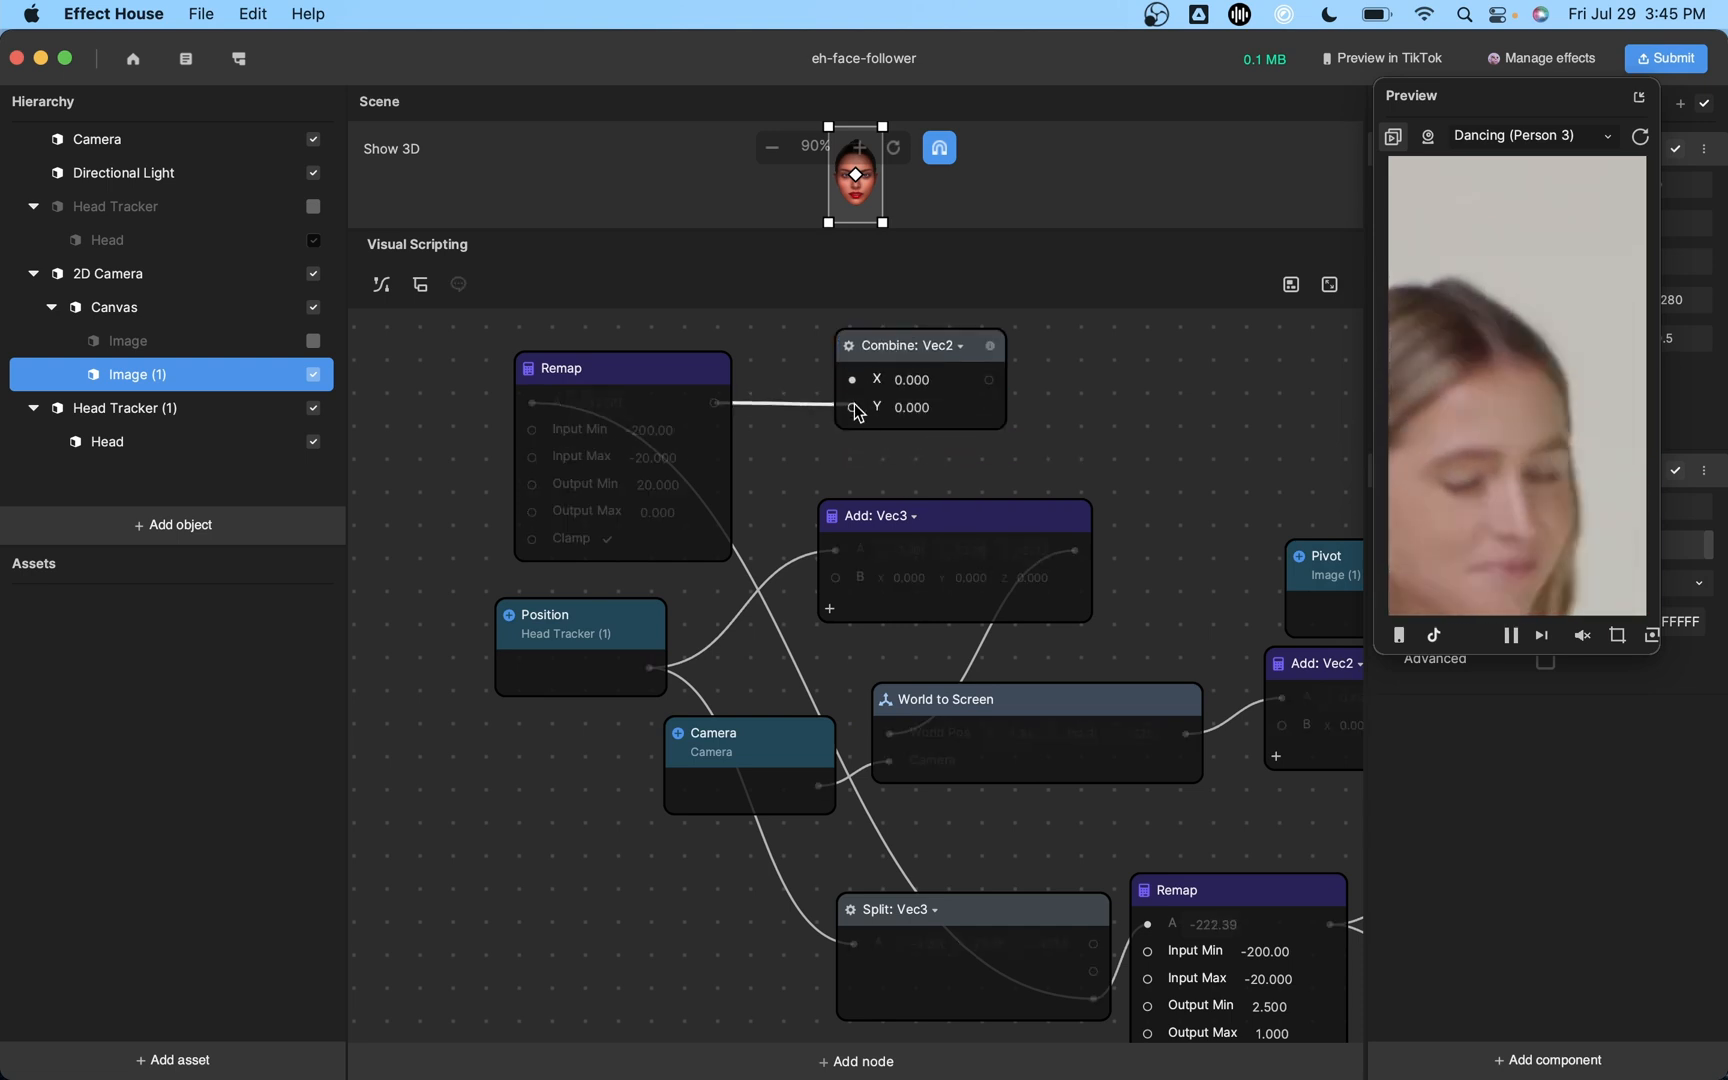
Wire the clamped Remap output into a Combine: Vec2 node's Y input.
left_click(953, 345)
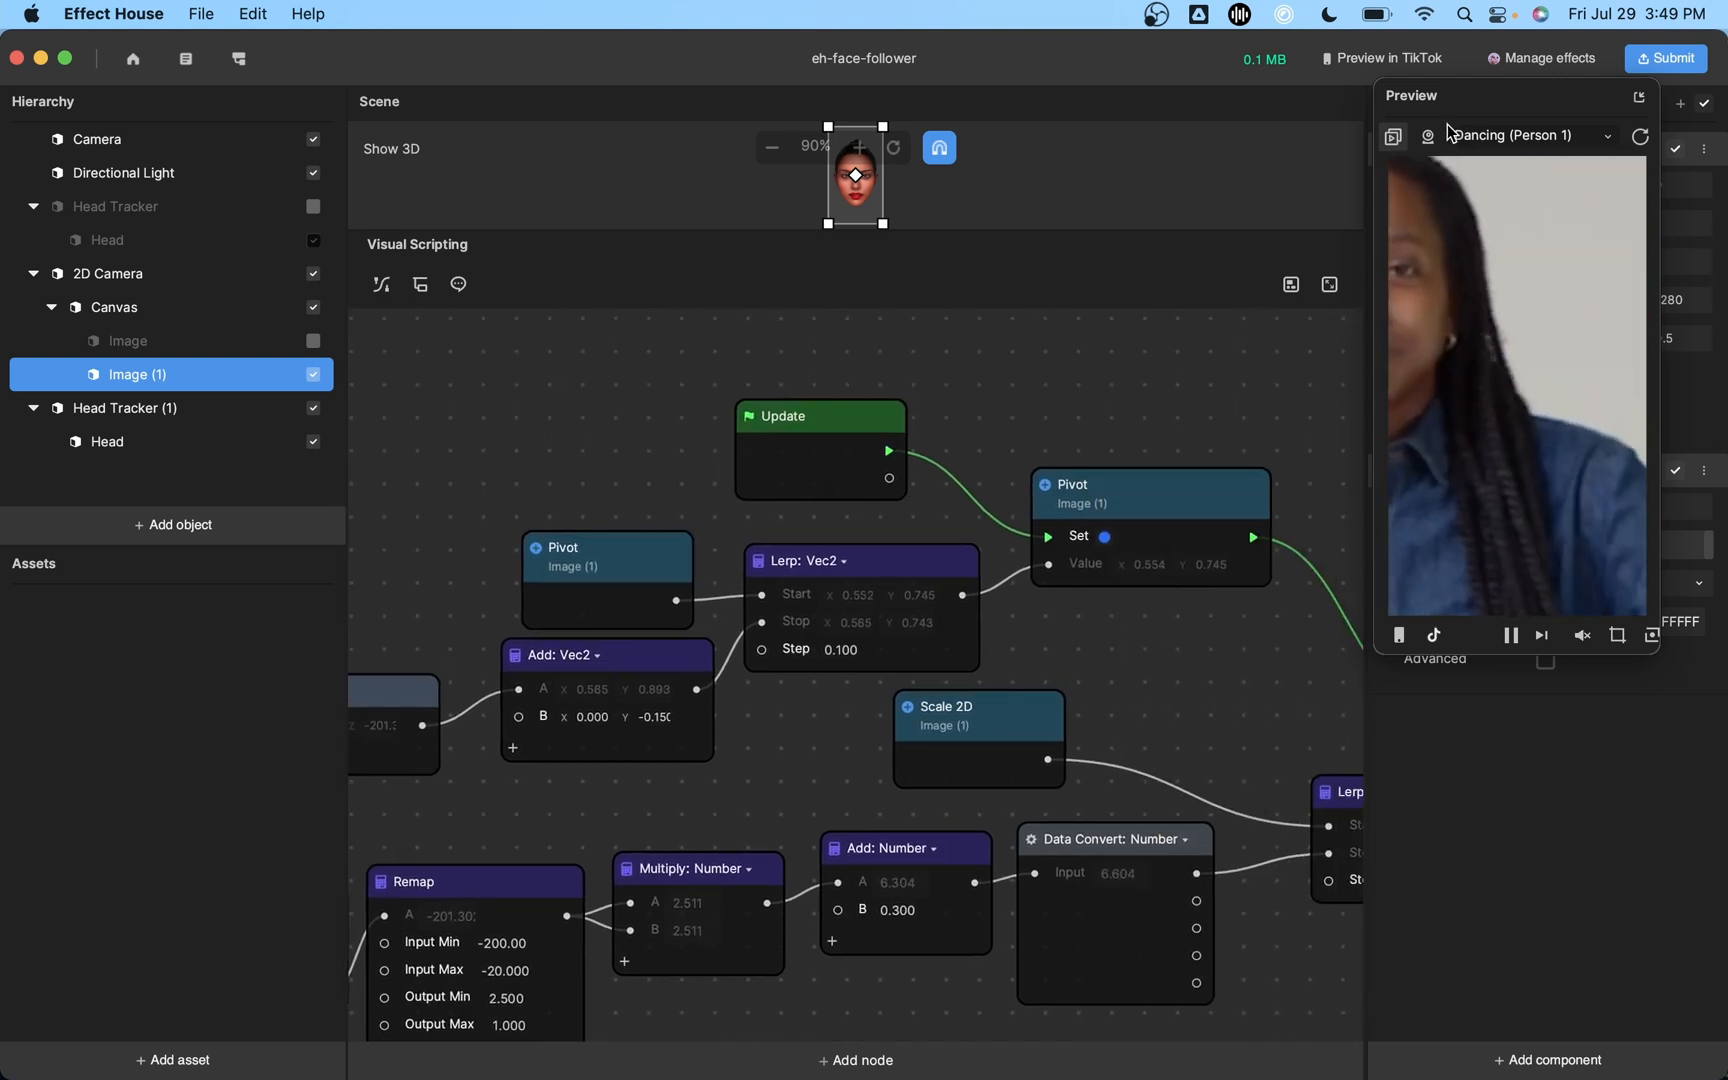
Switch the Preview input source to the live FaceTime HD Camera feed.
left_click(1524, 136)
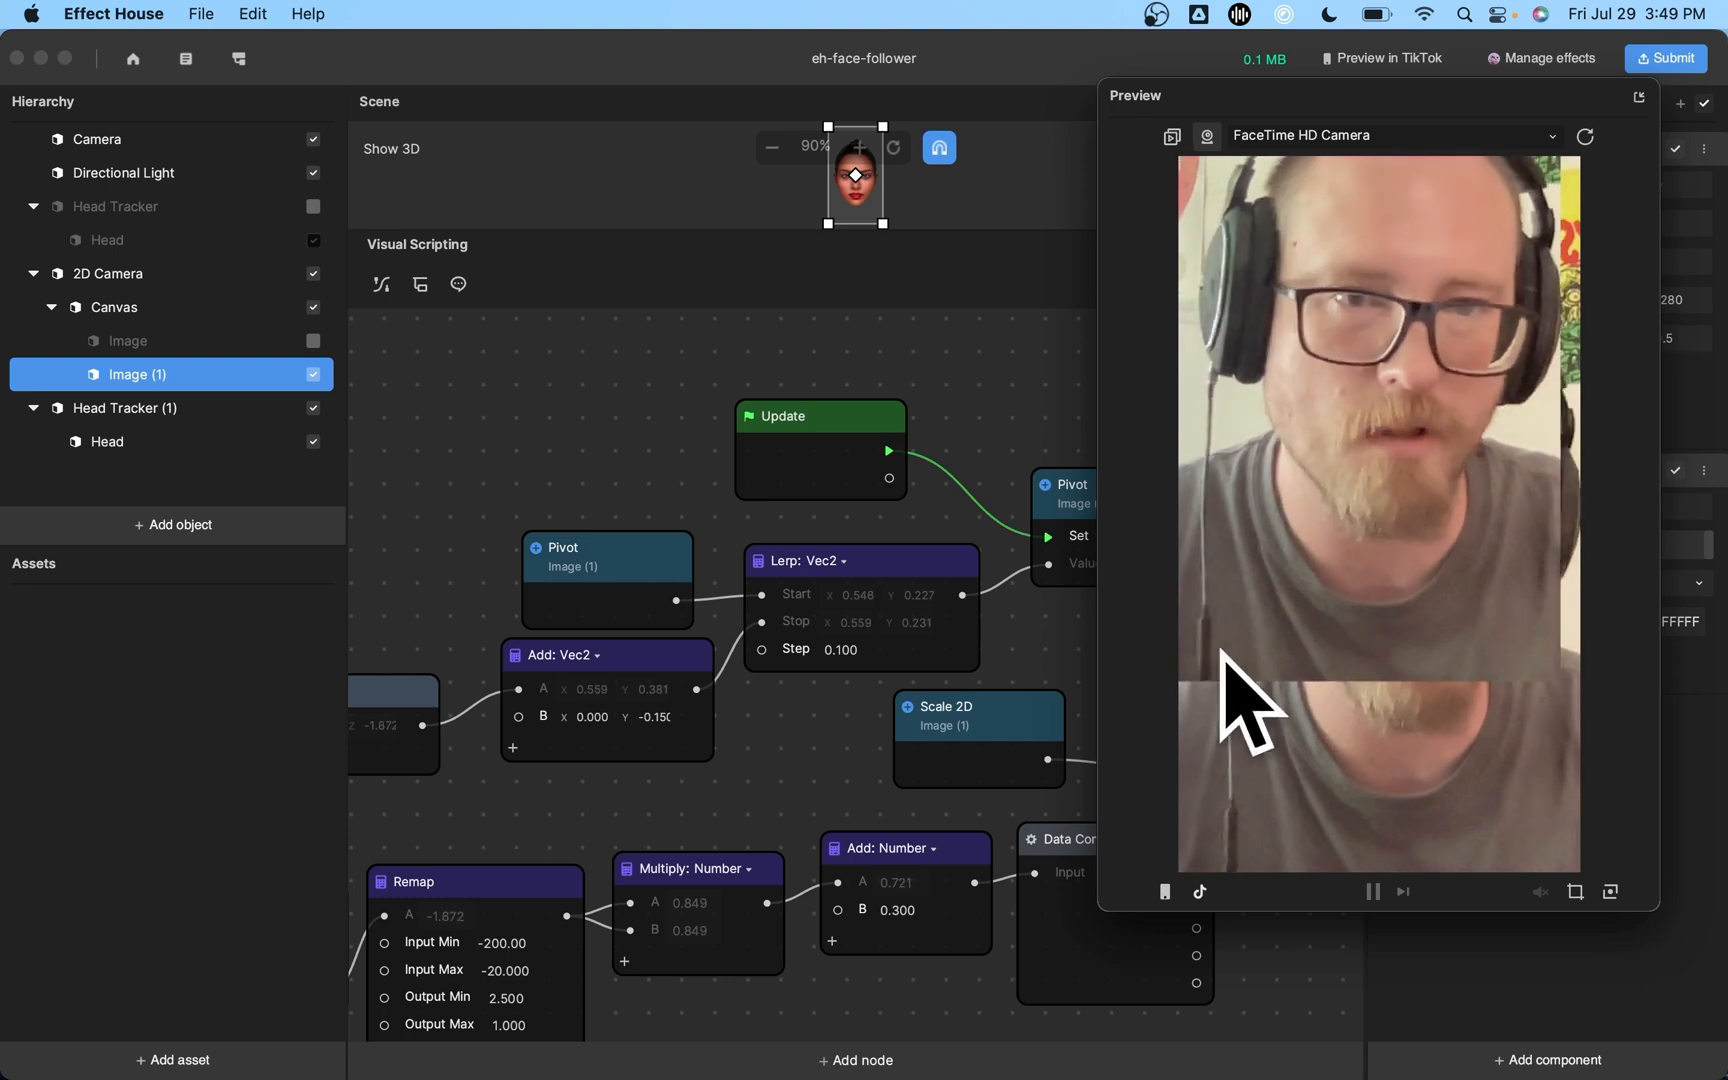
mouse_move(986, 430)
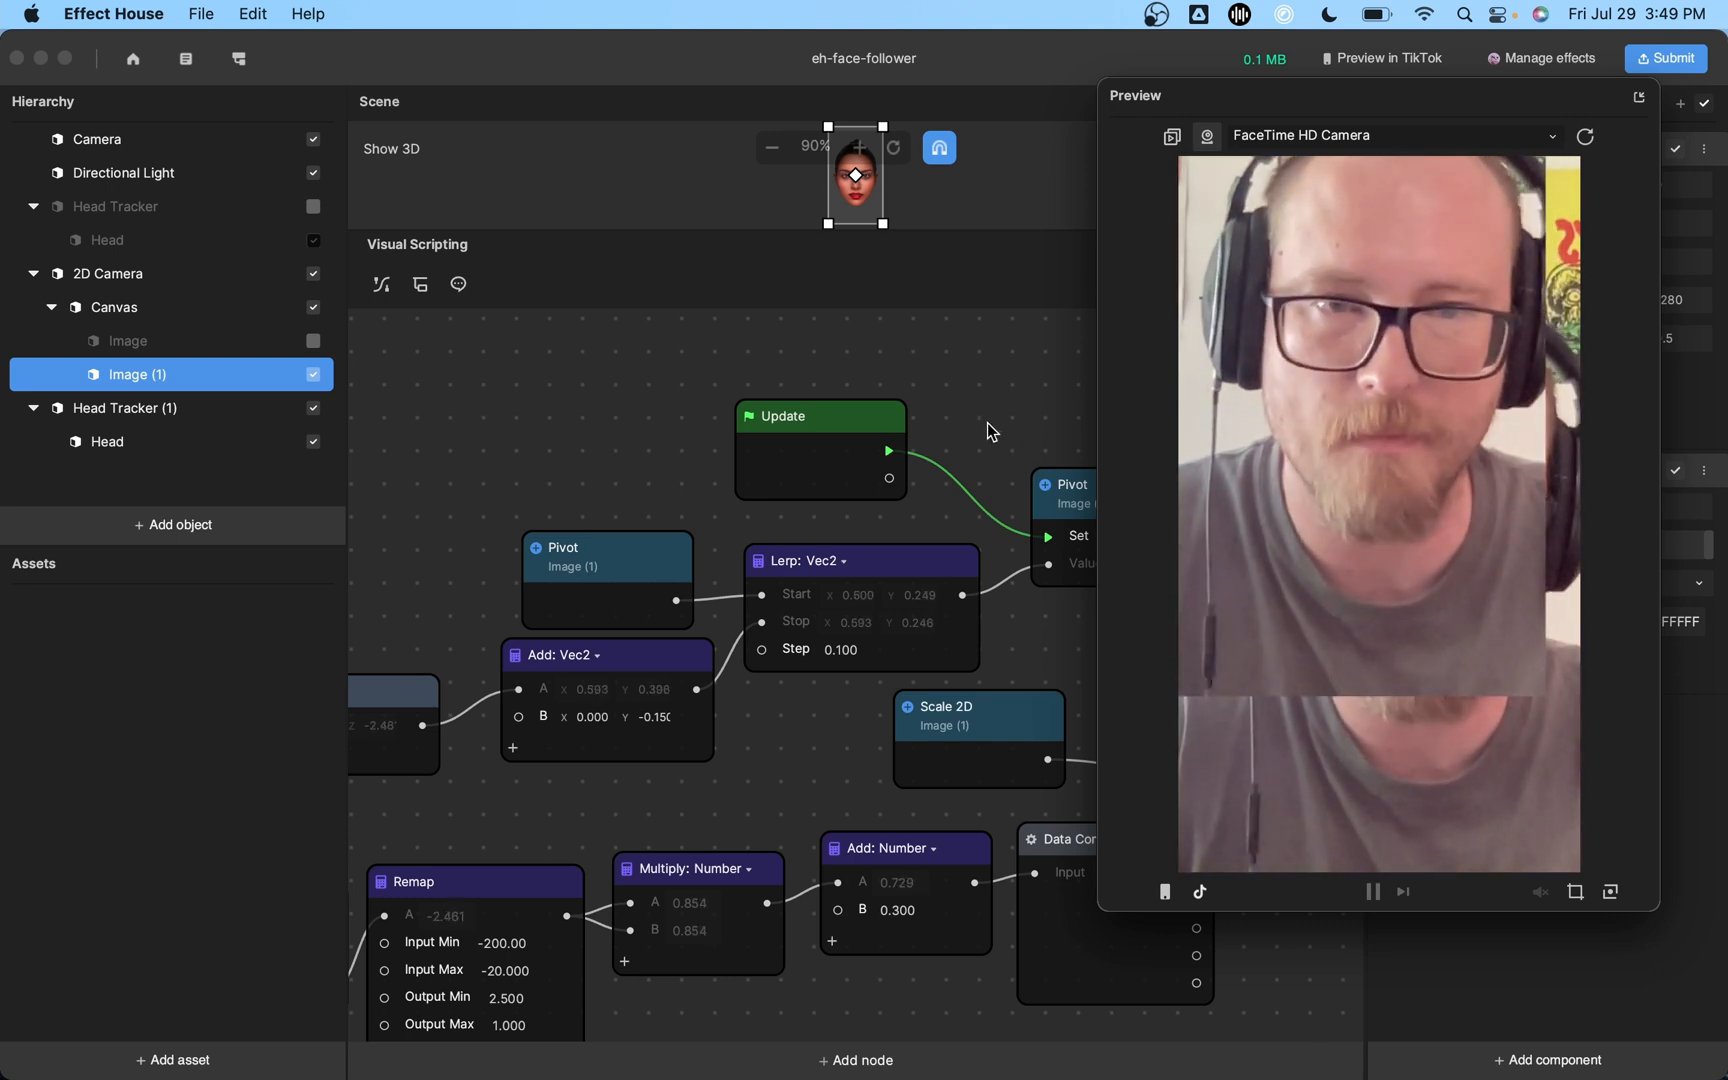